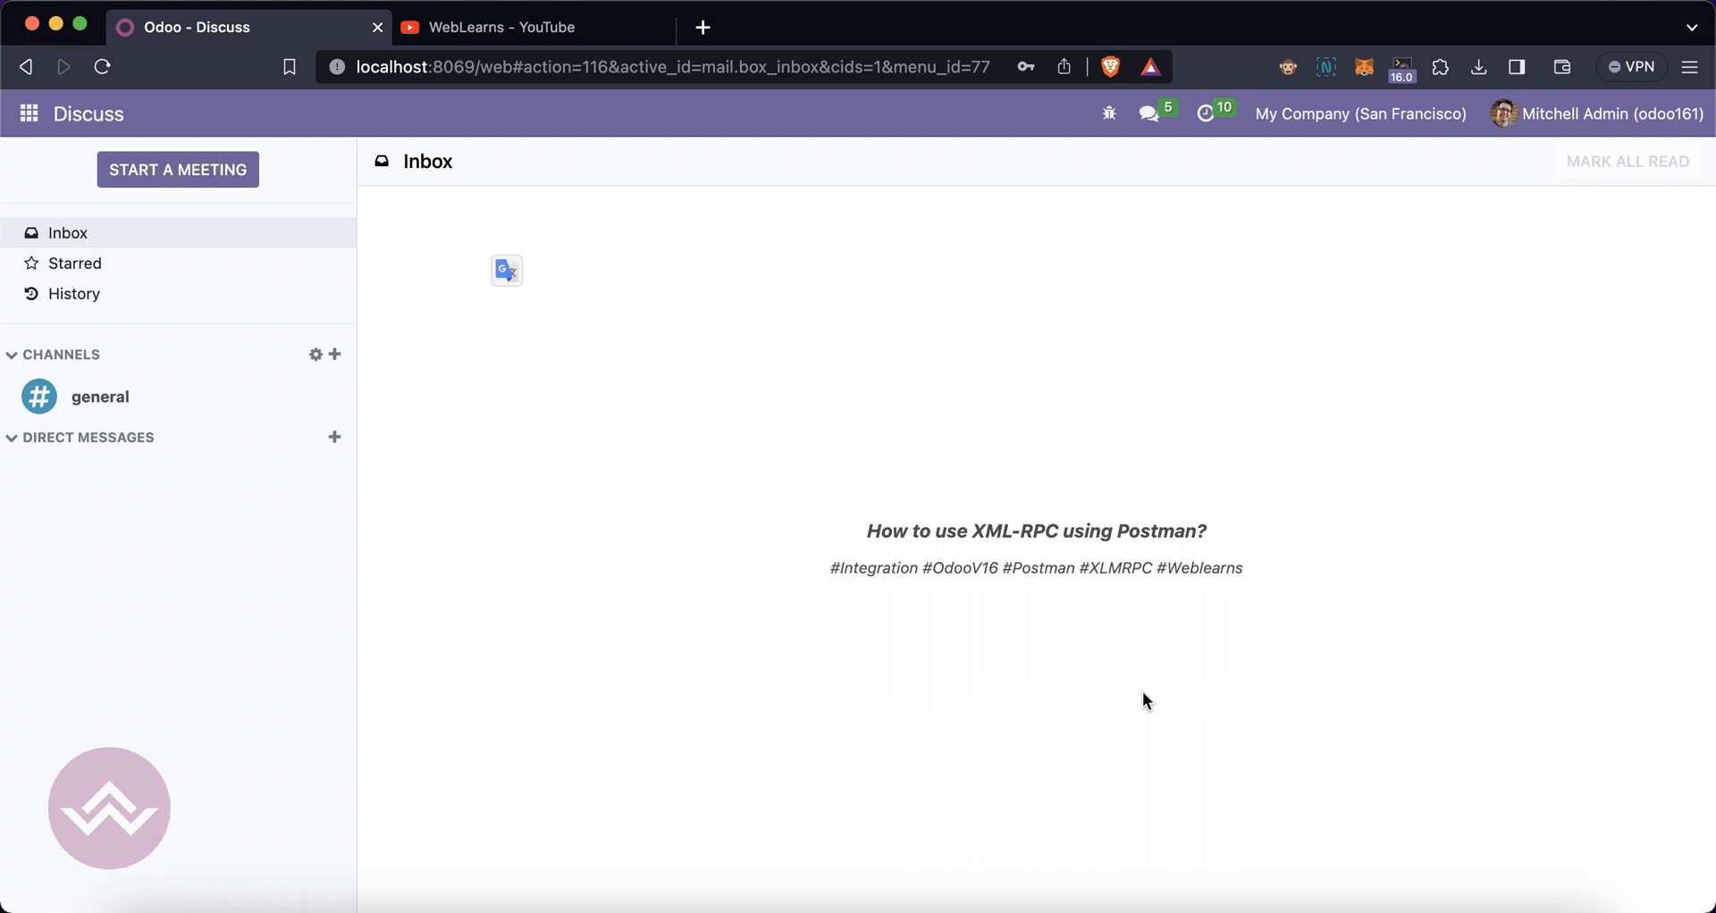
pyautogui.moveTo(554, 29)
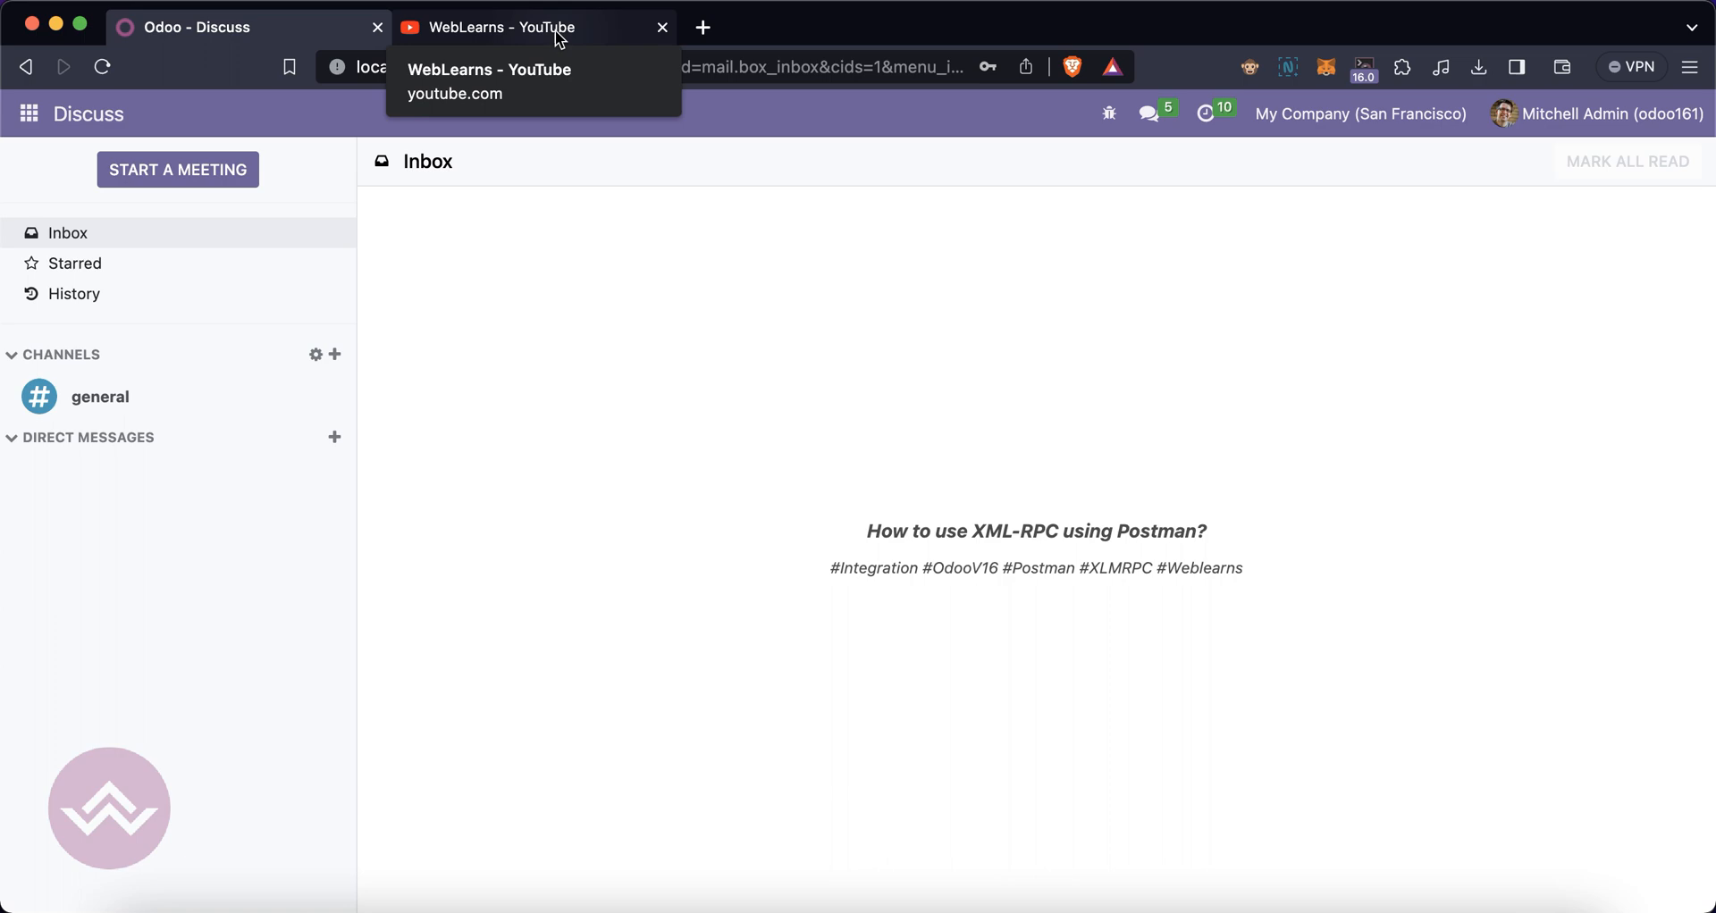
# - Show the WebLearns YouTube channel's playlists, scrolled down to the Odoo XML RPC Tutorial playlist
pyautogui.click(525, 27)
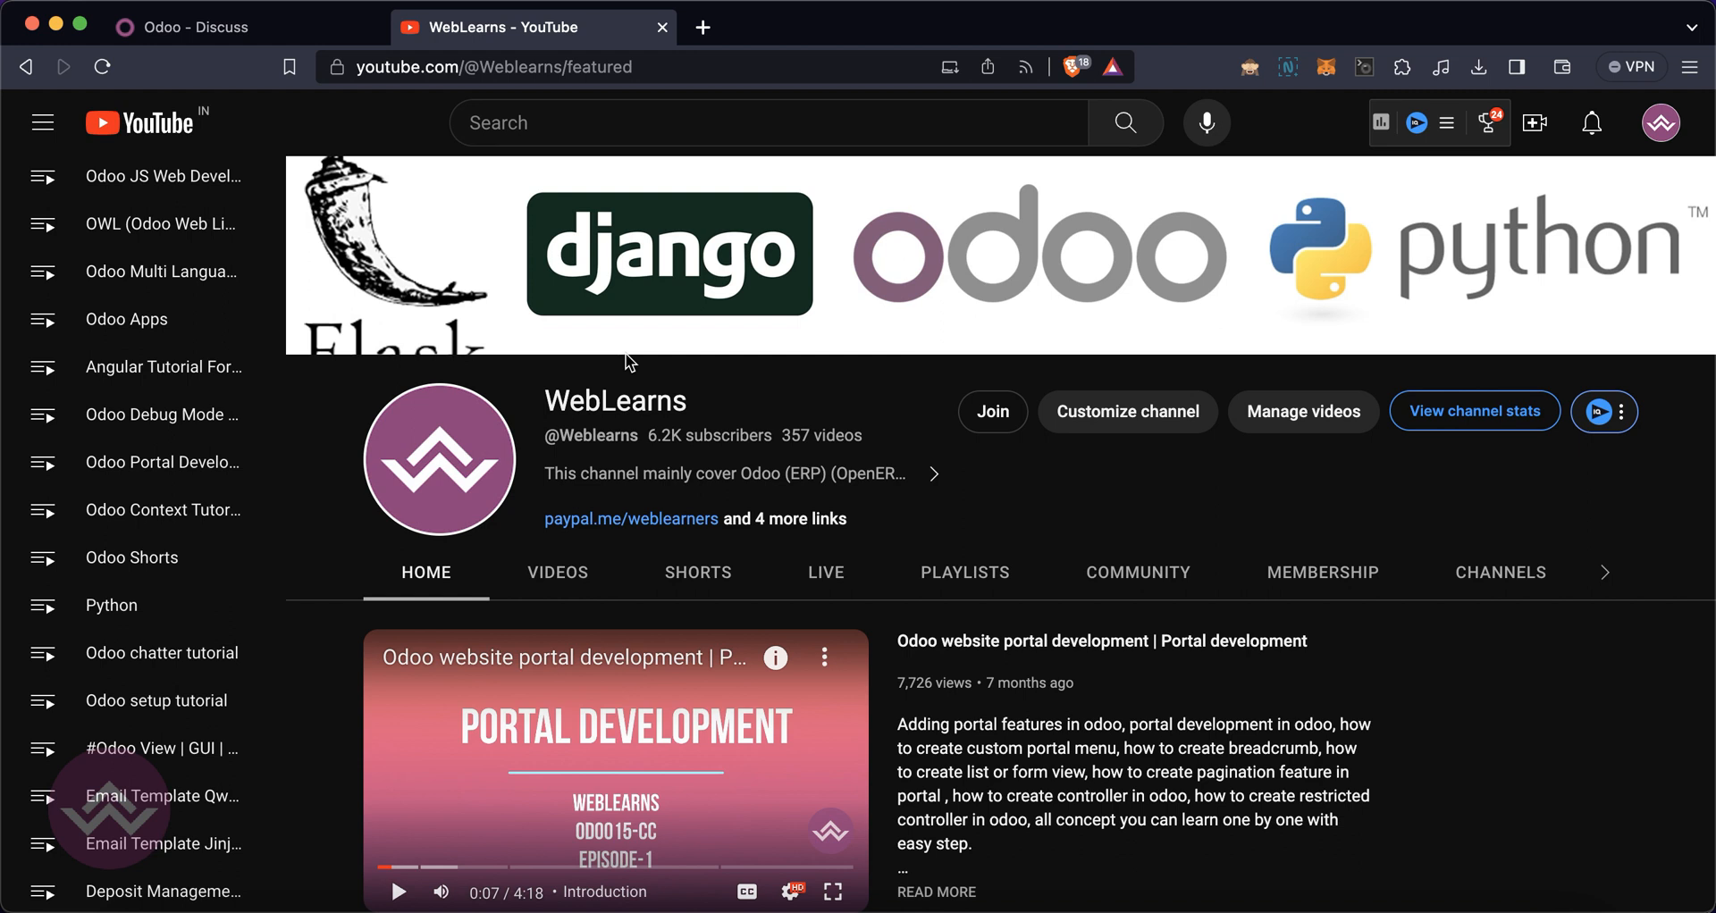
pyautogui.doubleClick(614, 400)
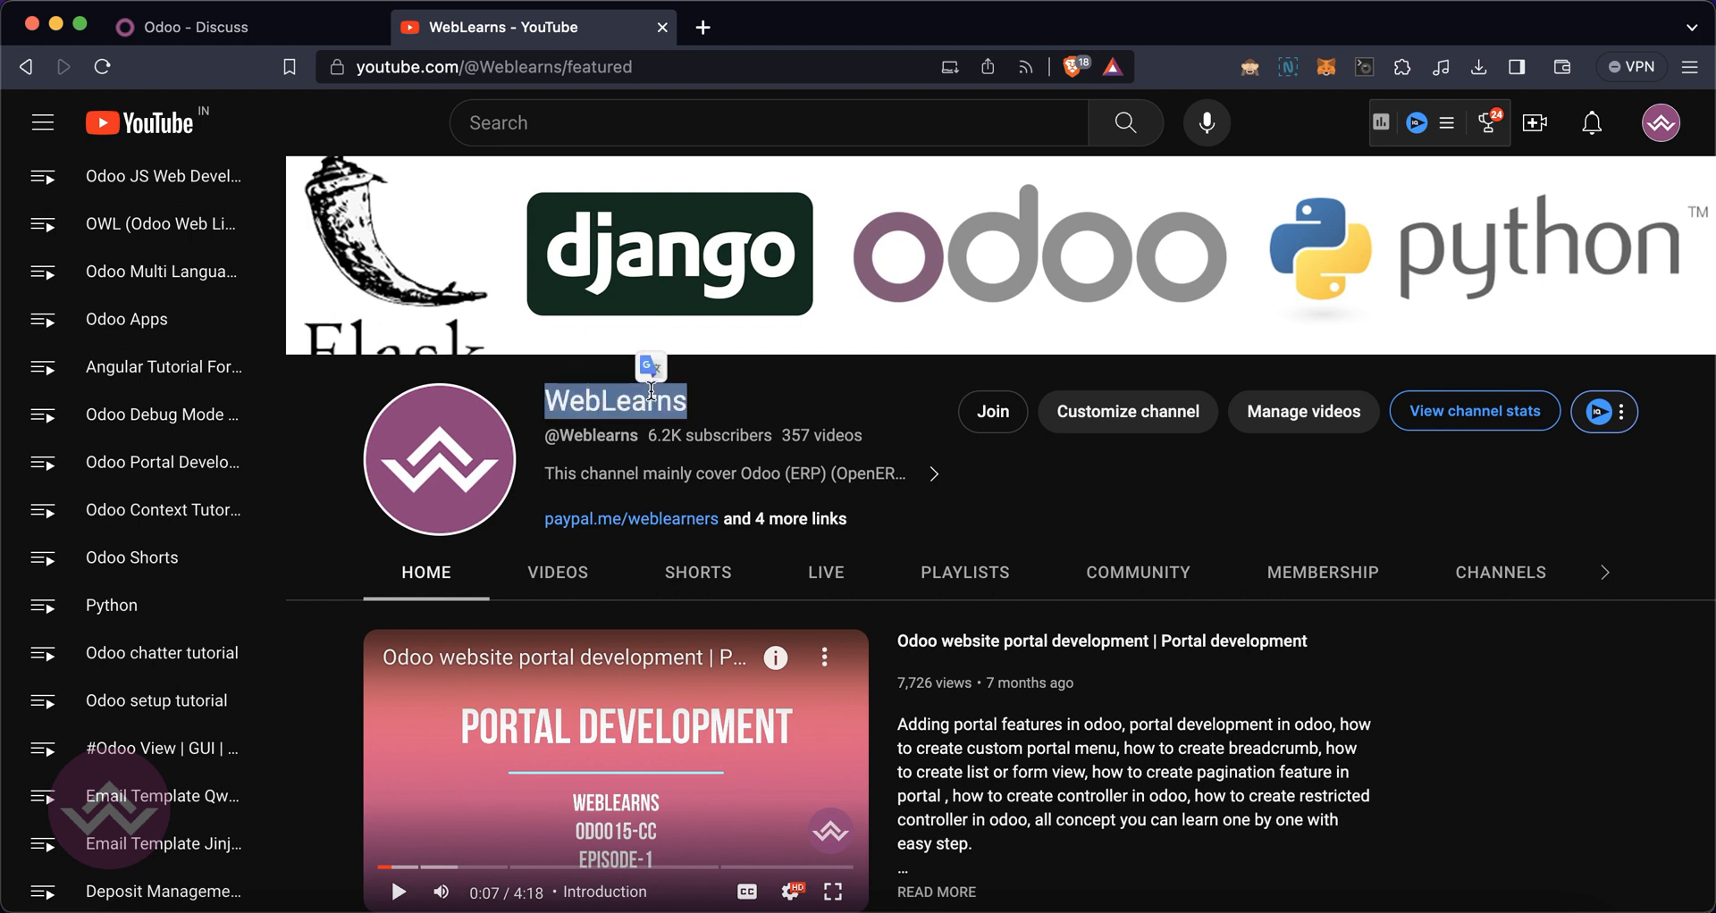
pyautogui.click(963, 572)
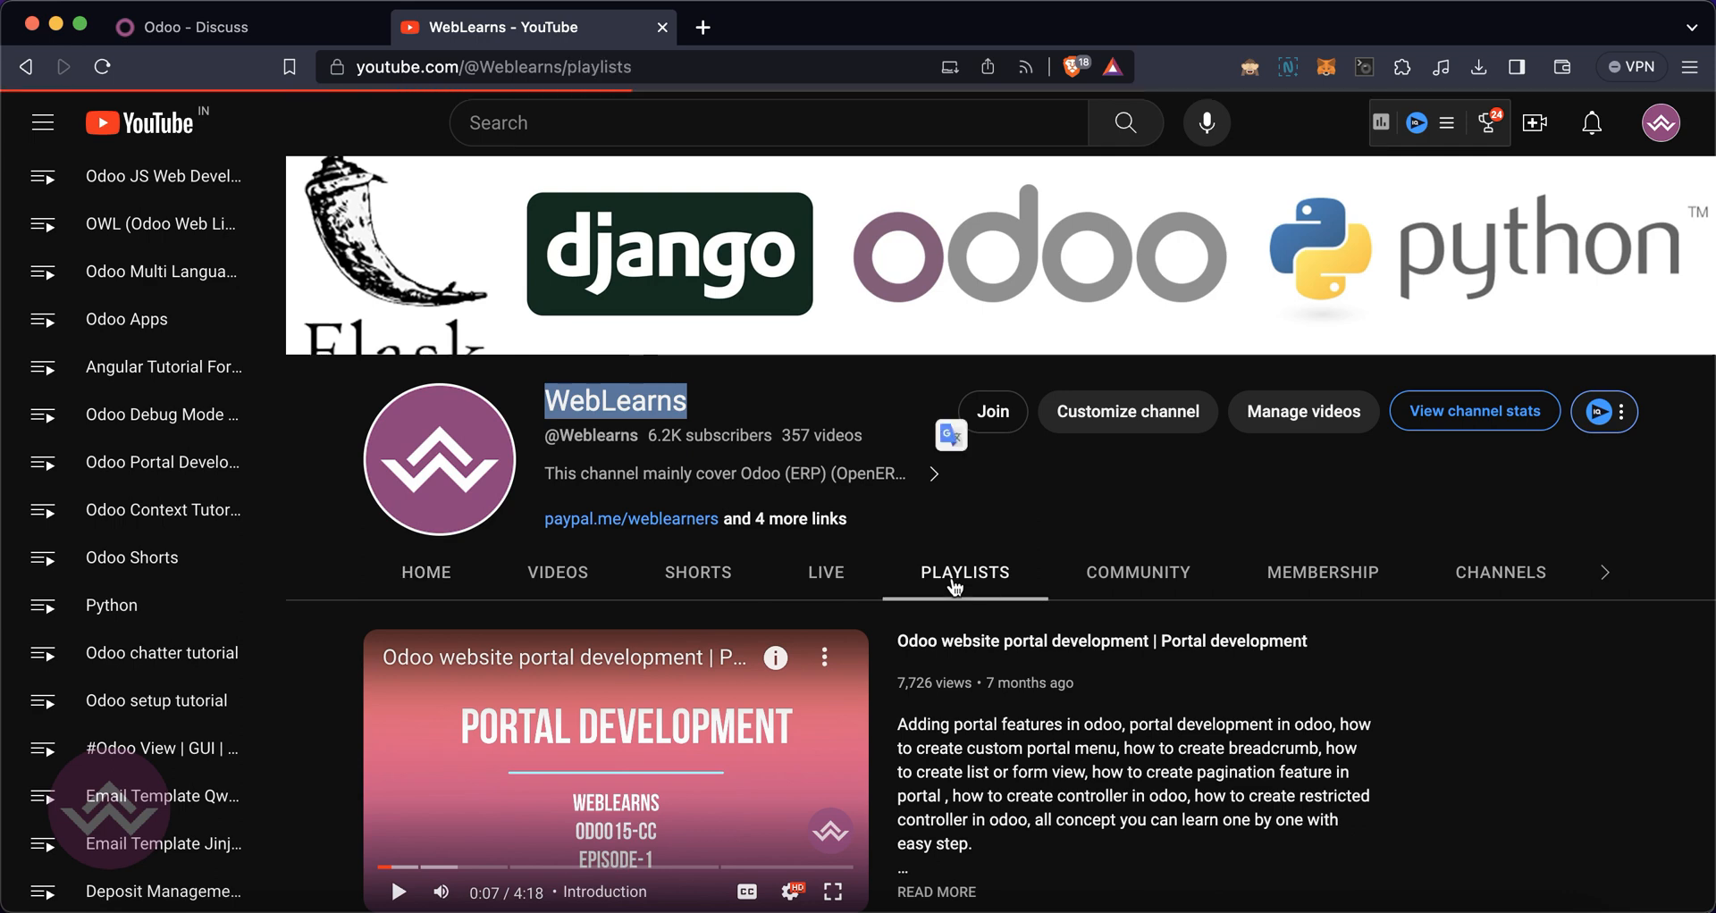
pyautogui.scroll(-3)
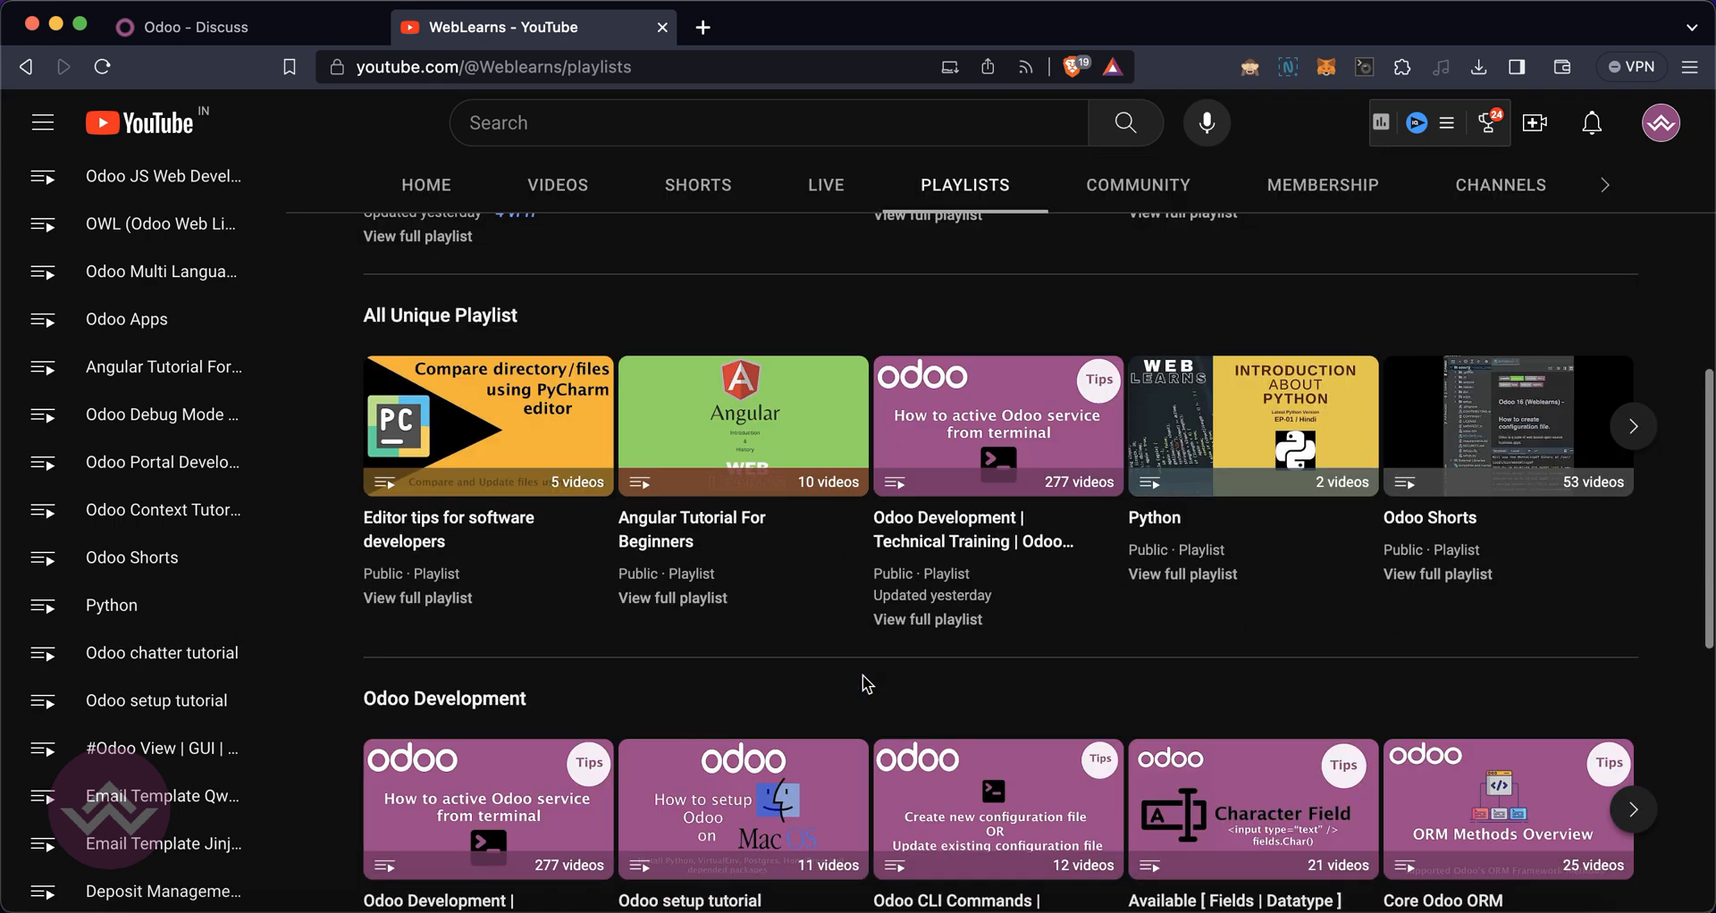
pyautogui.scroll(-3)
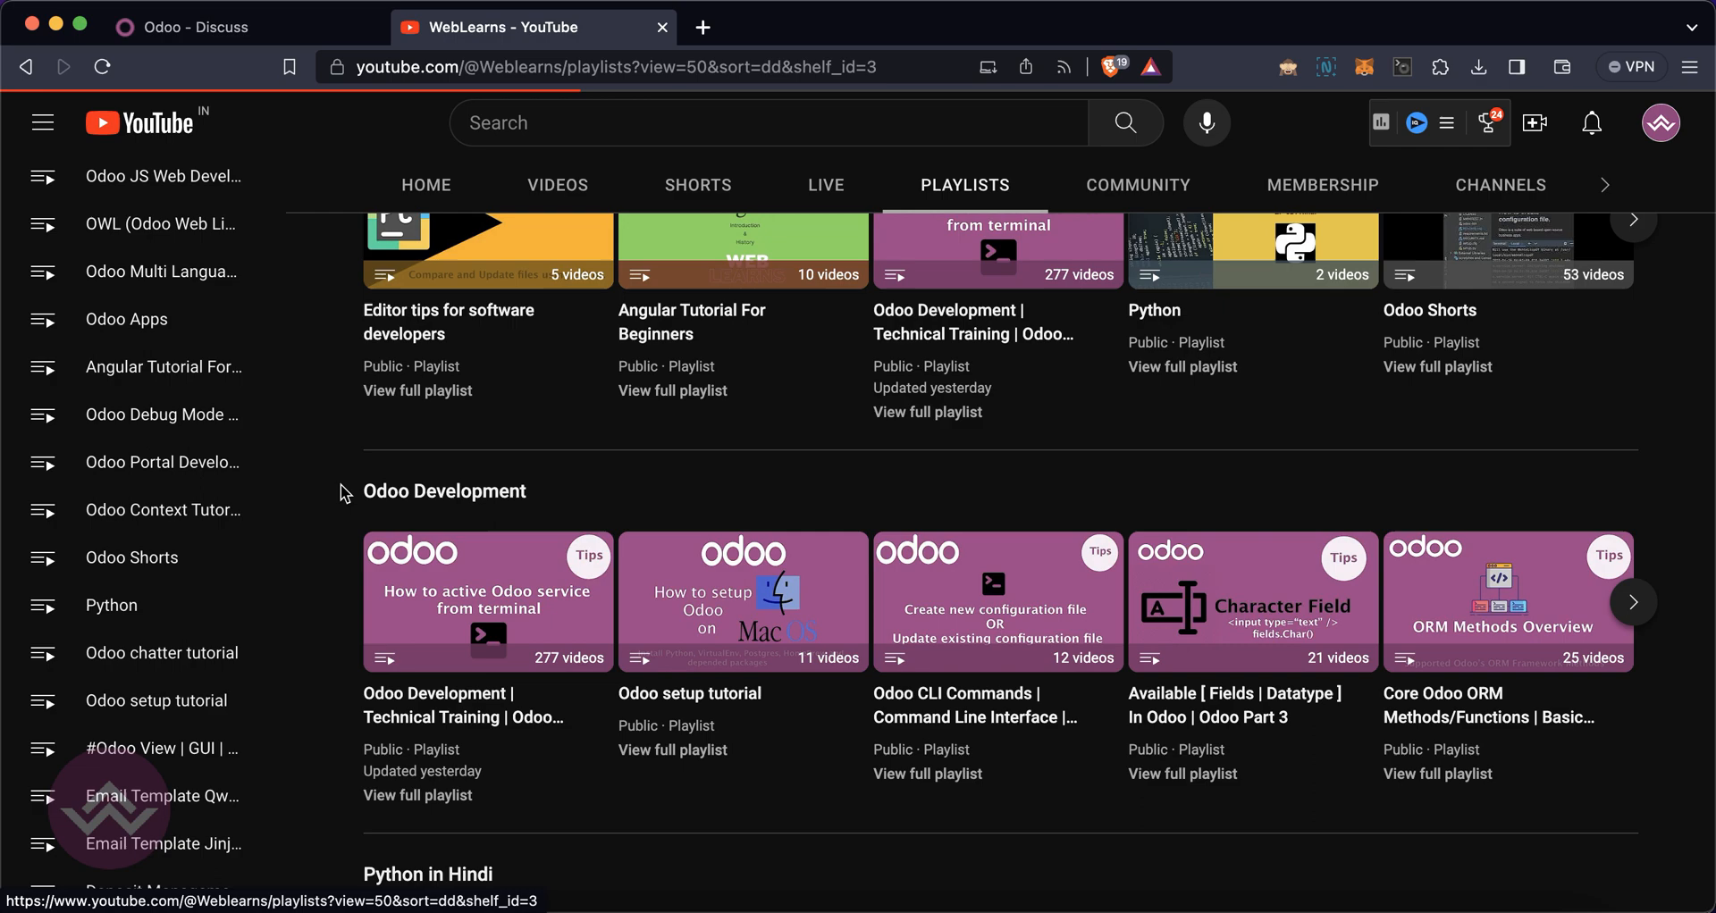
pyautogui.scroll(-3)
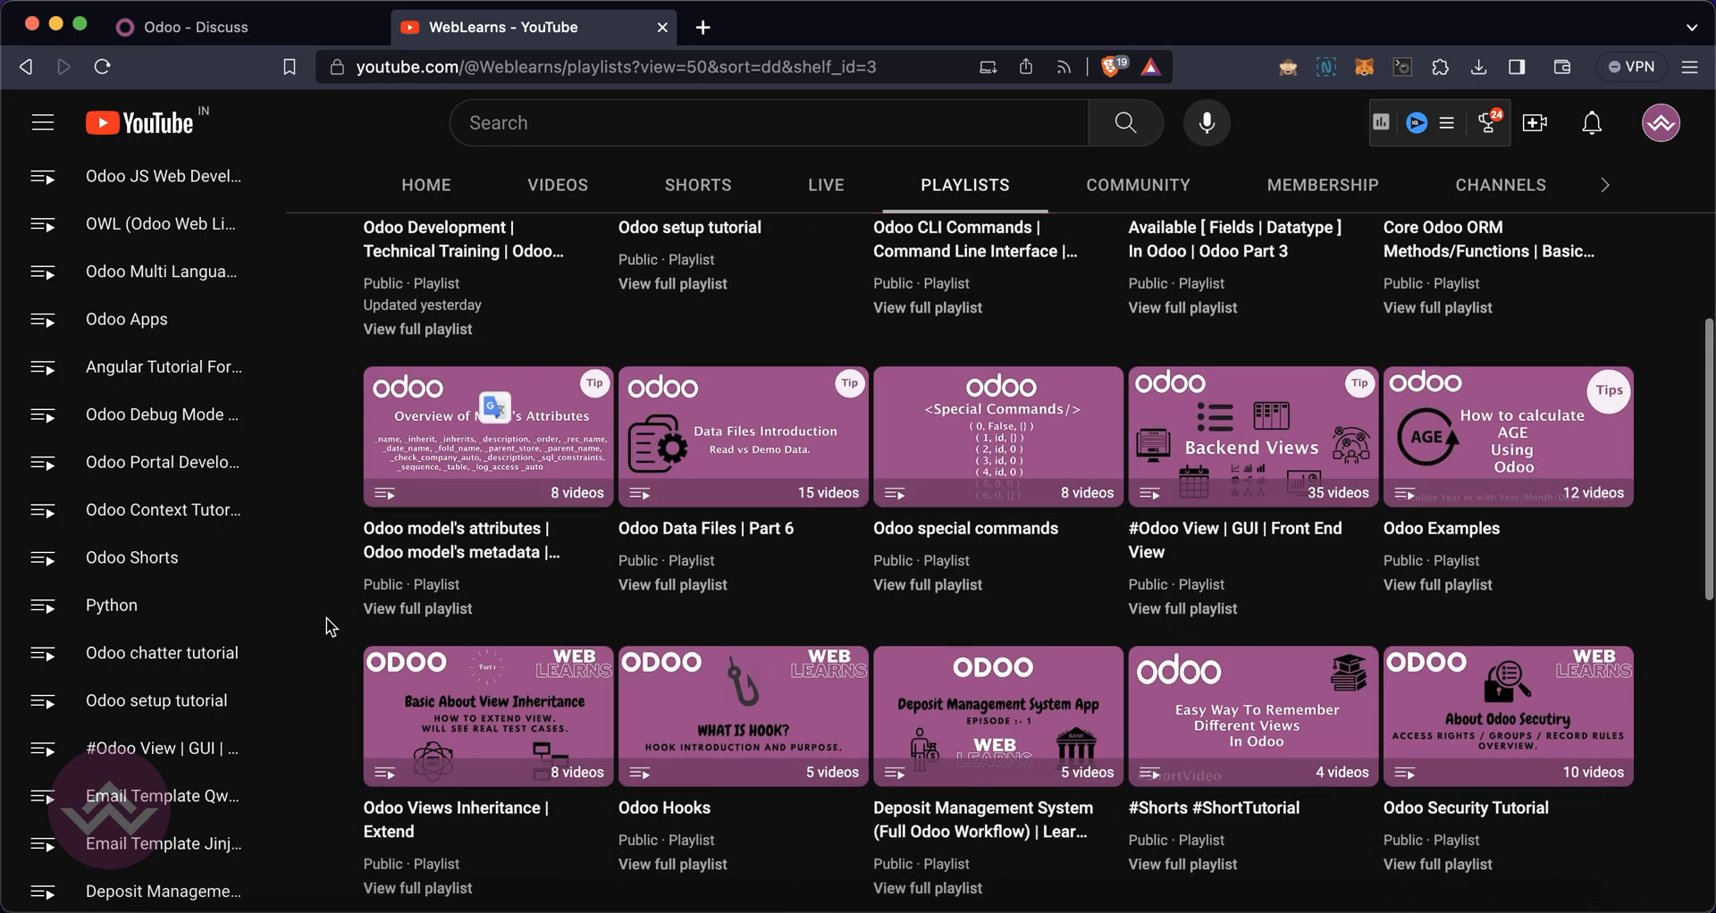
pyautogui.scroll(-3)
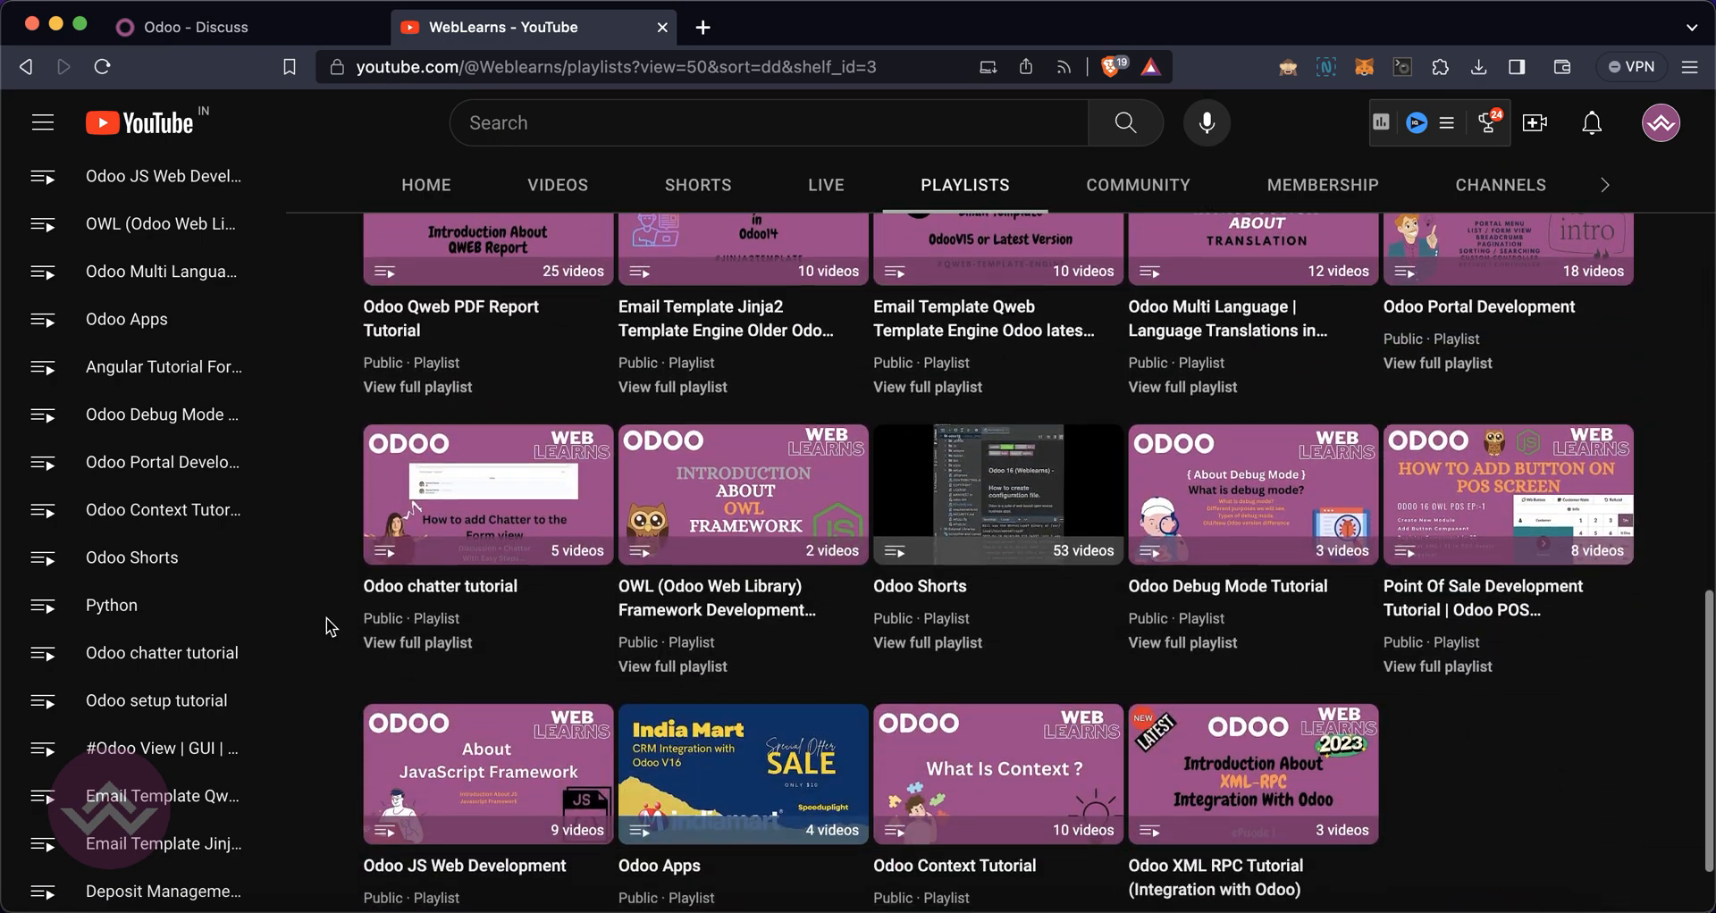
pyautogui.scroll(-3)
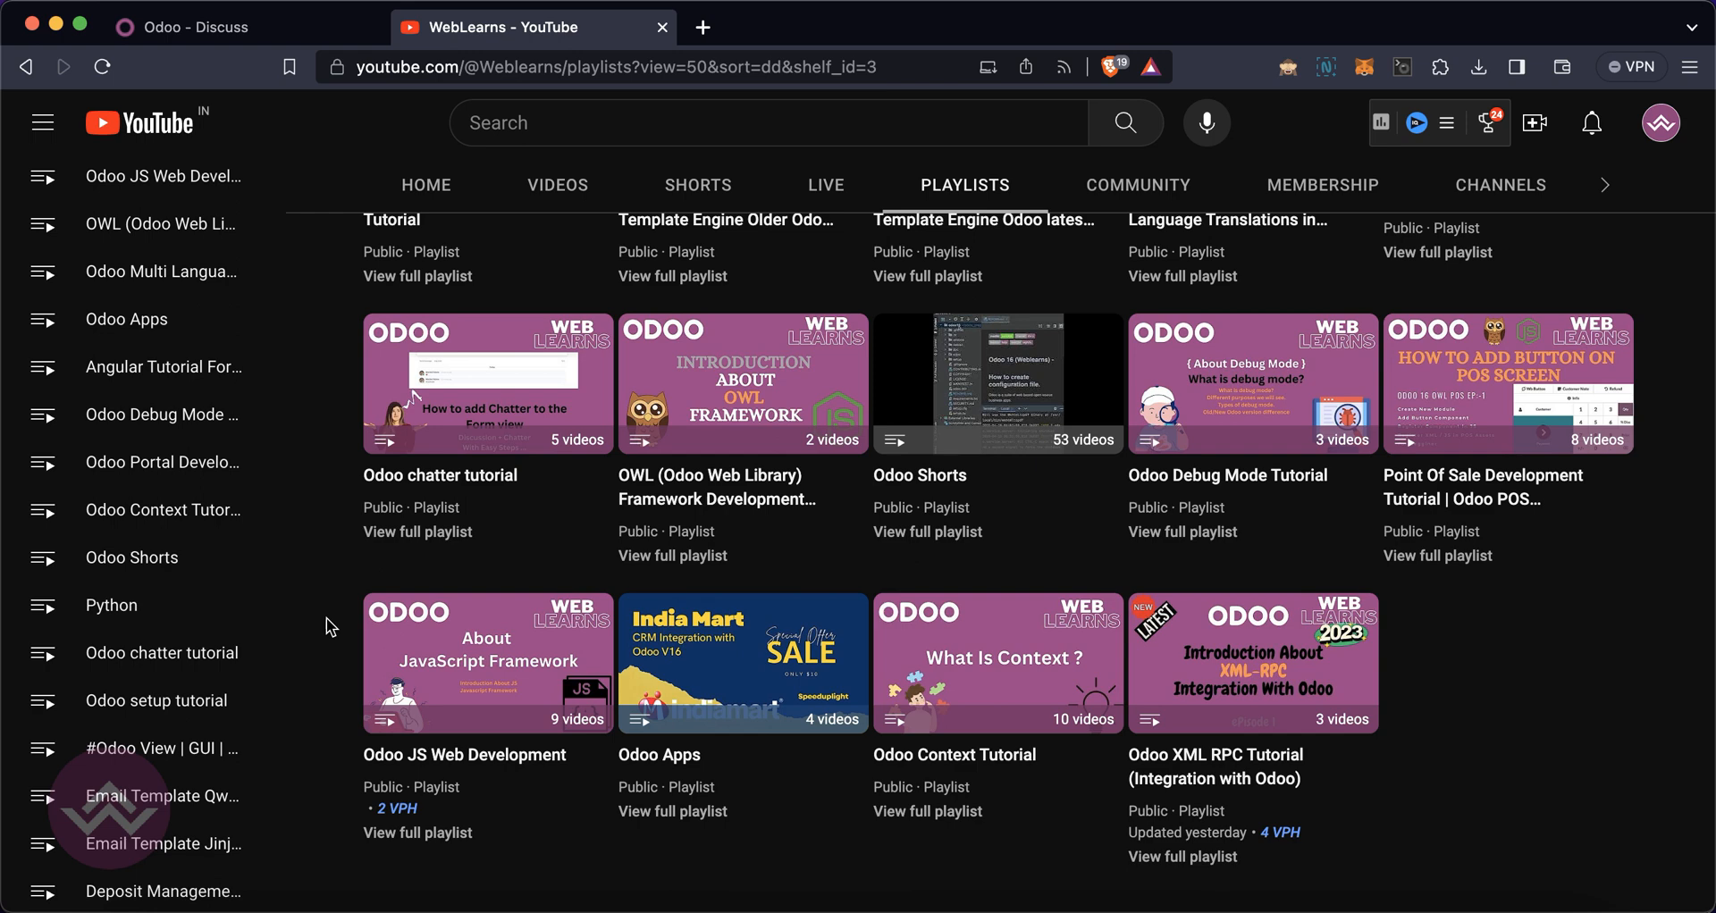
pyautogui.moveTo(1267, 805)
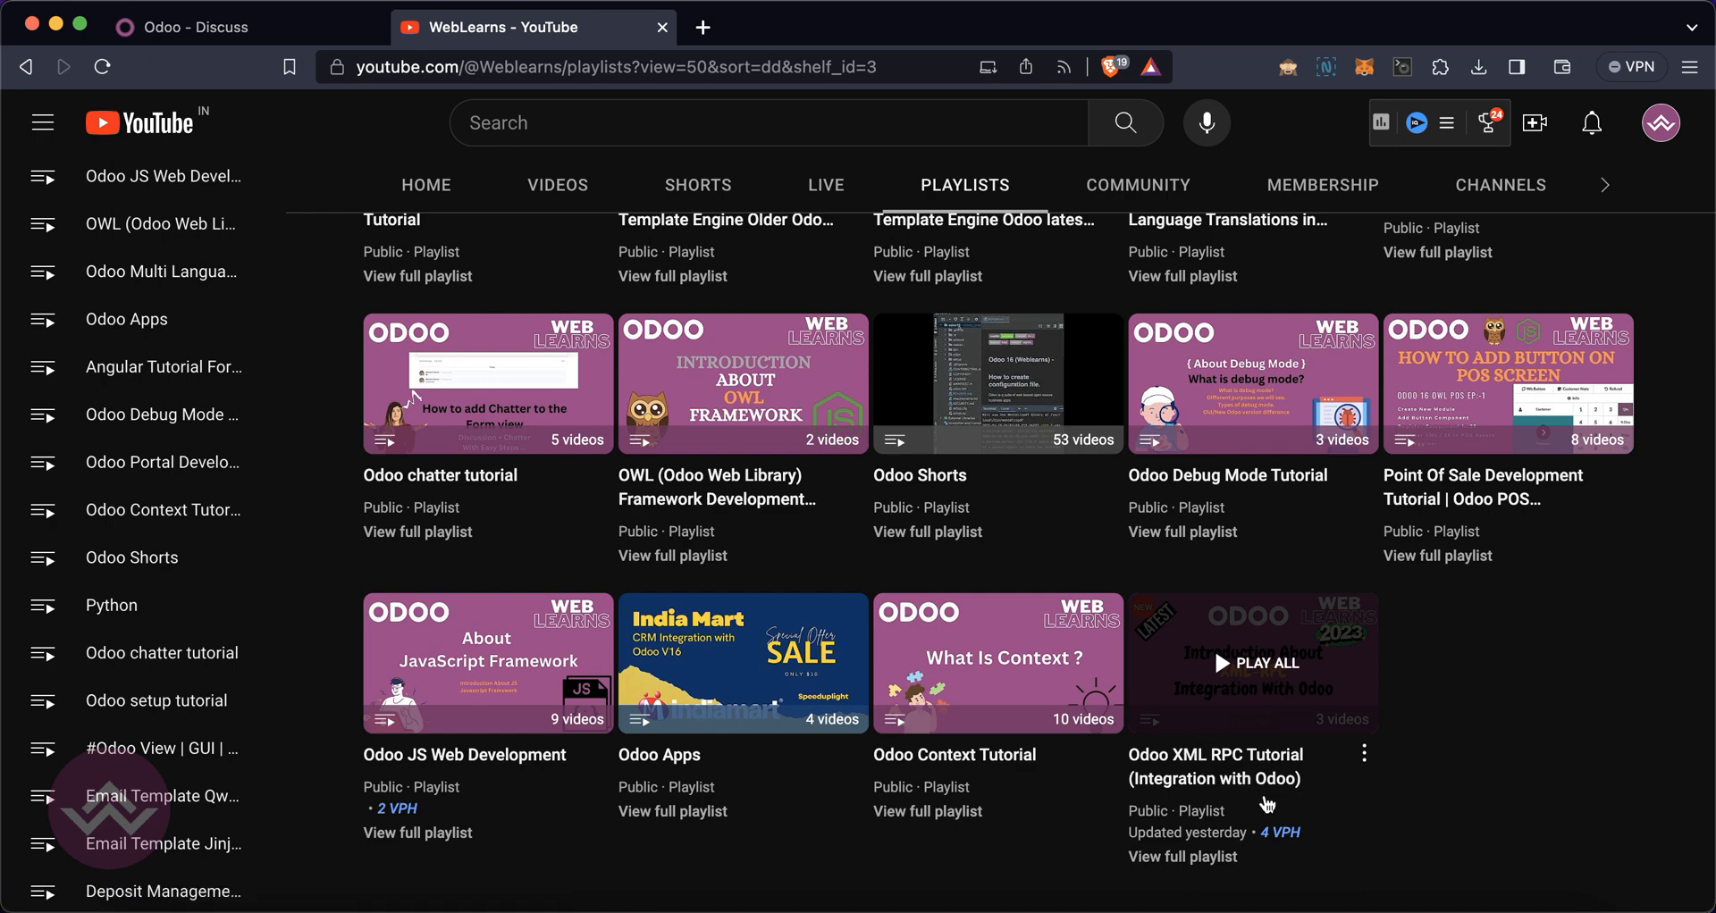
# - Duplicate the xmlrpc/common login request into a second Postman request
pyautogui.click(206, 27)
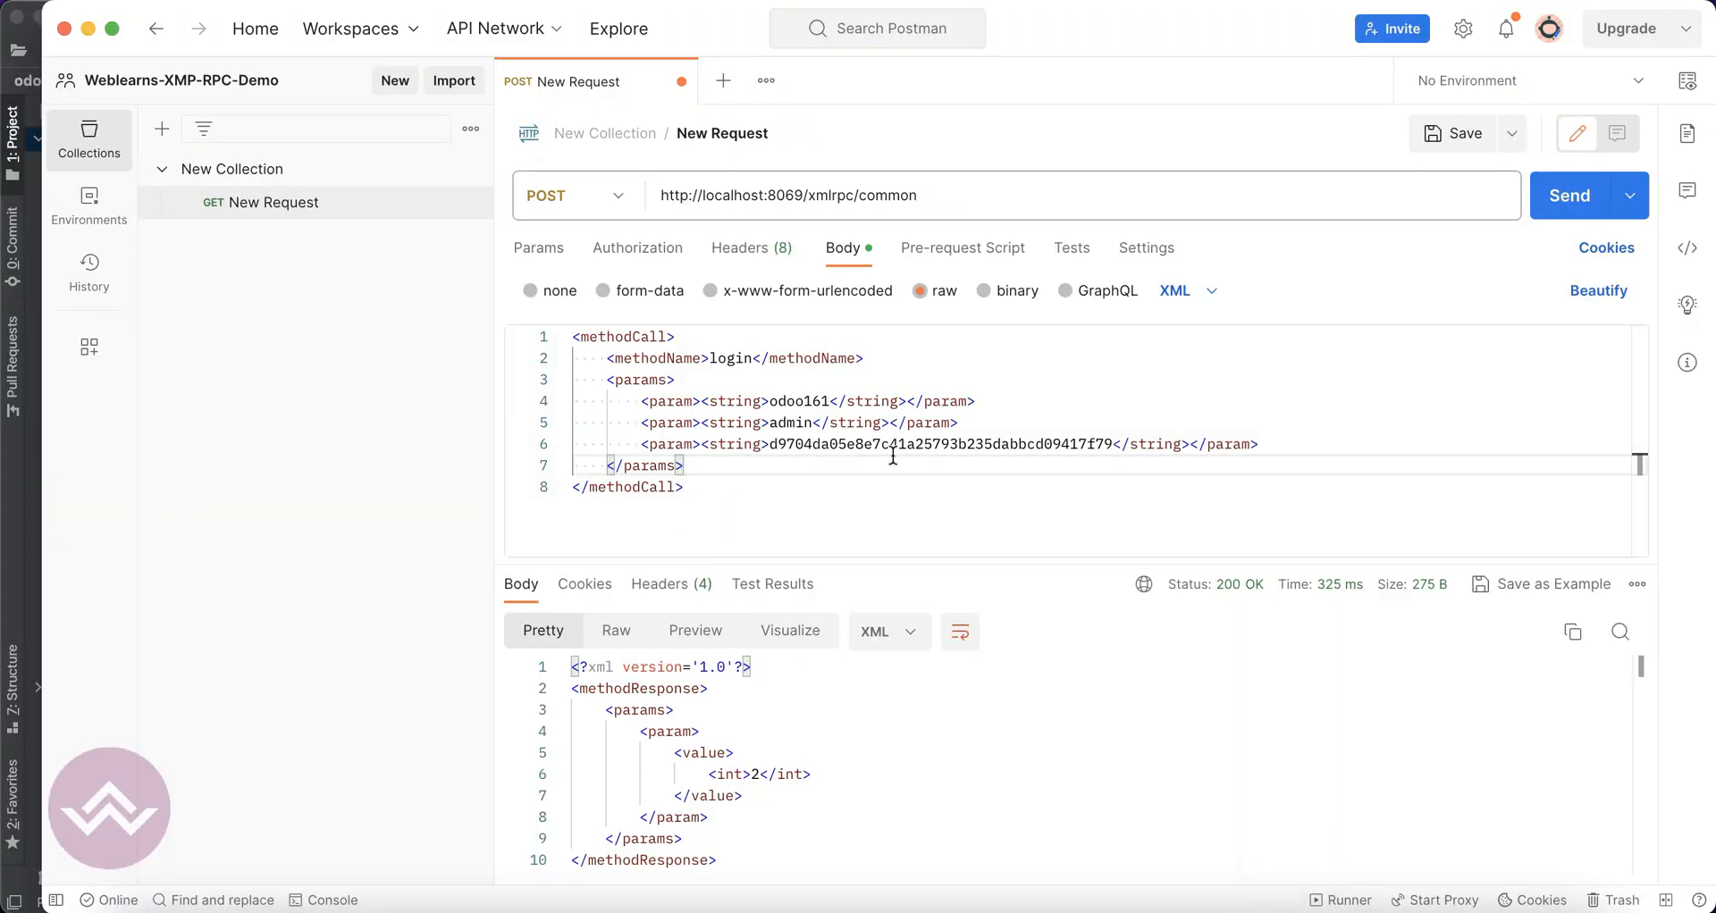
pyautogui.moveTo(956, 418)
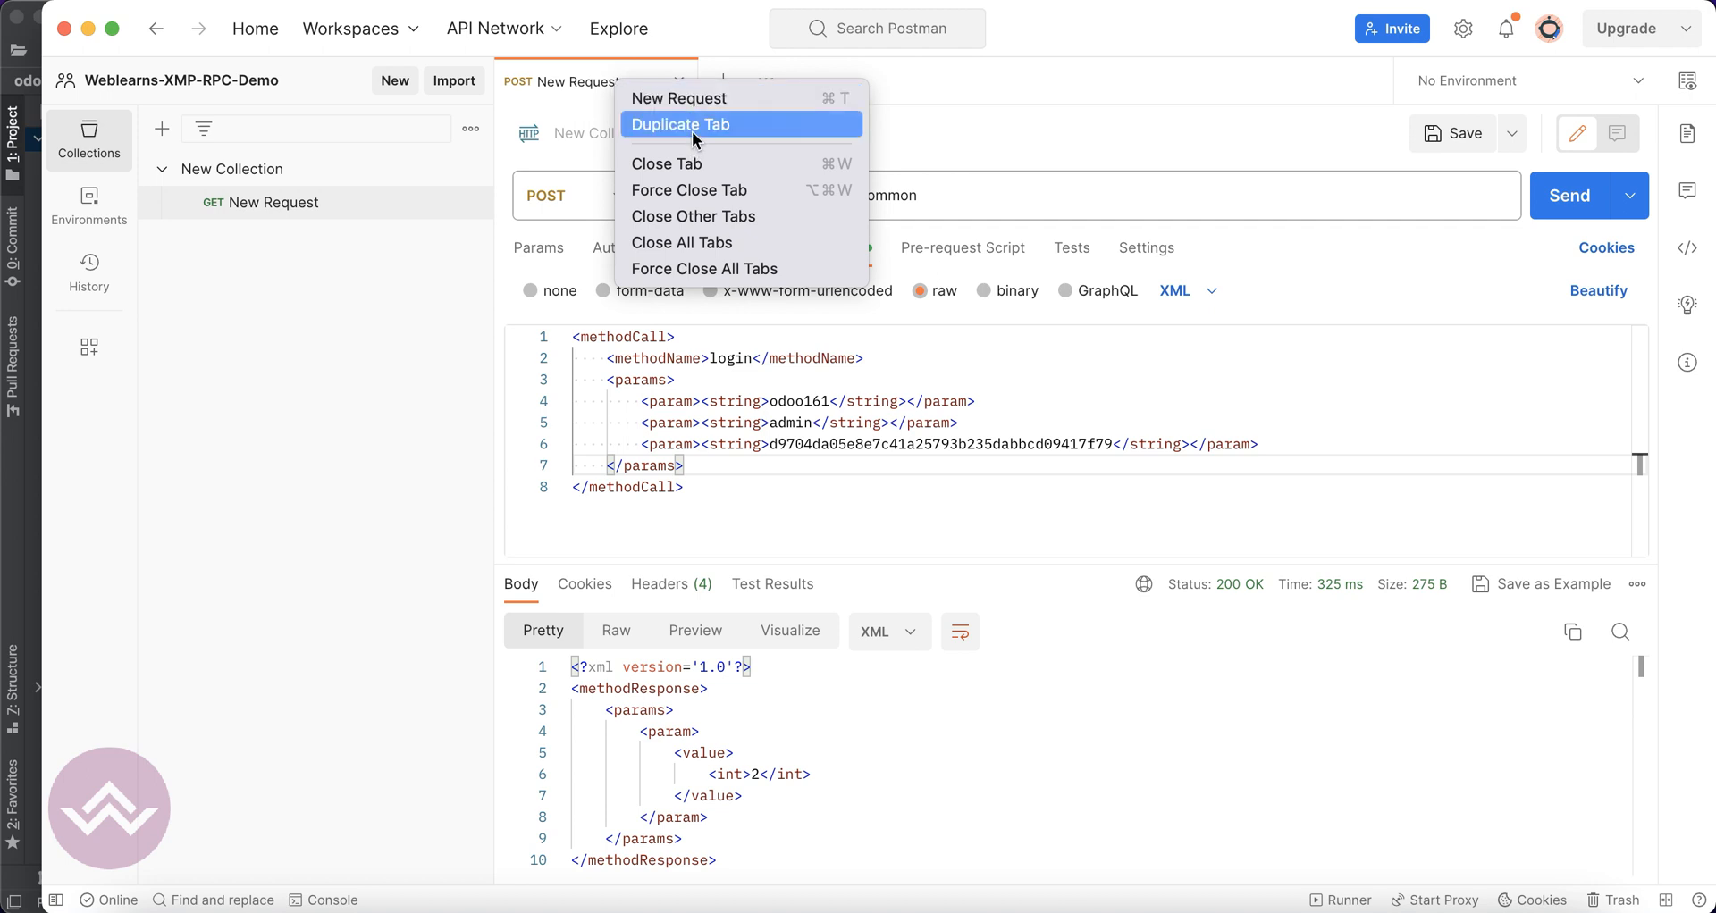
pyautogui.click(679, 123)
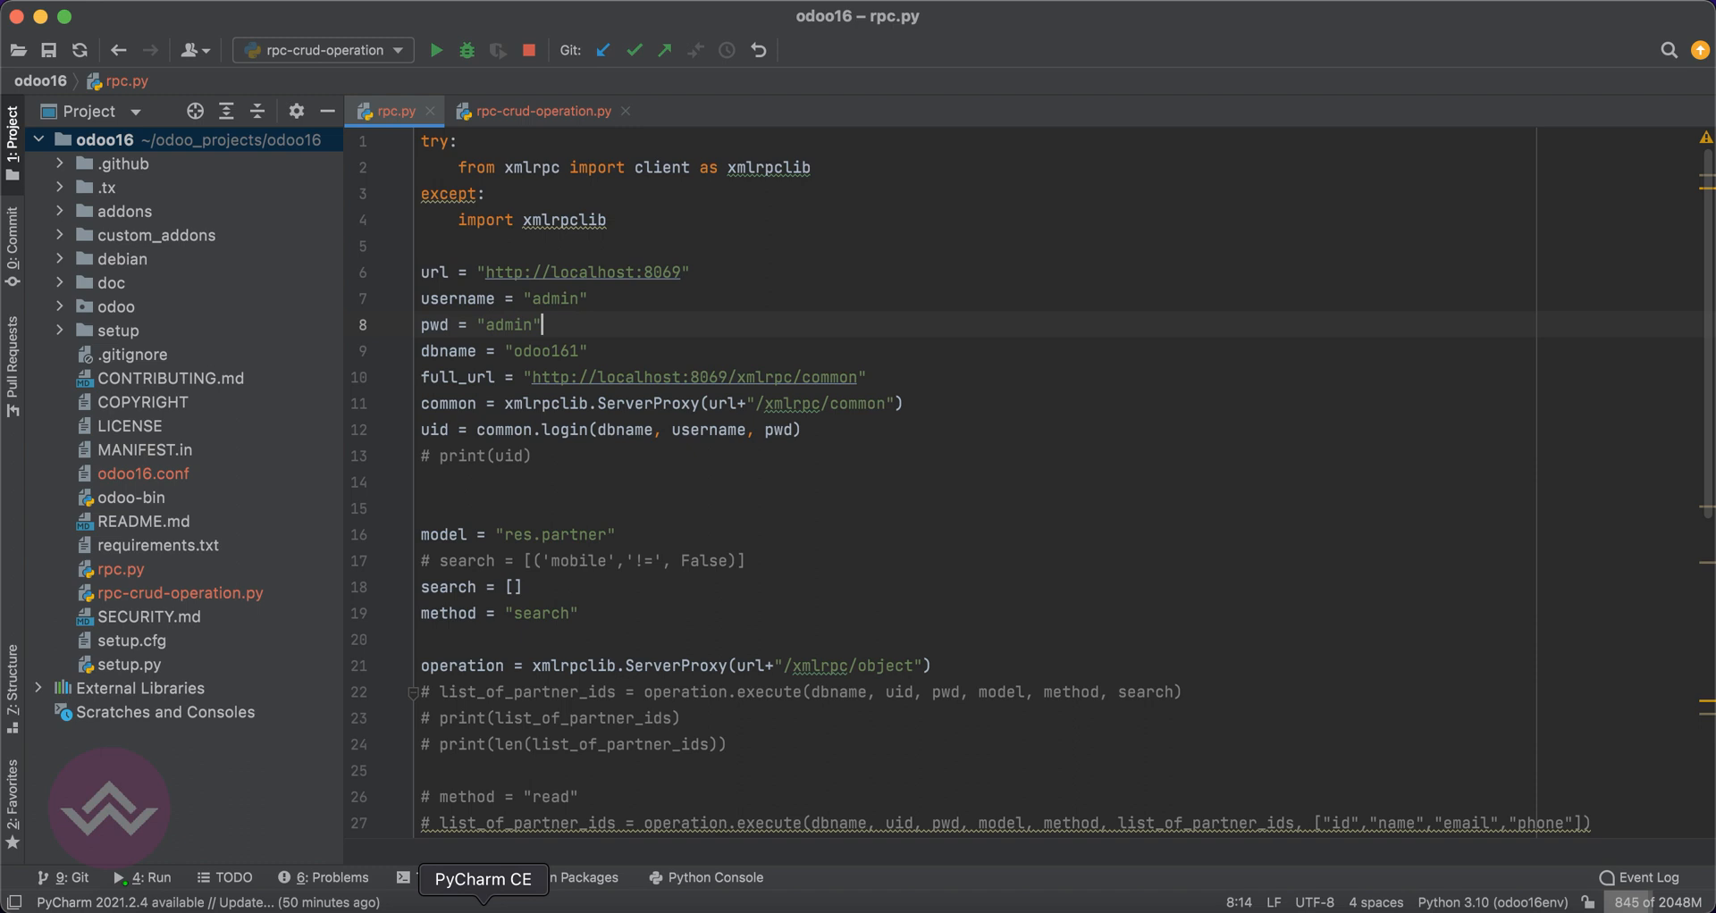
# - Check the xmlrpc/object endpoint in rpc-crud-operation.py and rename the duplicated request's login method to execute
pyautogui.click(538, 111)
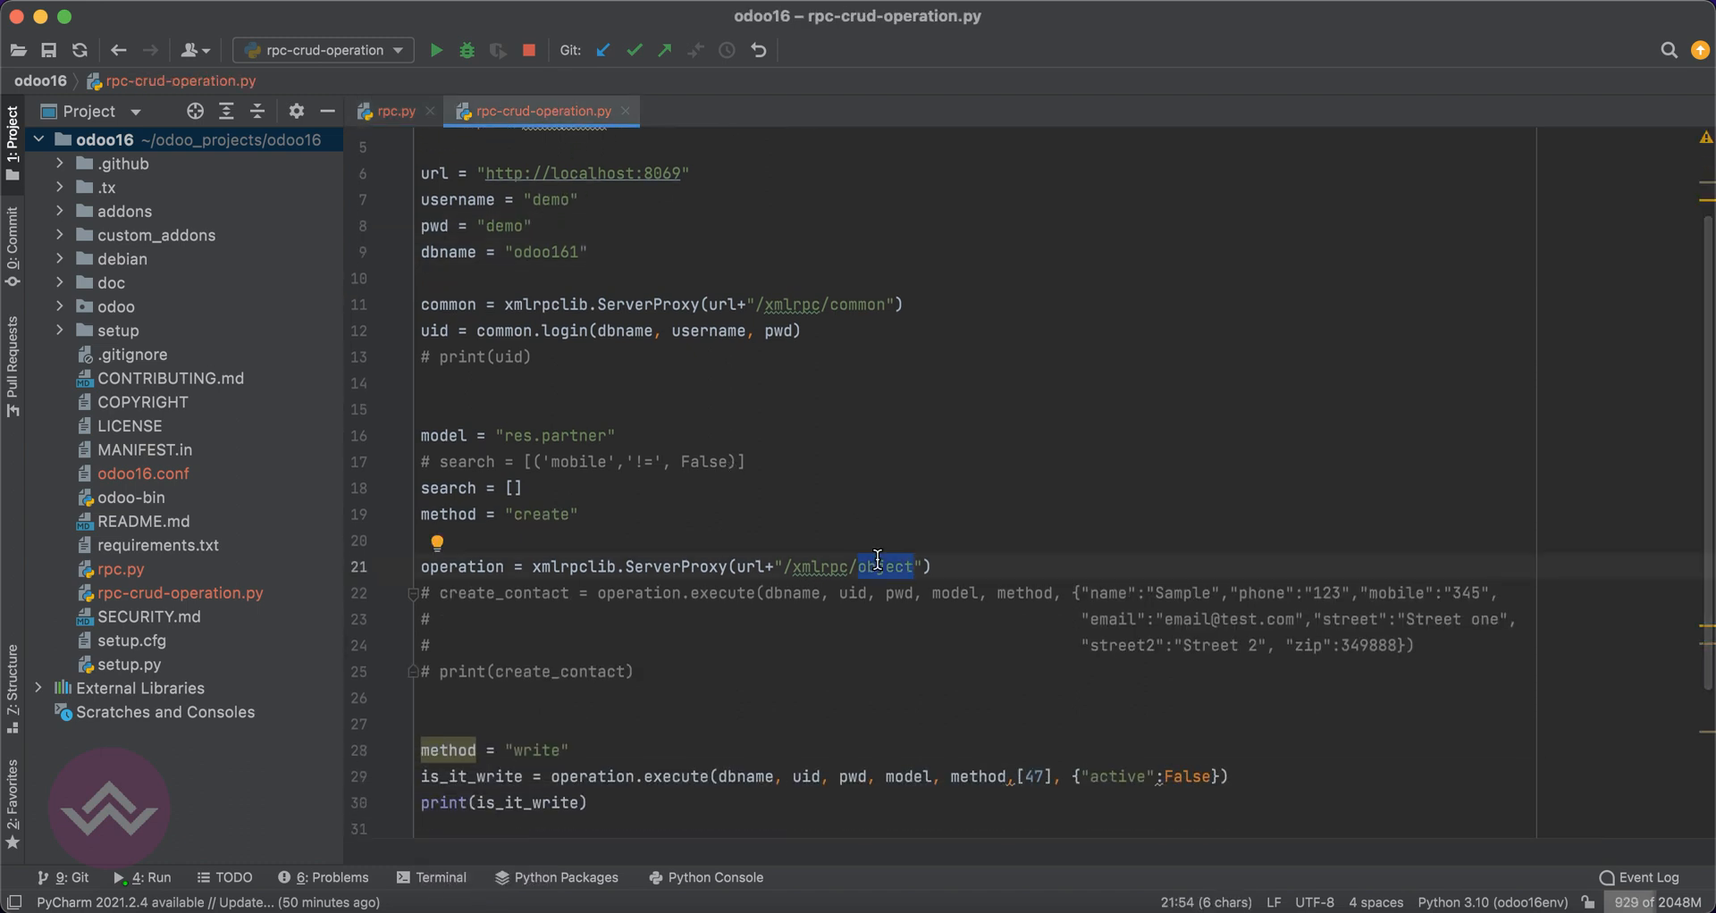
pyautogui.doubleClick(885, 567)
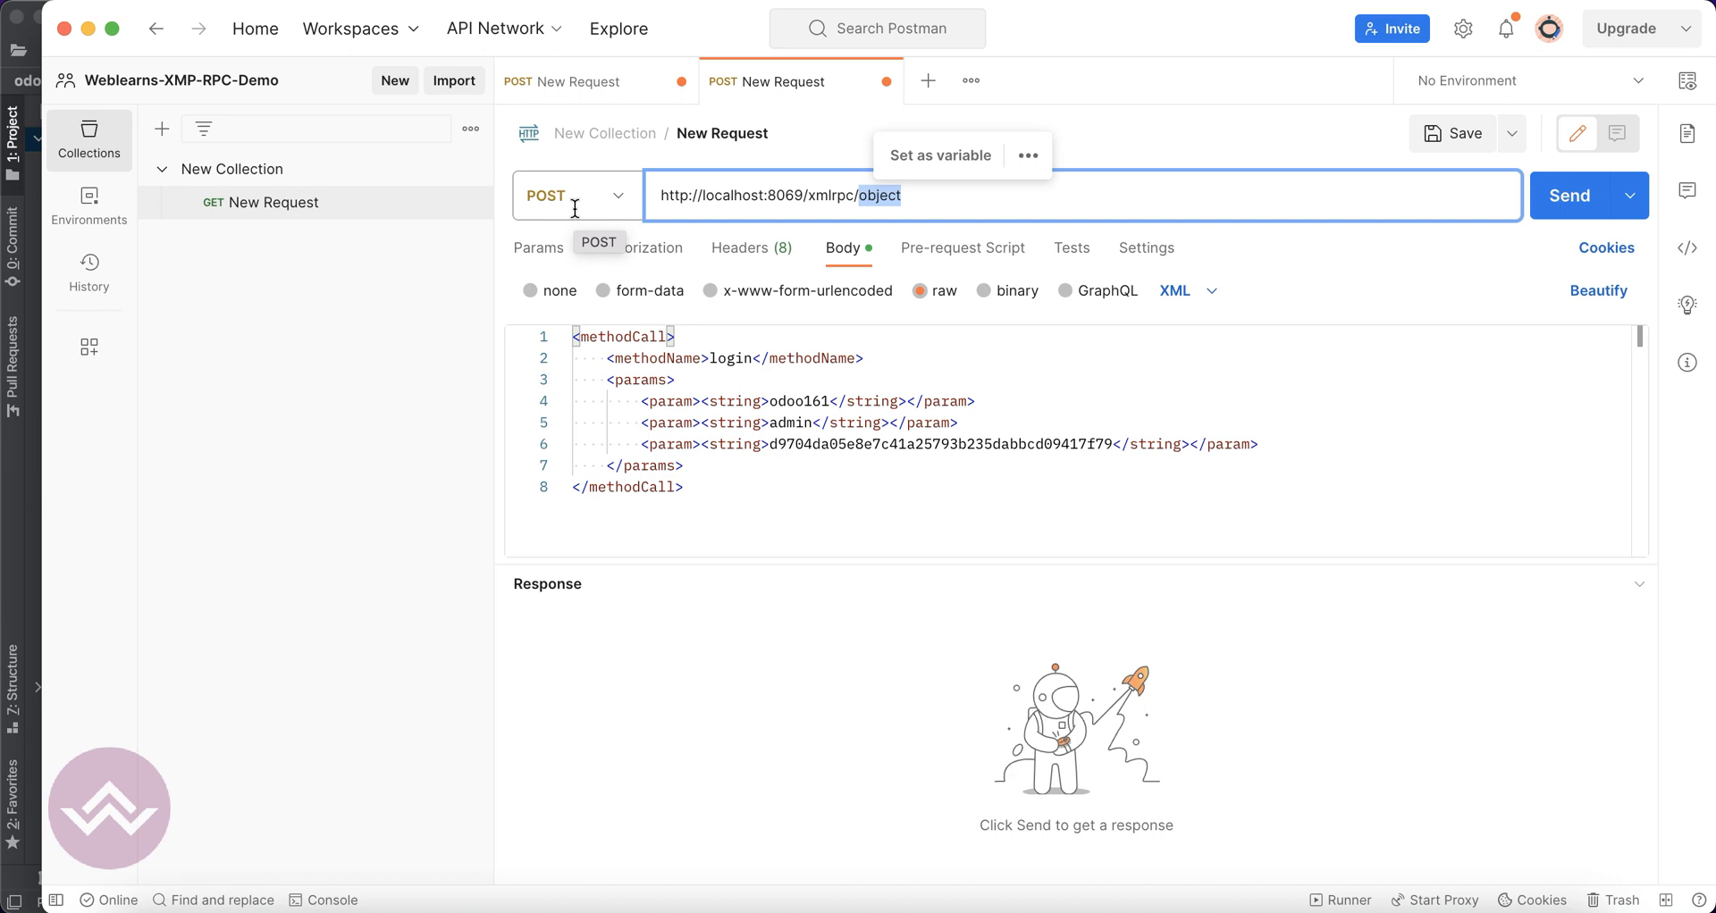
pyautogui.doubleClick(733, 357)
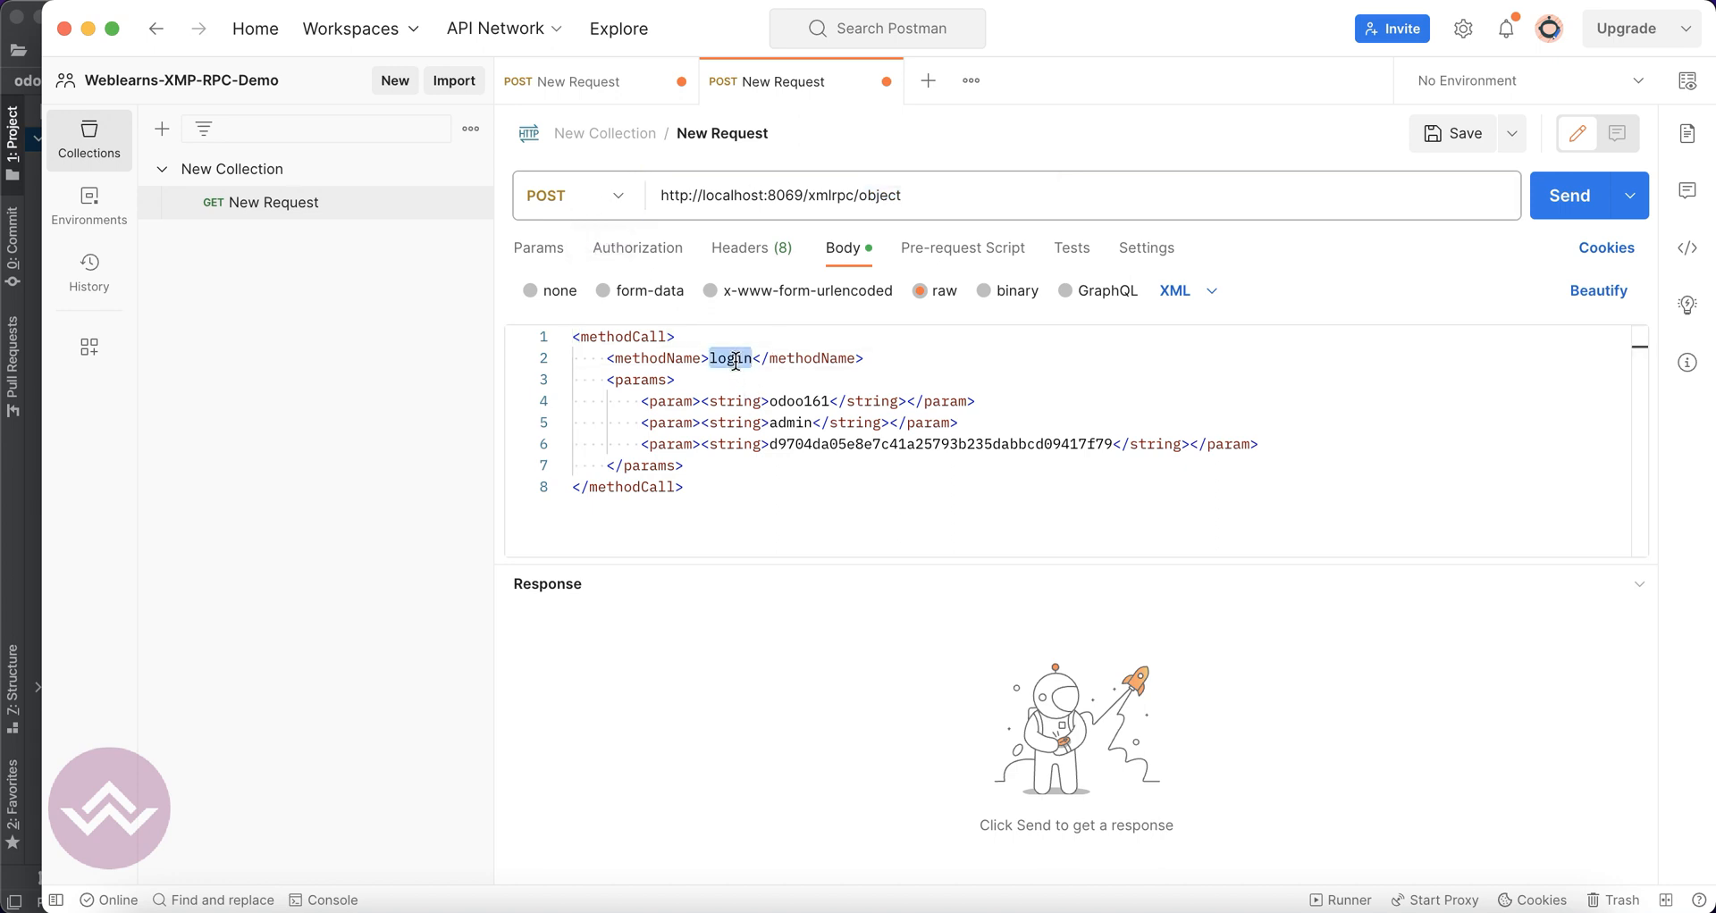
pyautogui.write('execu')
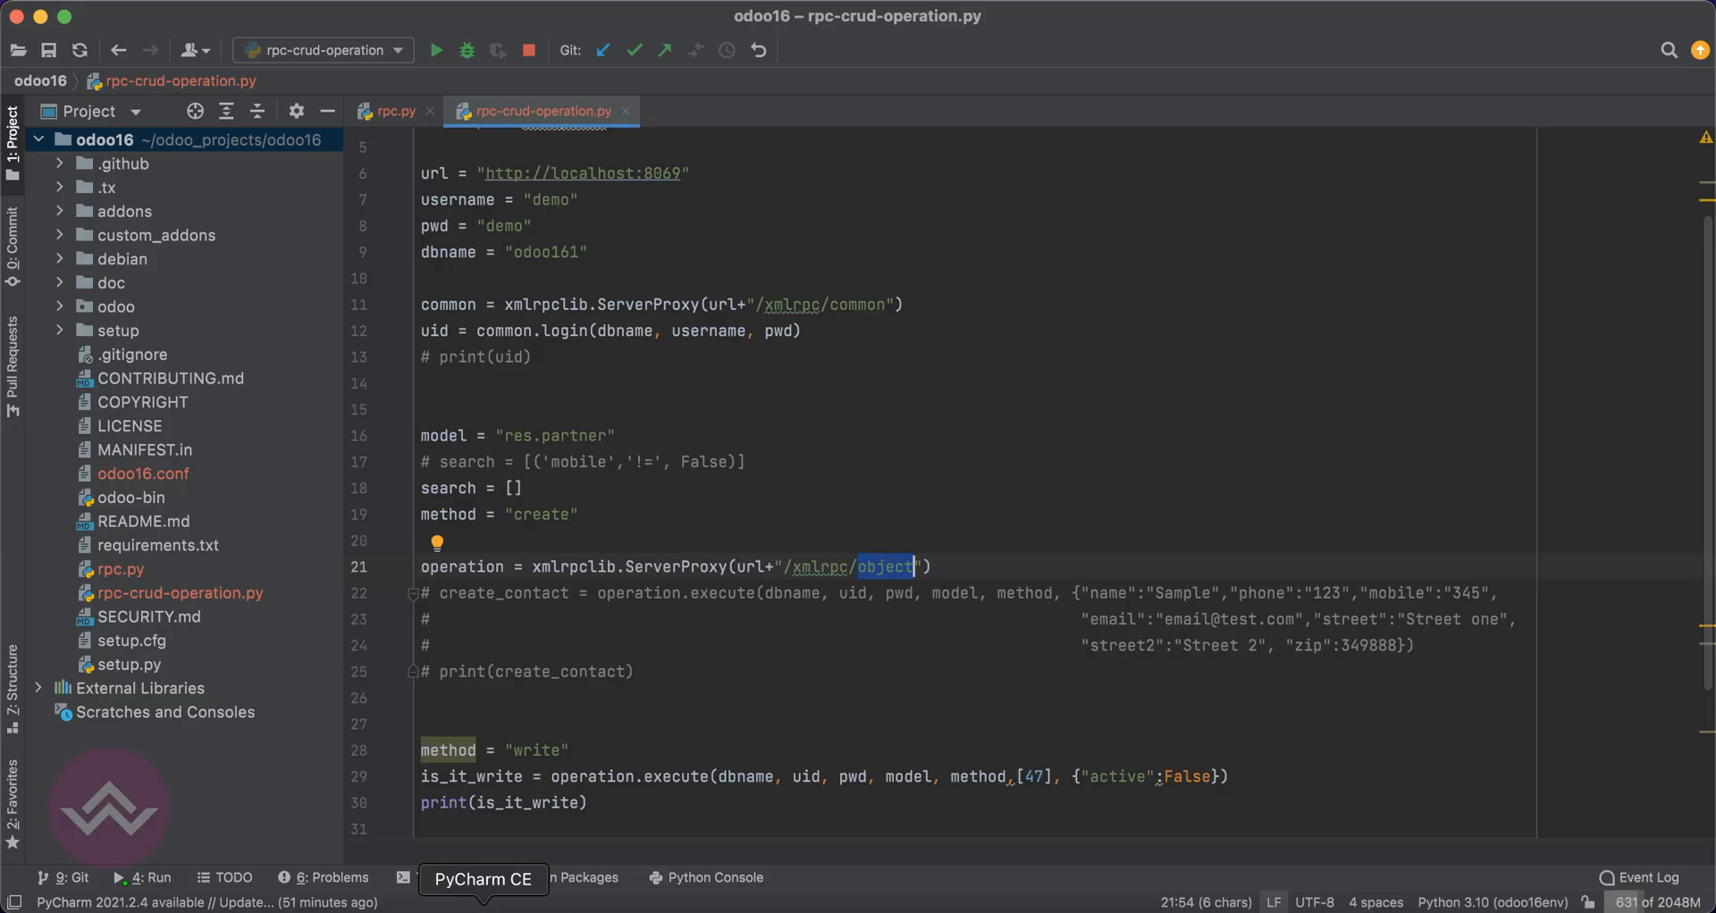
pyautogui.scroll(-3)
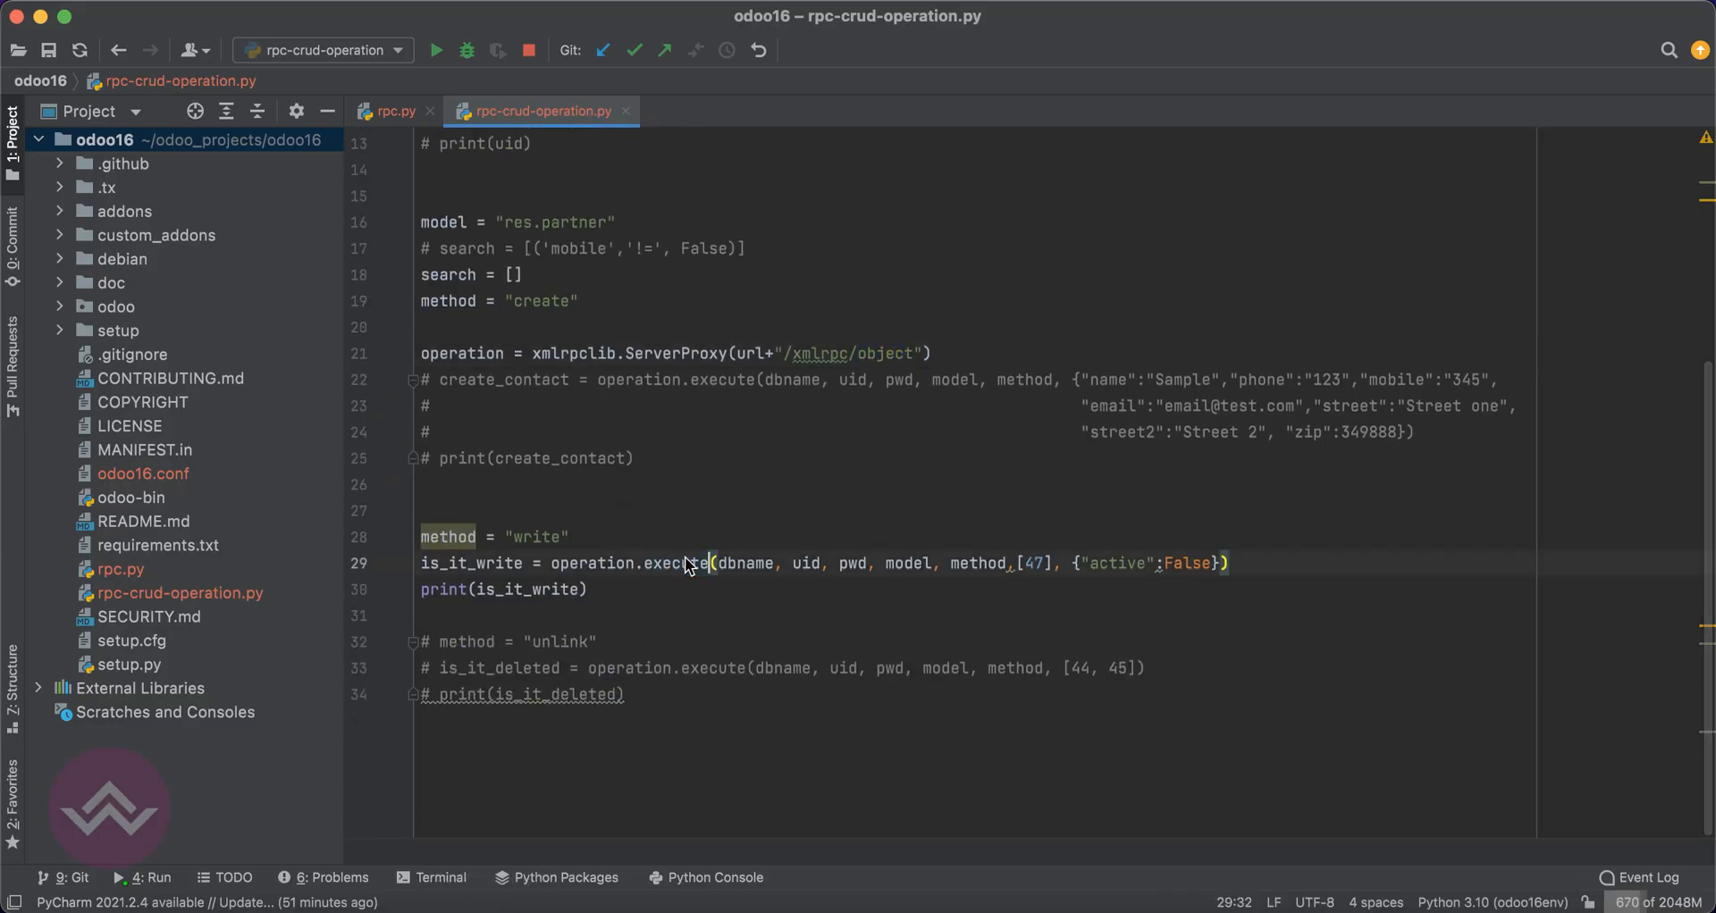
pyautogui.moveTo(717, 563); pyautogui.dragTo(1215, 563)
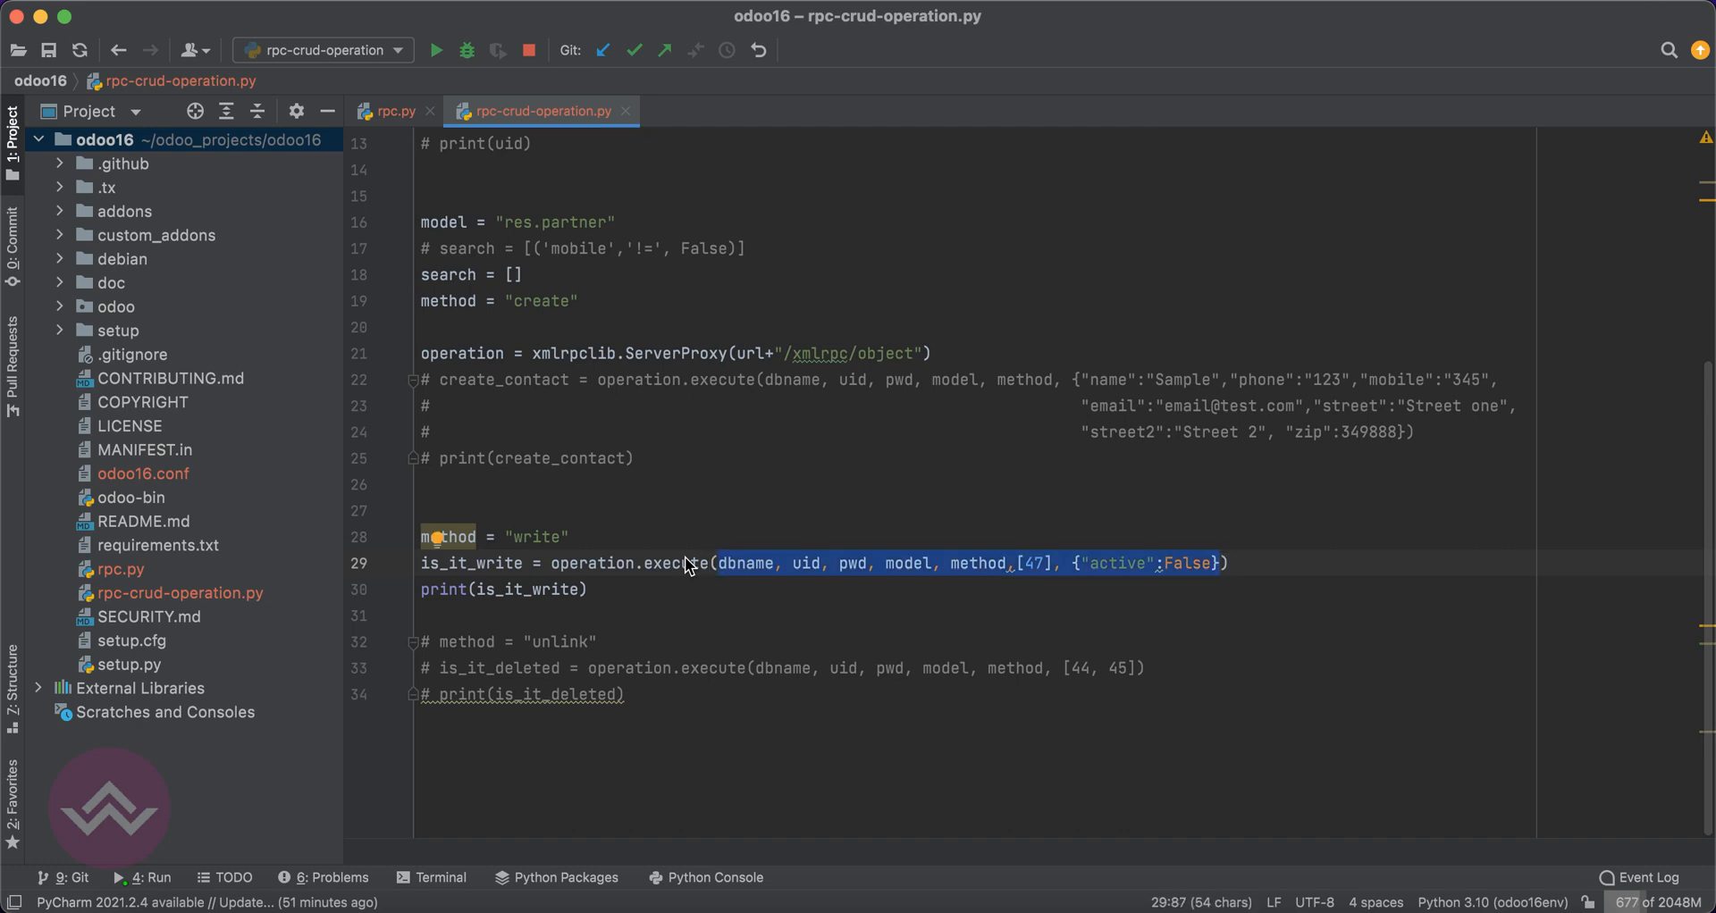
pyautogui.moveTo(797, 568)
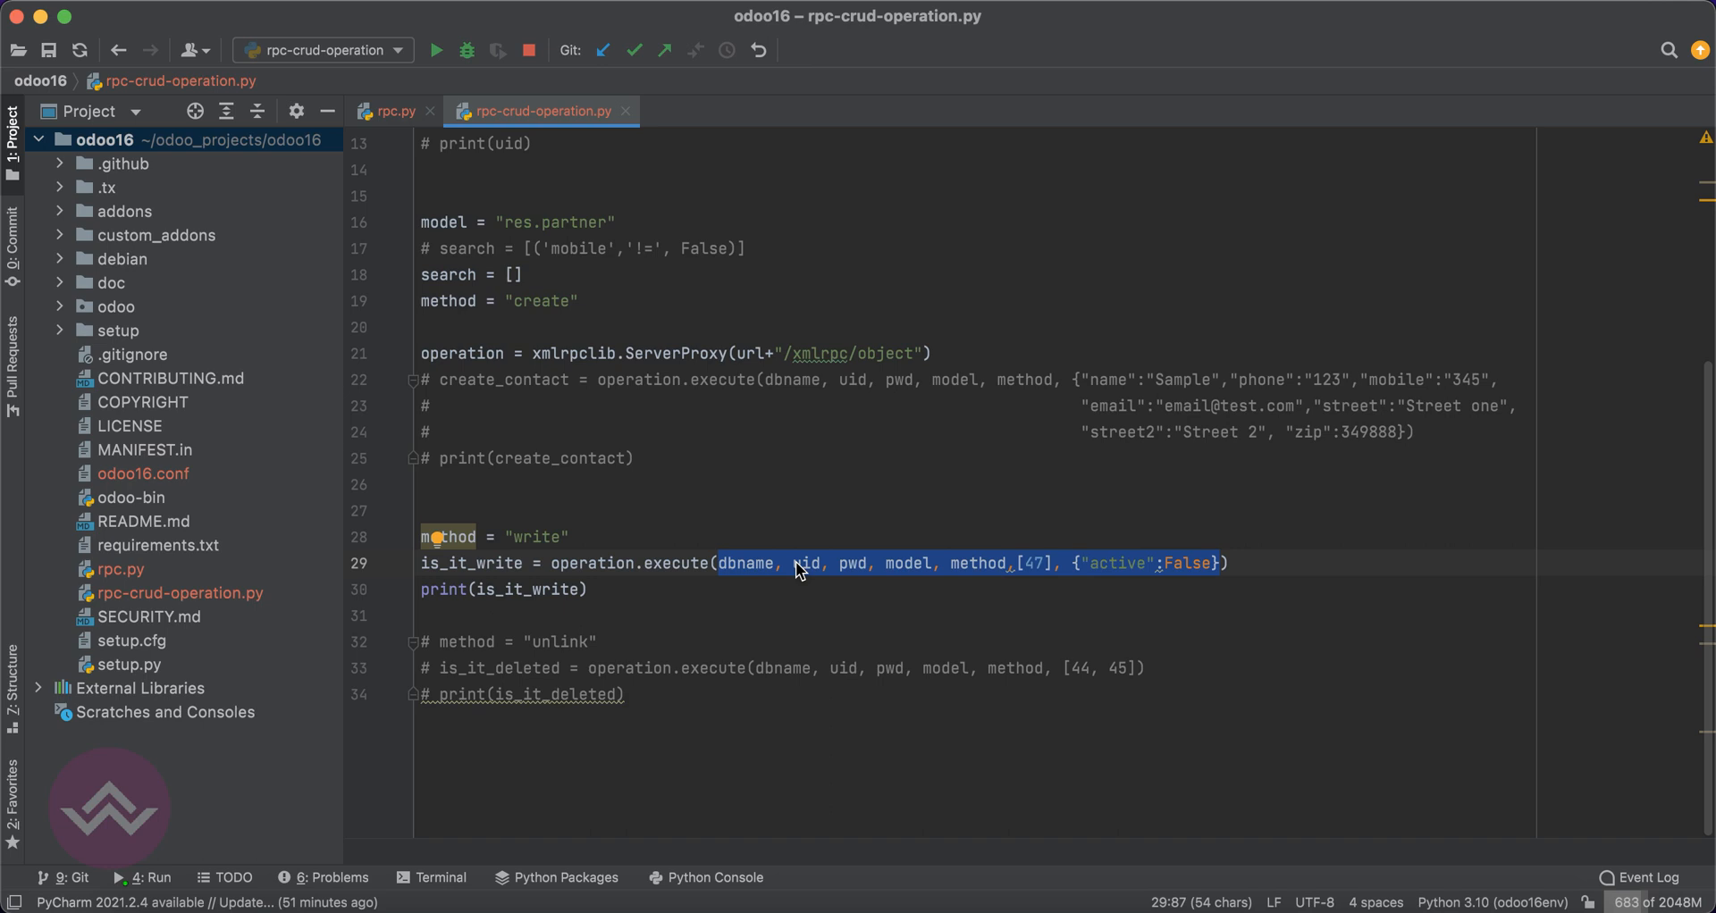
pyautogui.click(833, 562)
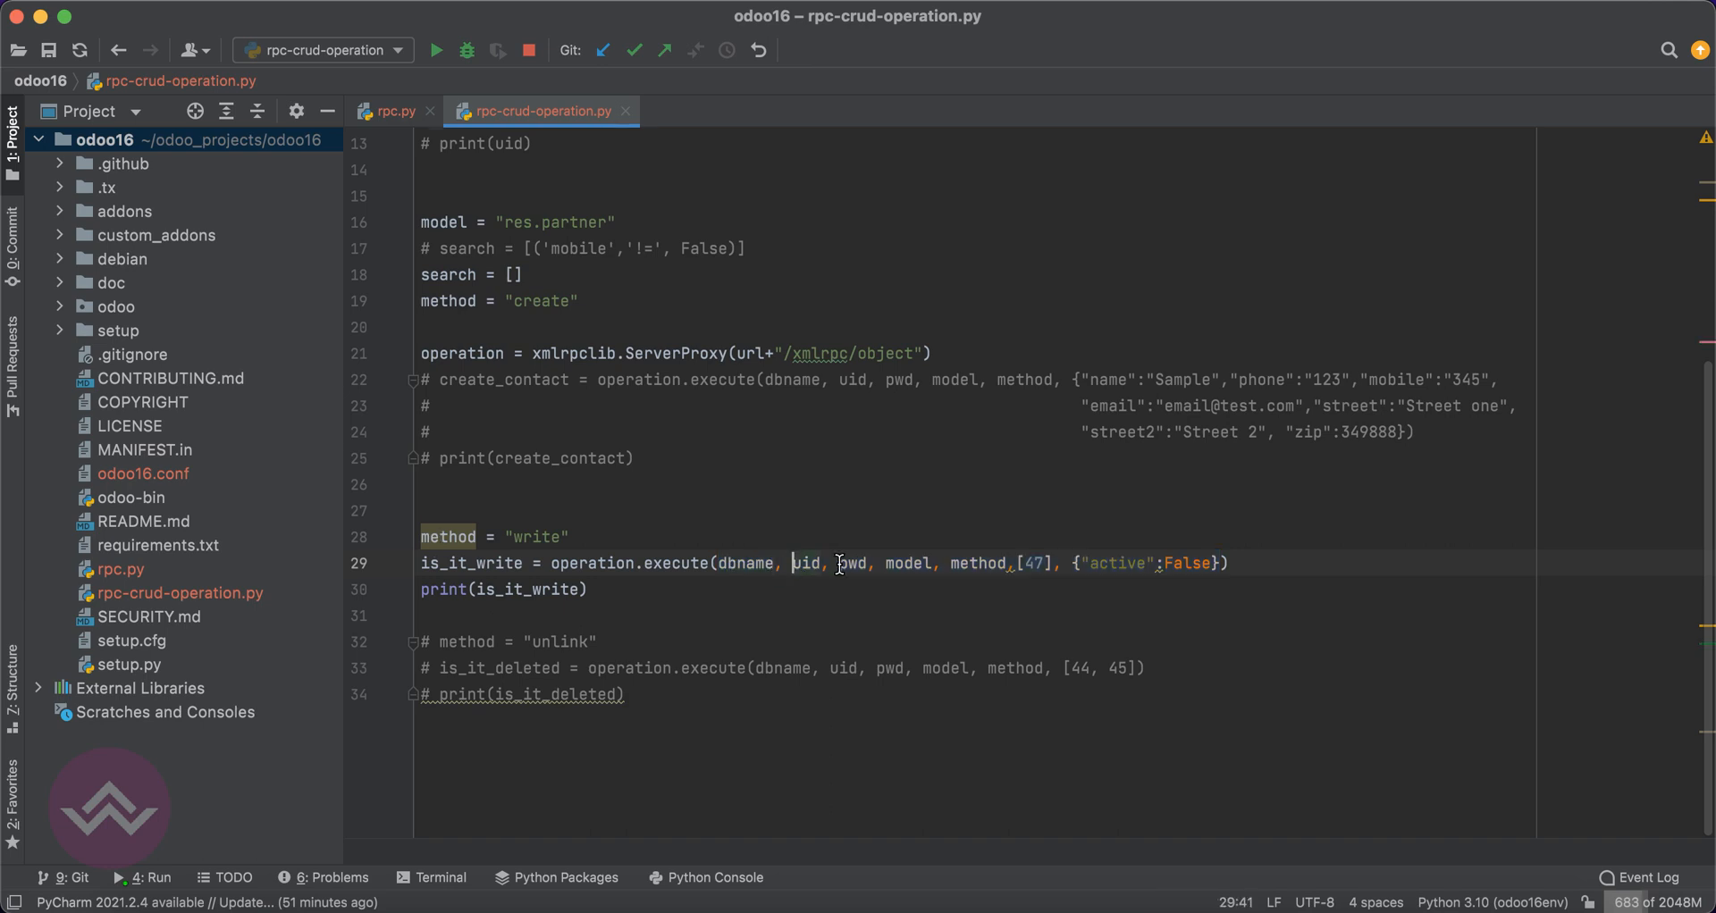
pyautogui.click(867, 379)
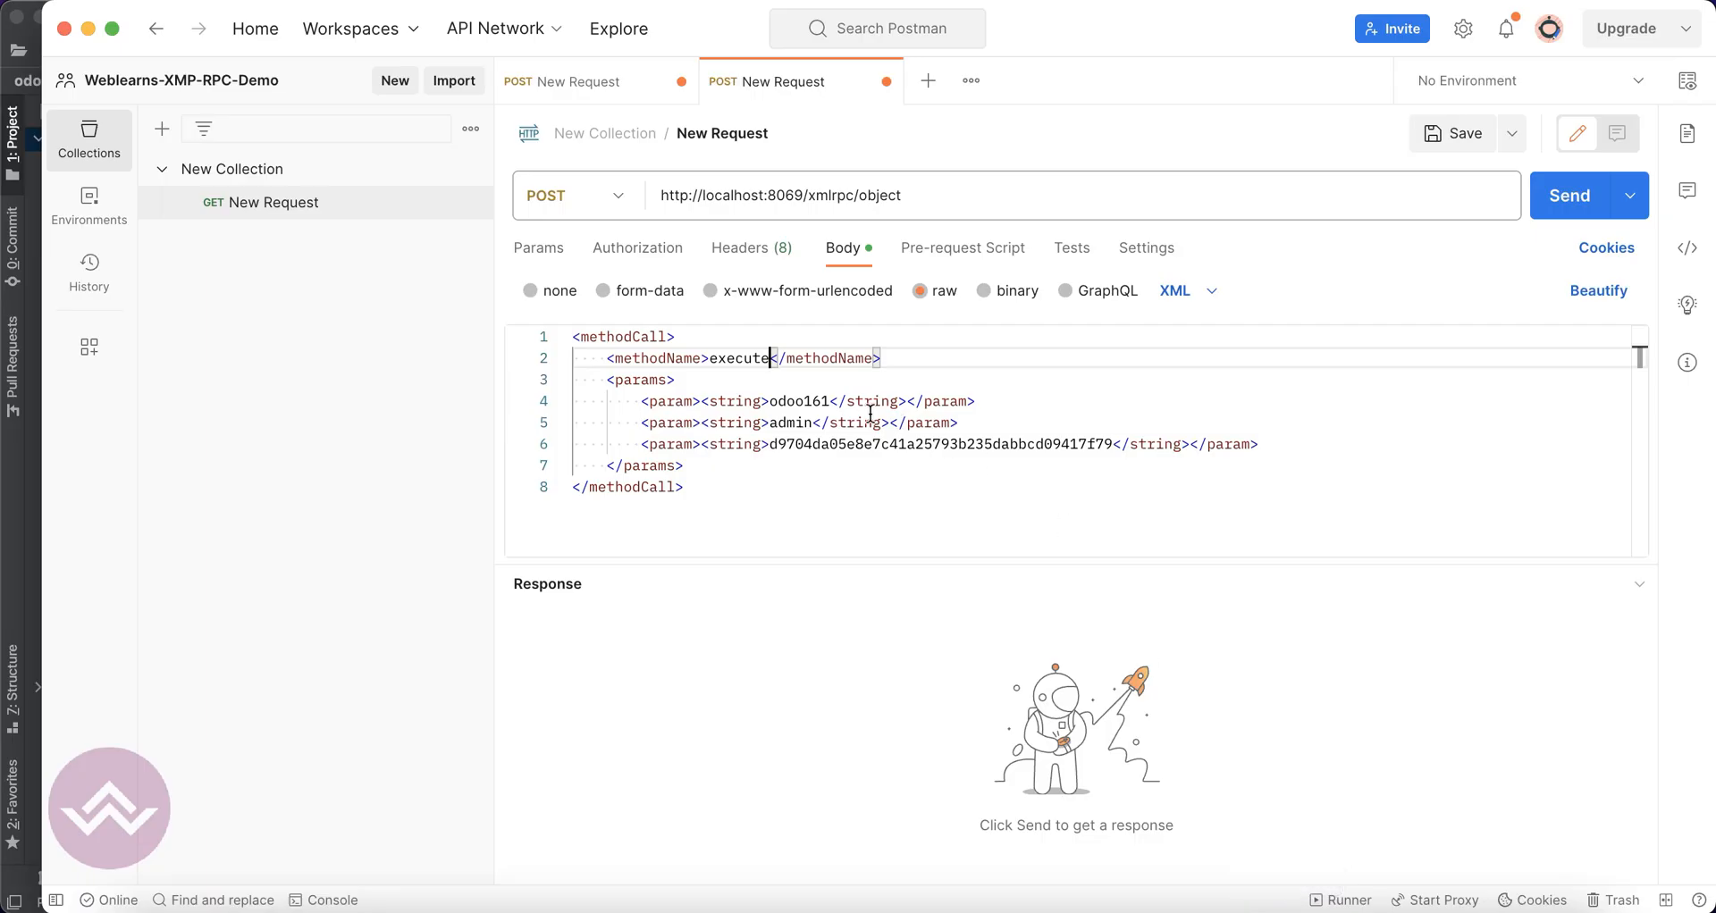
# - Pass user id 2 as an integer in place of admin, keeping odoo161 and the key, and add an empty parameter line
pyautogui.doubleClick(797, 400)
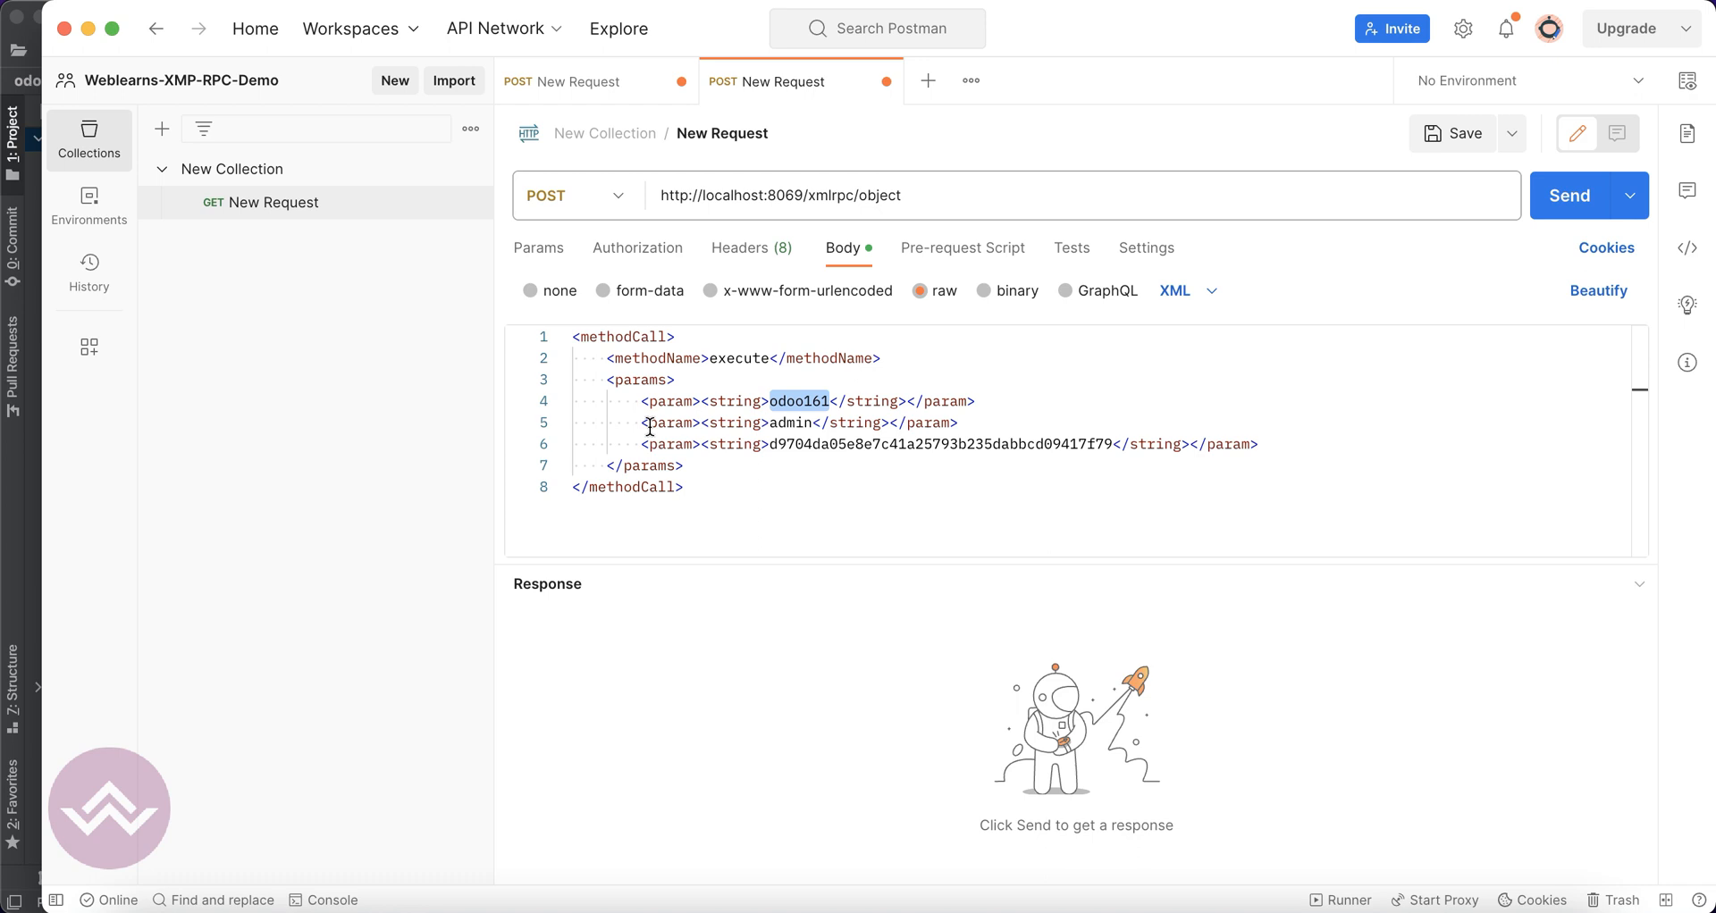
pyautogui.click(729, 400)
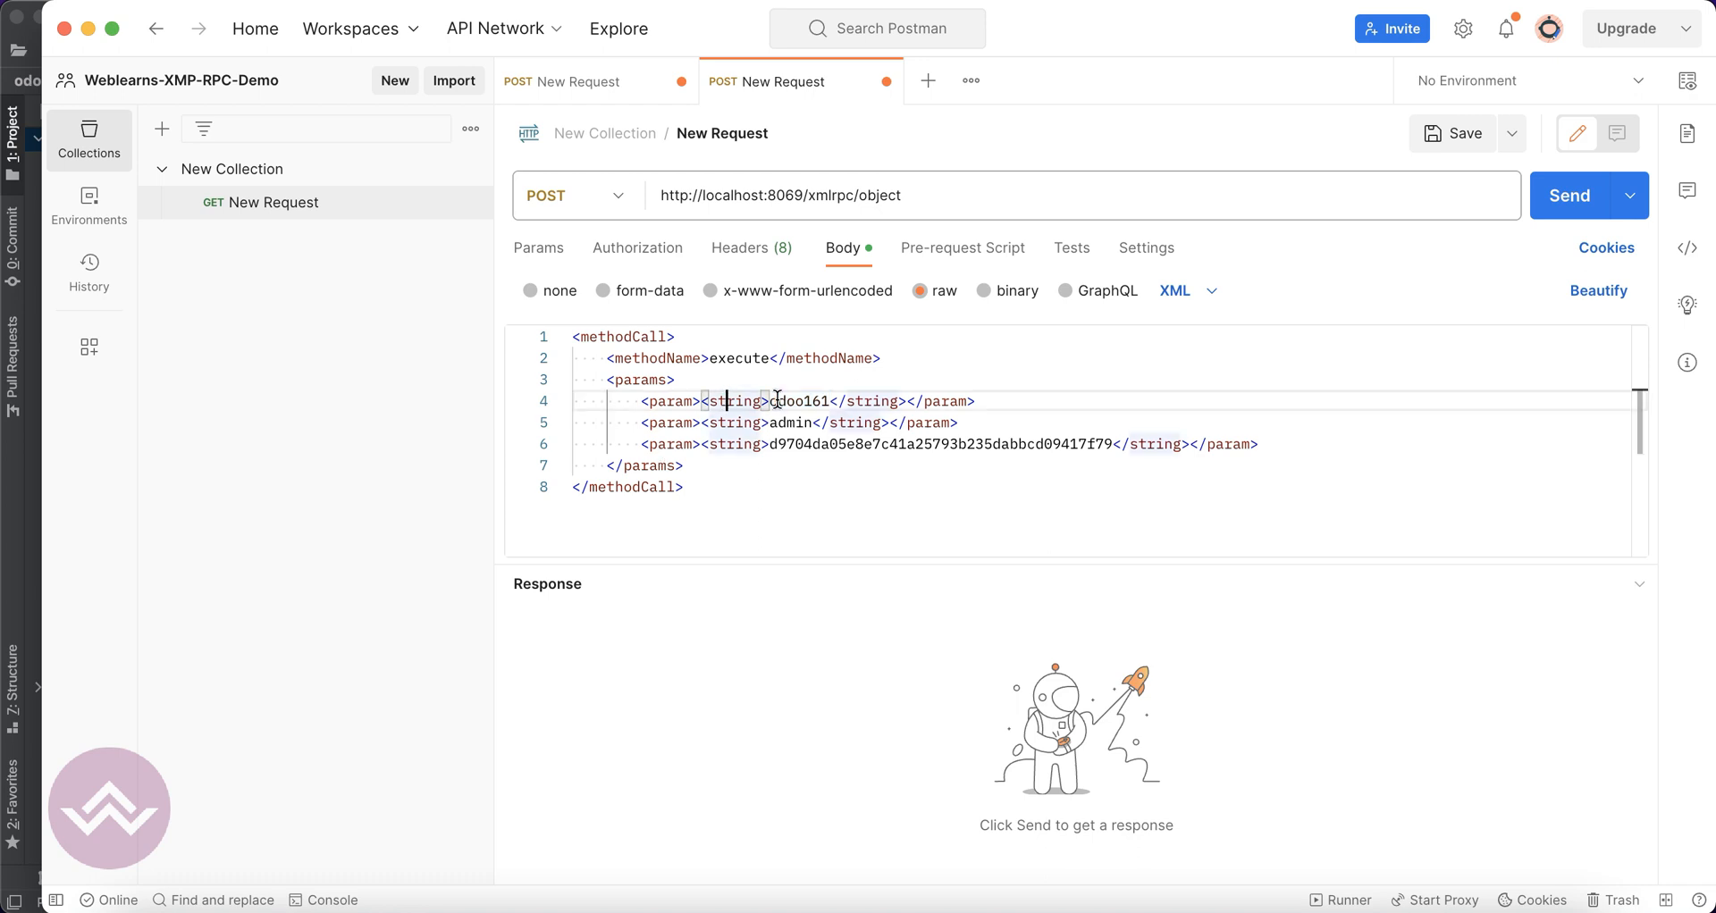
pyautogui.doubleClick(792, 422)
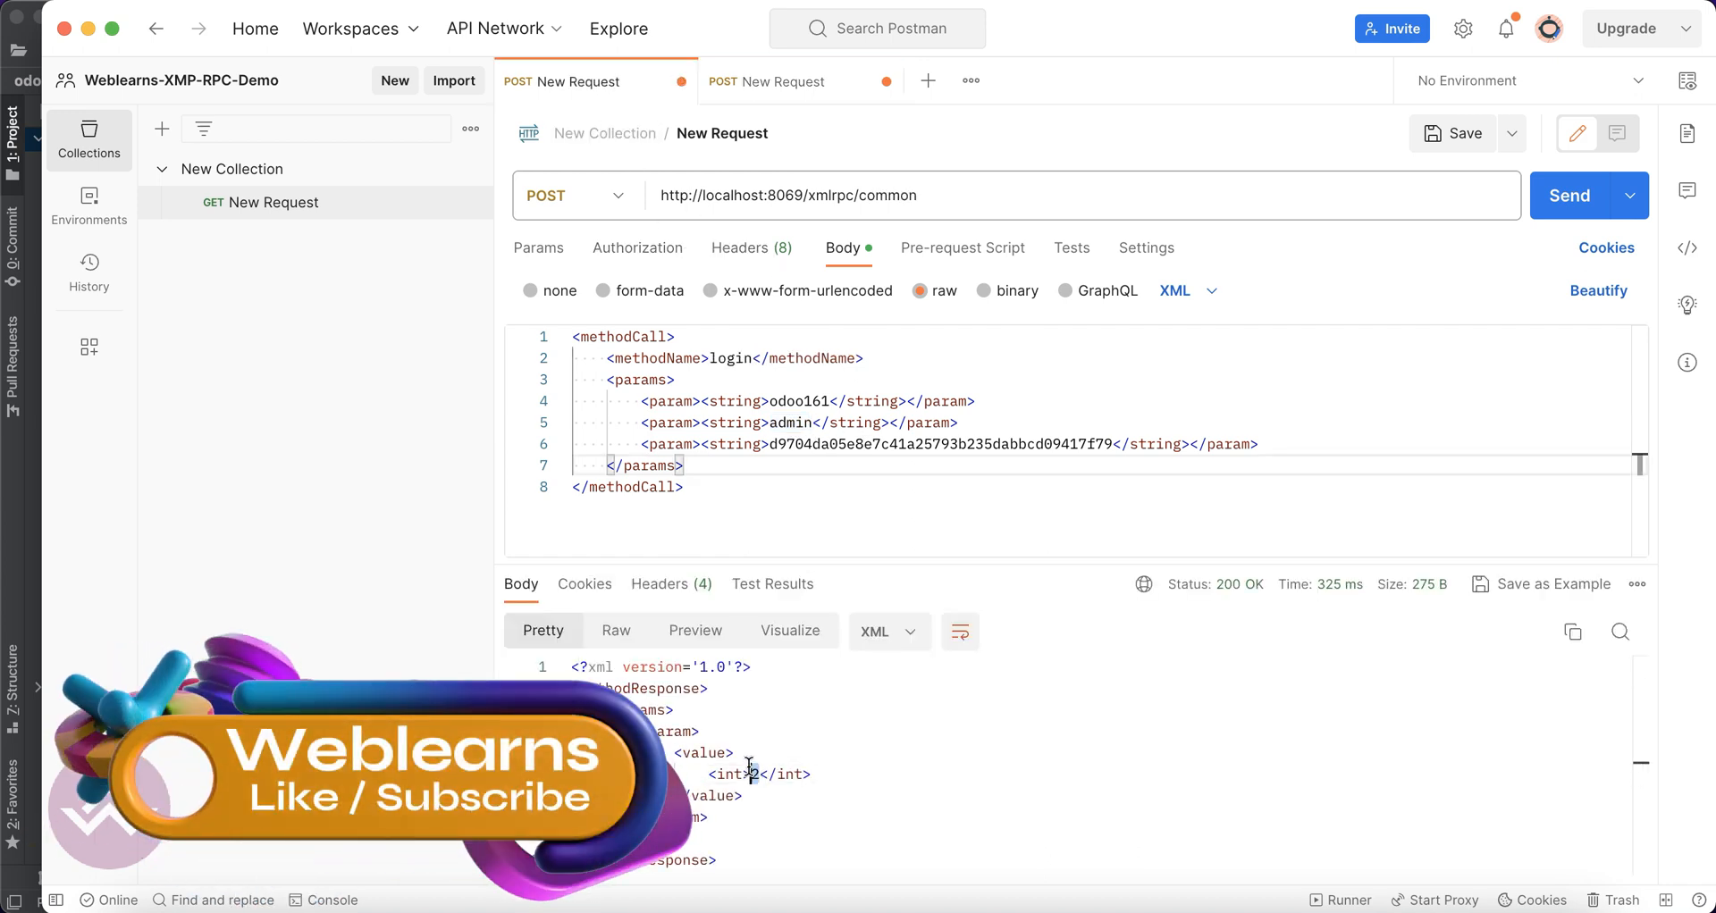
pyautogui.click(781, 80)
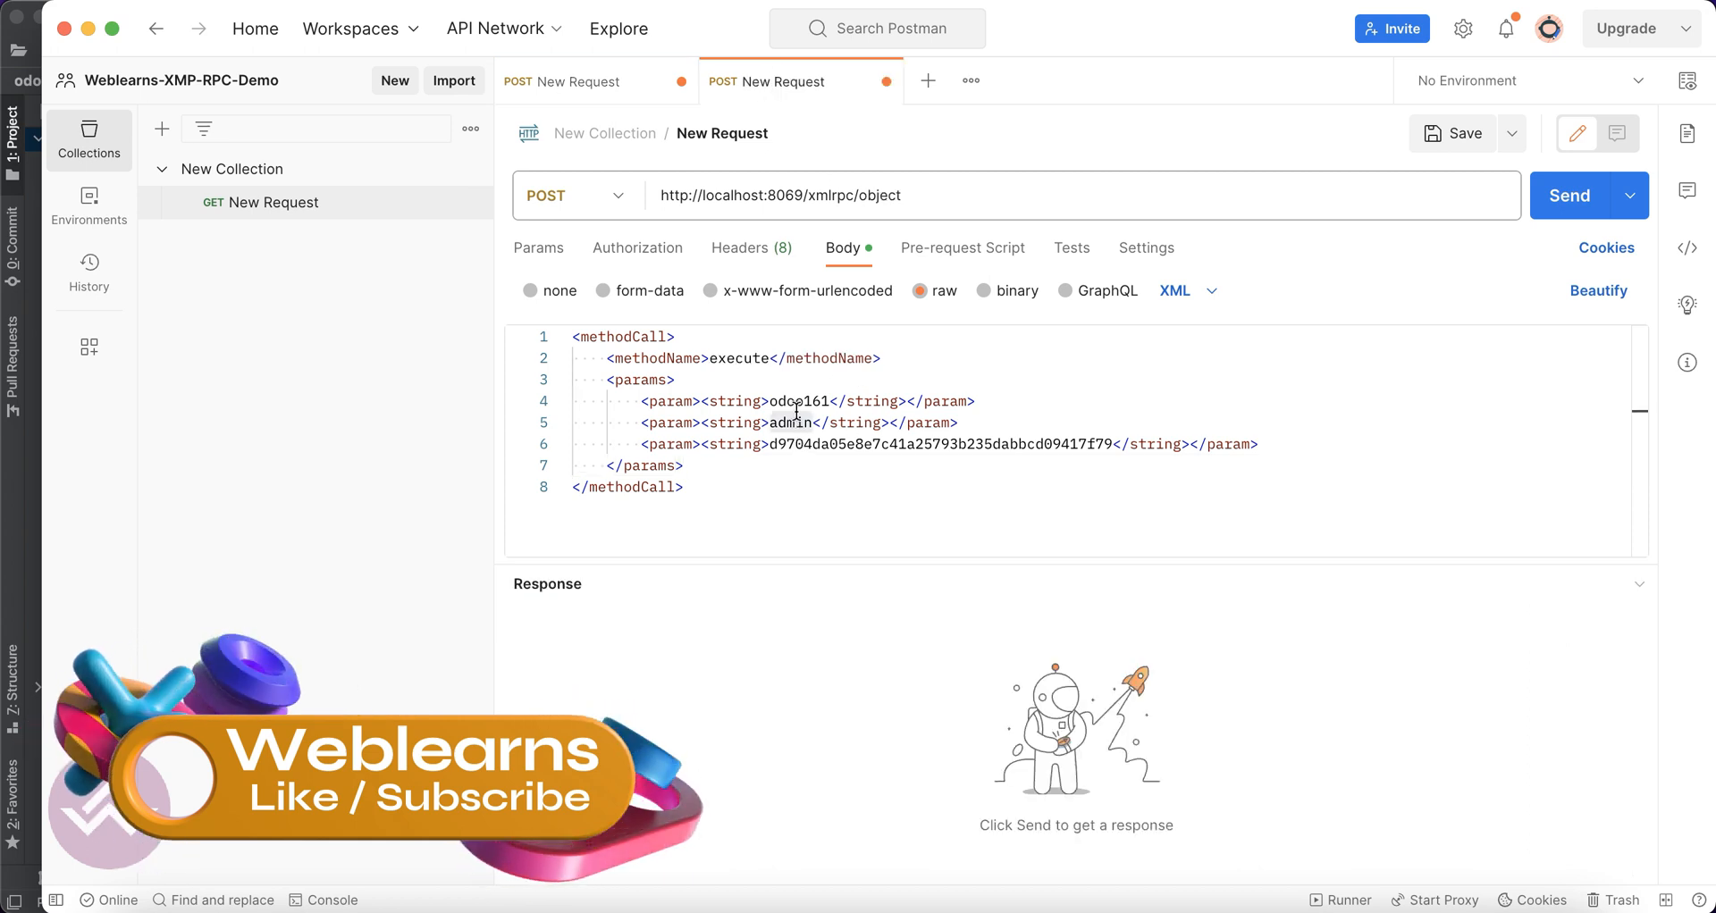
pyautogui.write('2</')
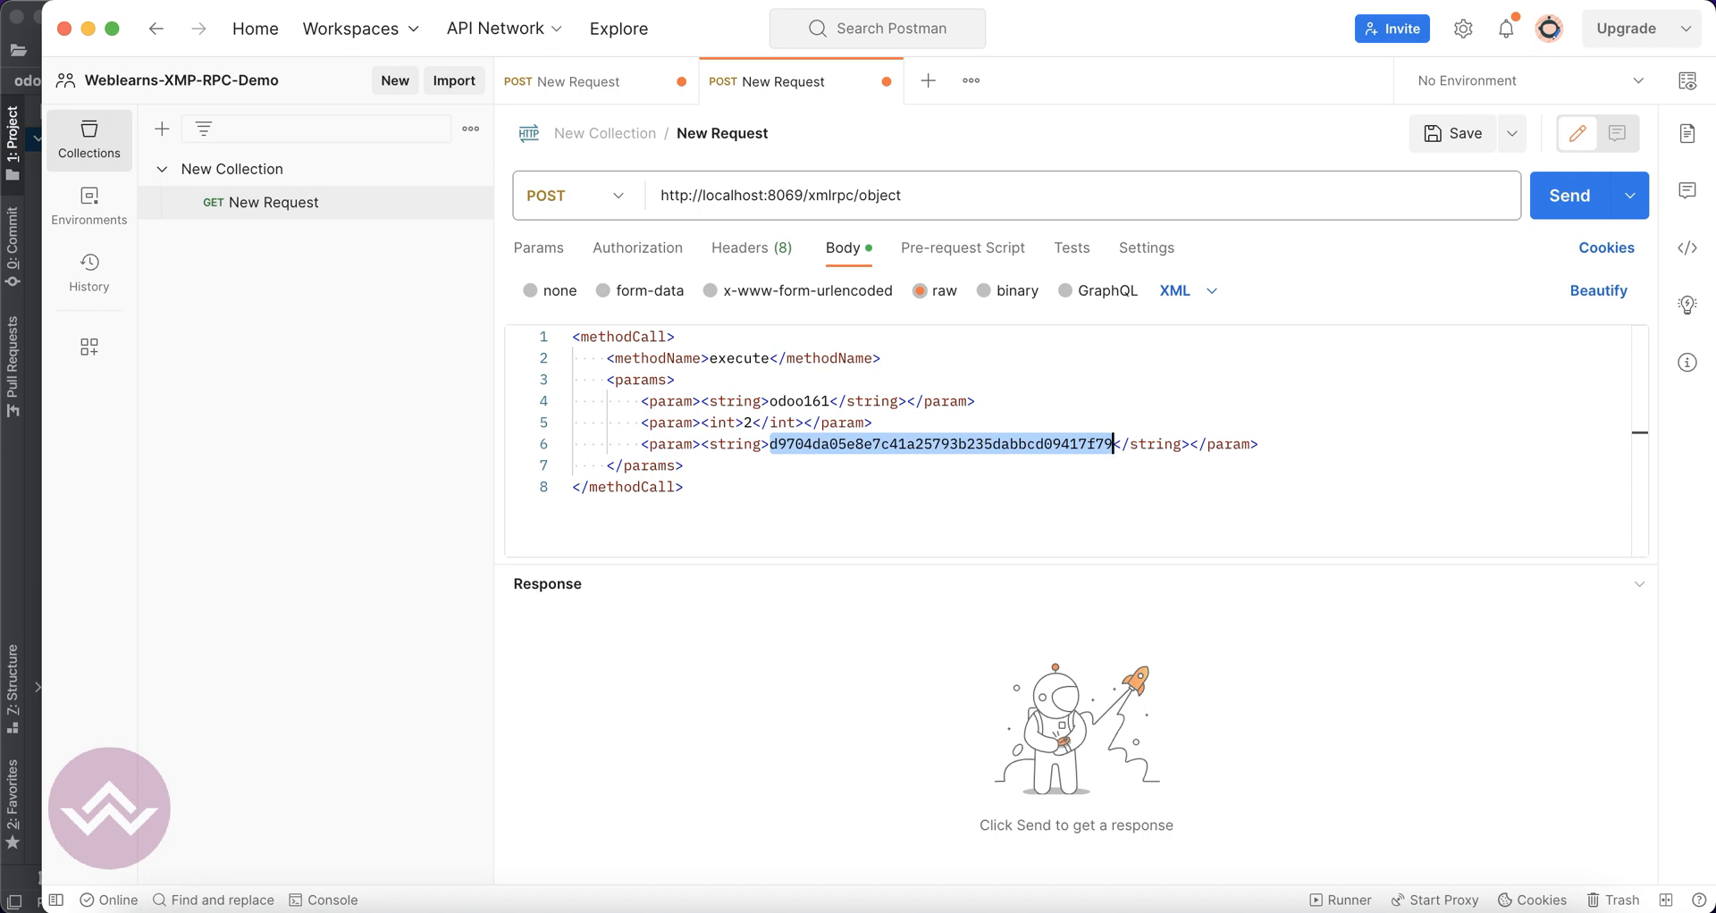
pyautogui.press('Enter')
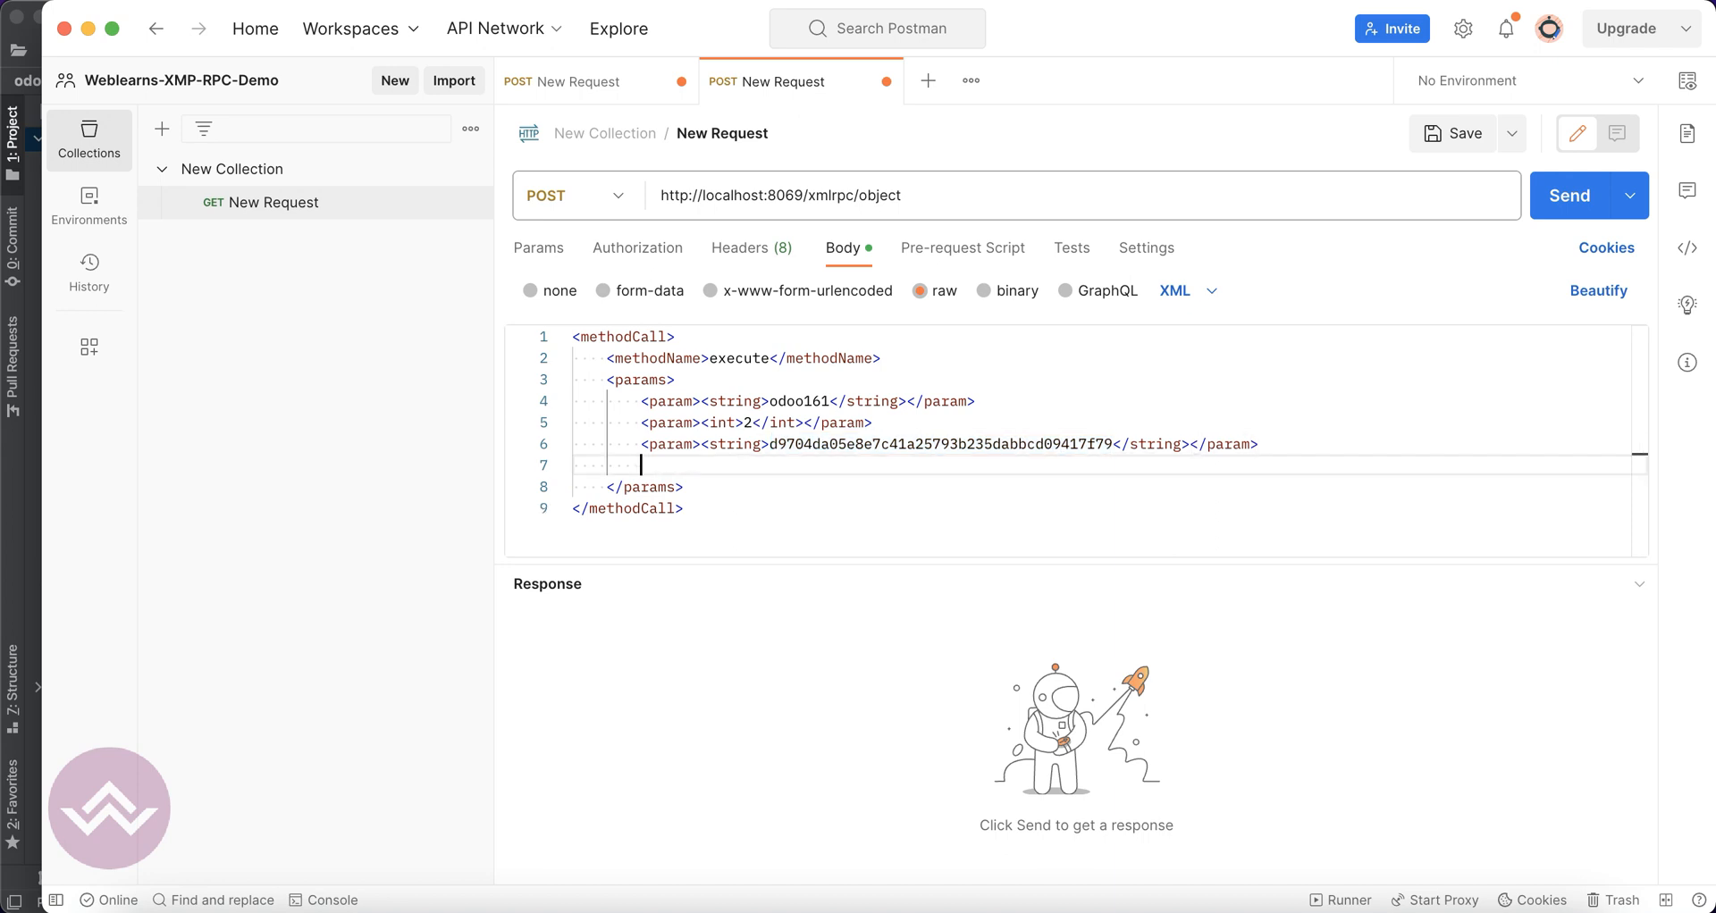
pyautogui.moveTo(593, 579)
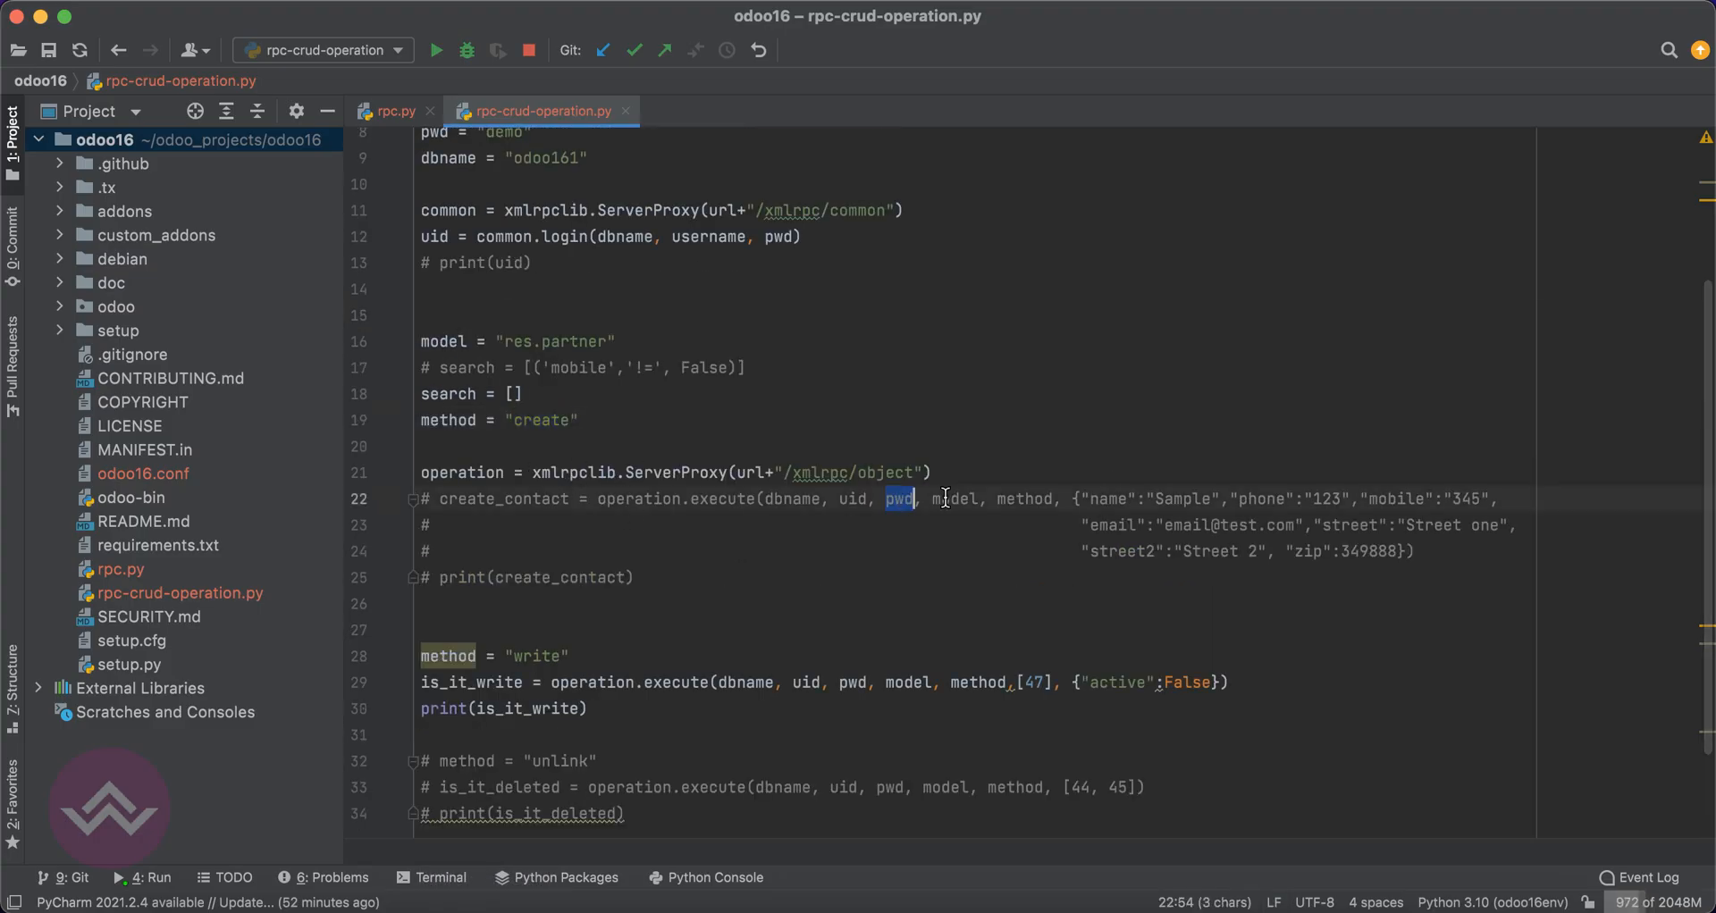
pyautogui.click(1044, 498)
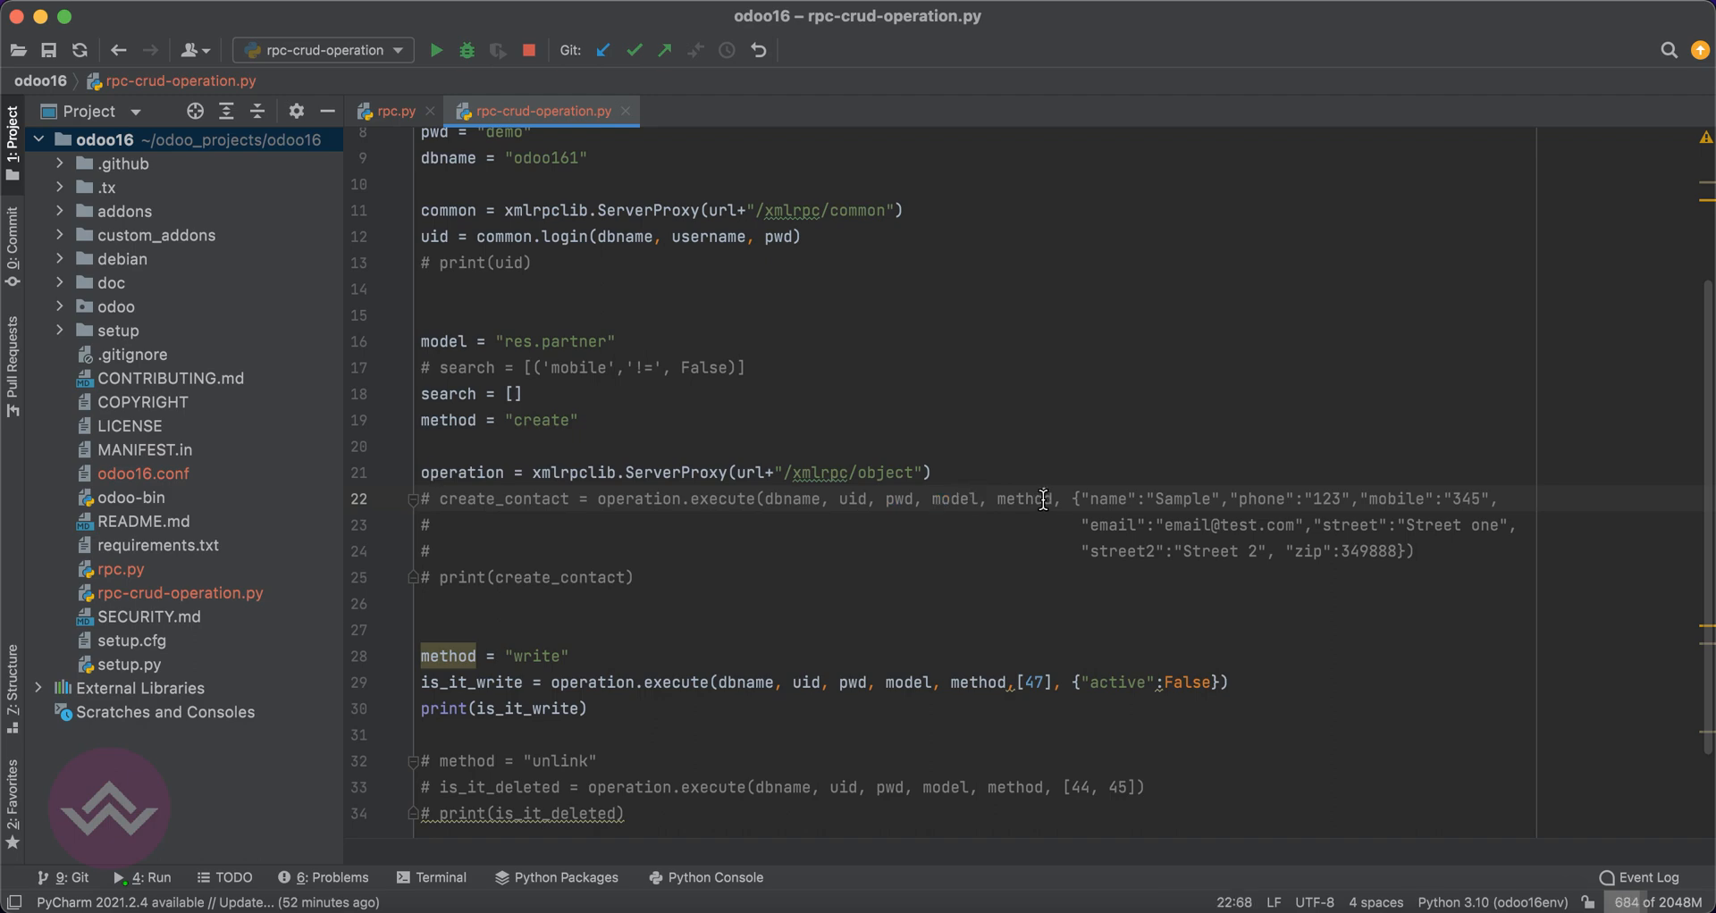
pyautogui.click(1290, 903)
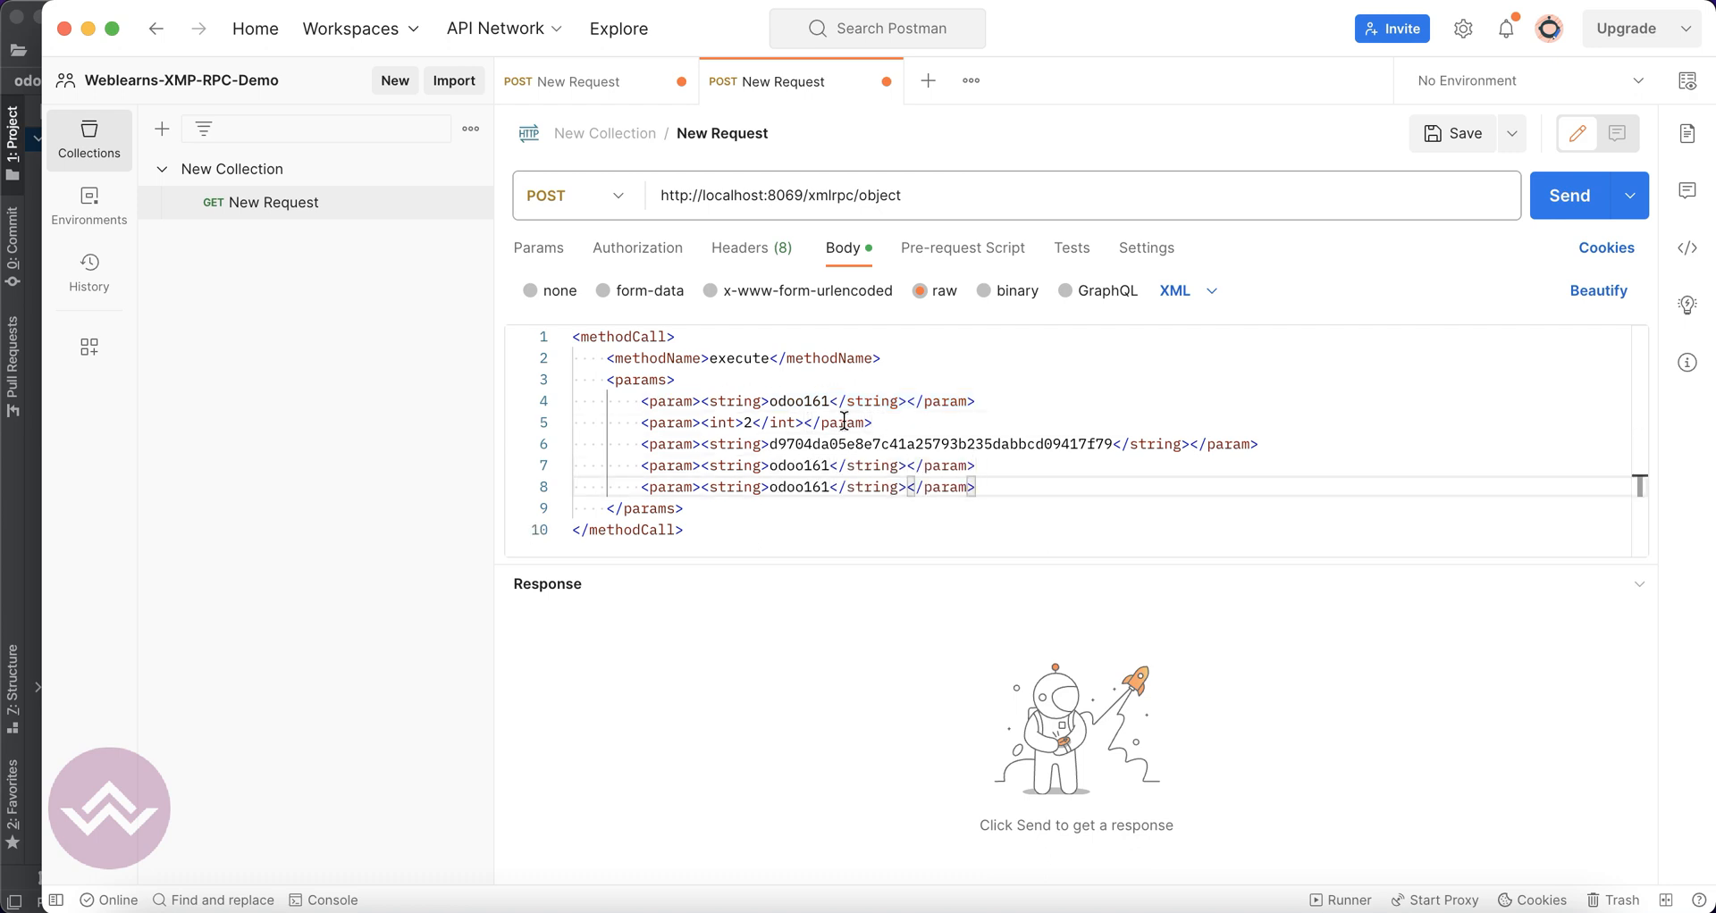
# - Set the fourth and fifth params to res.partner and create, with an extra create line below
pyautogui.write('res.')
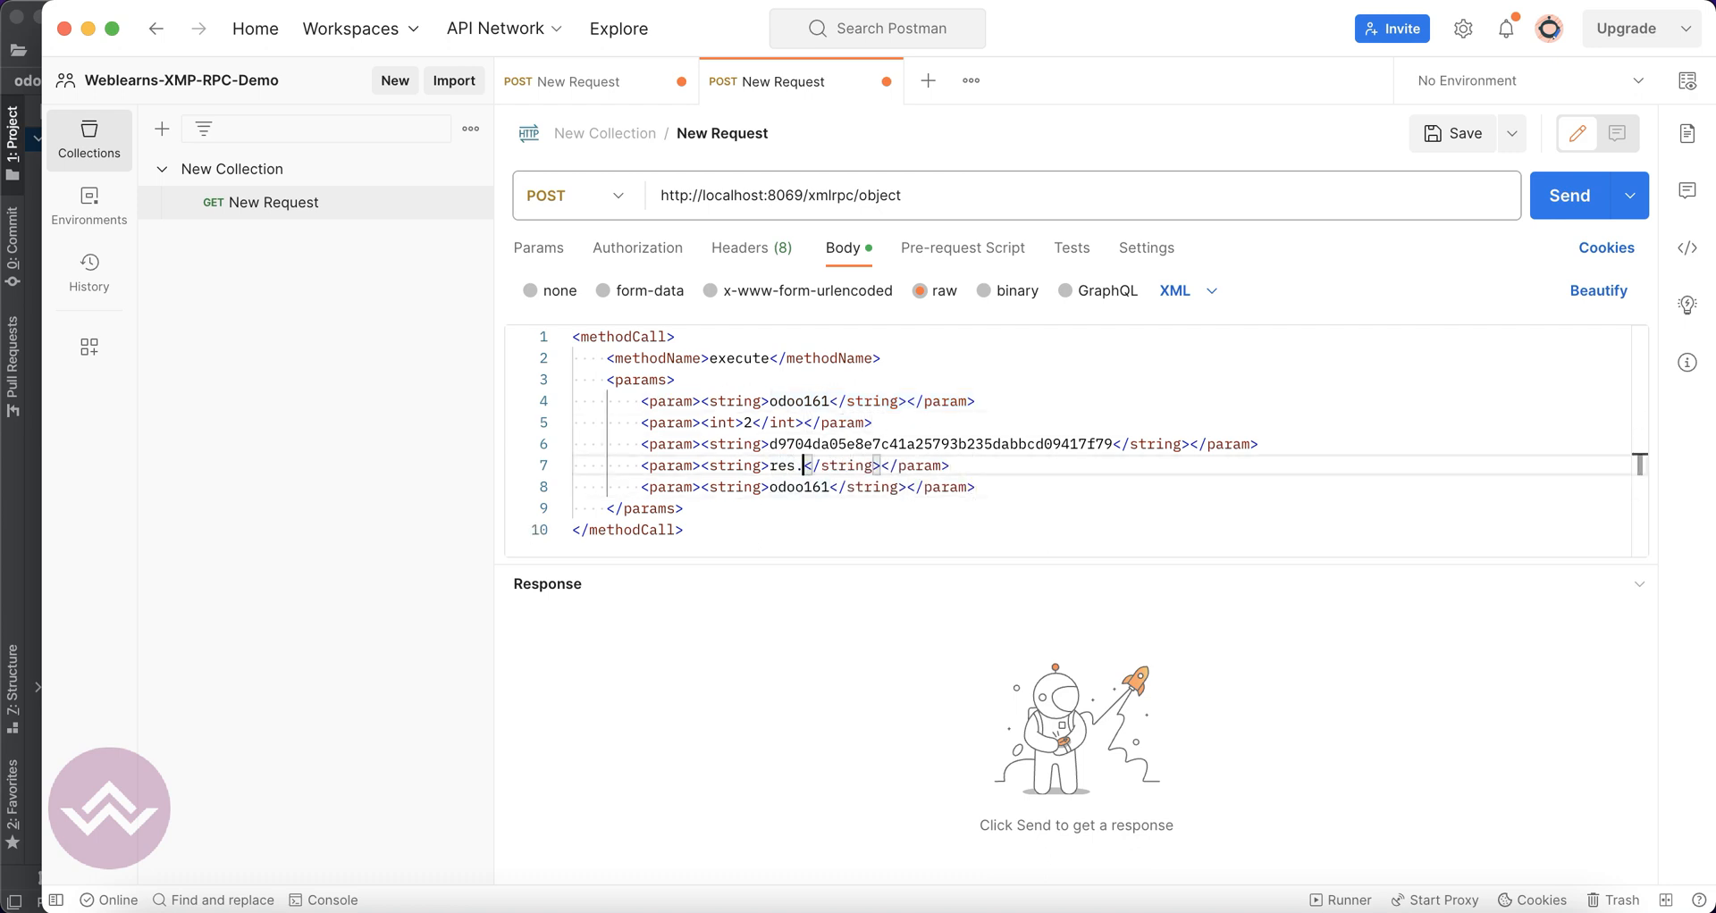
pyautogui.write('partner')
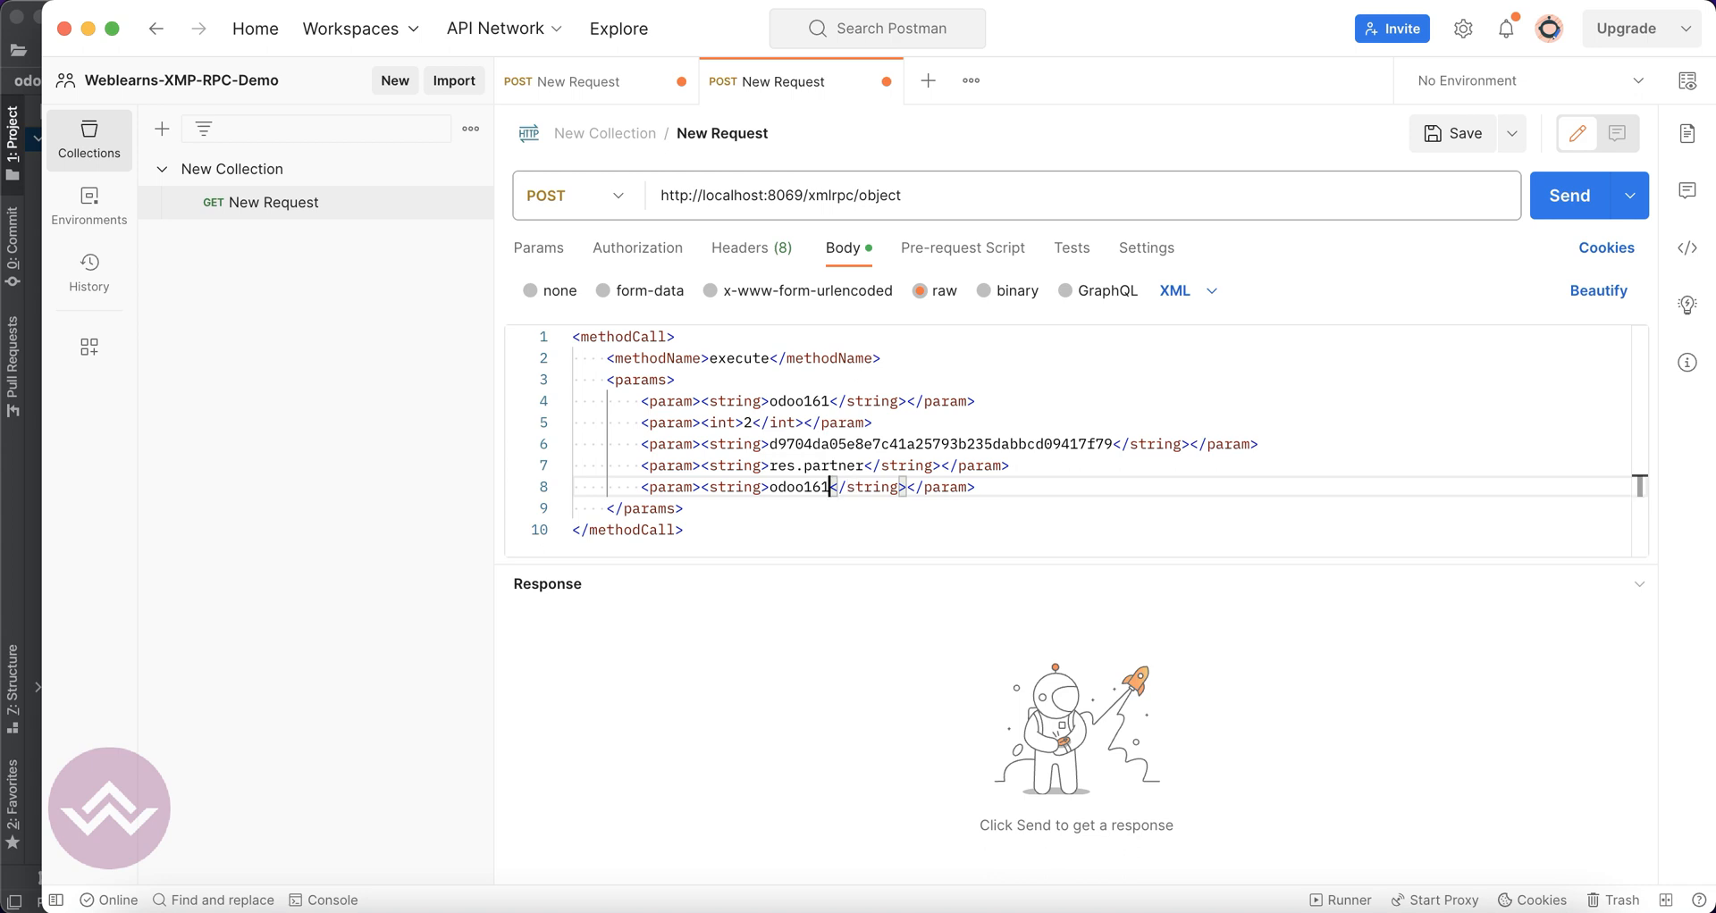
pyautogui.write('create')
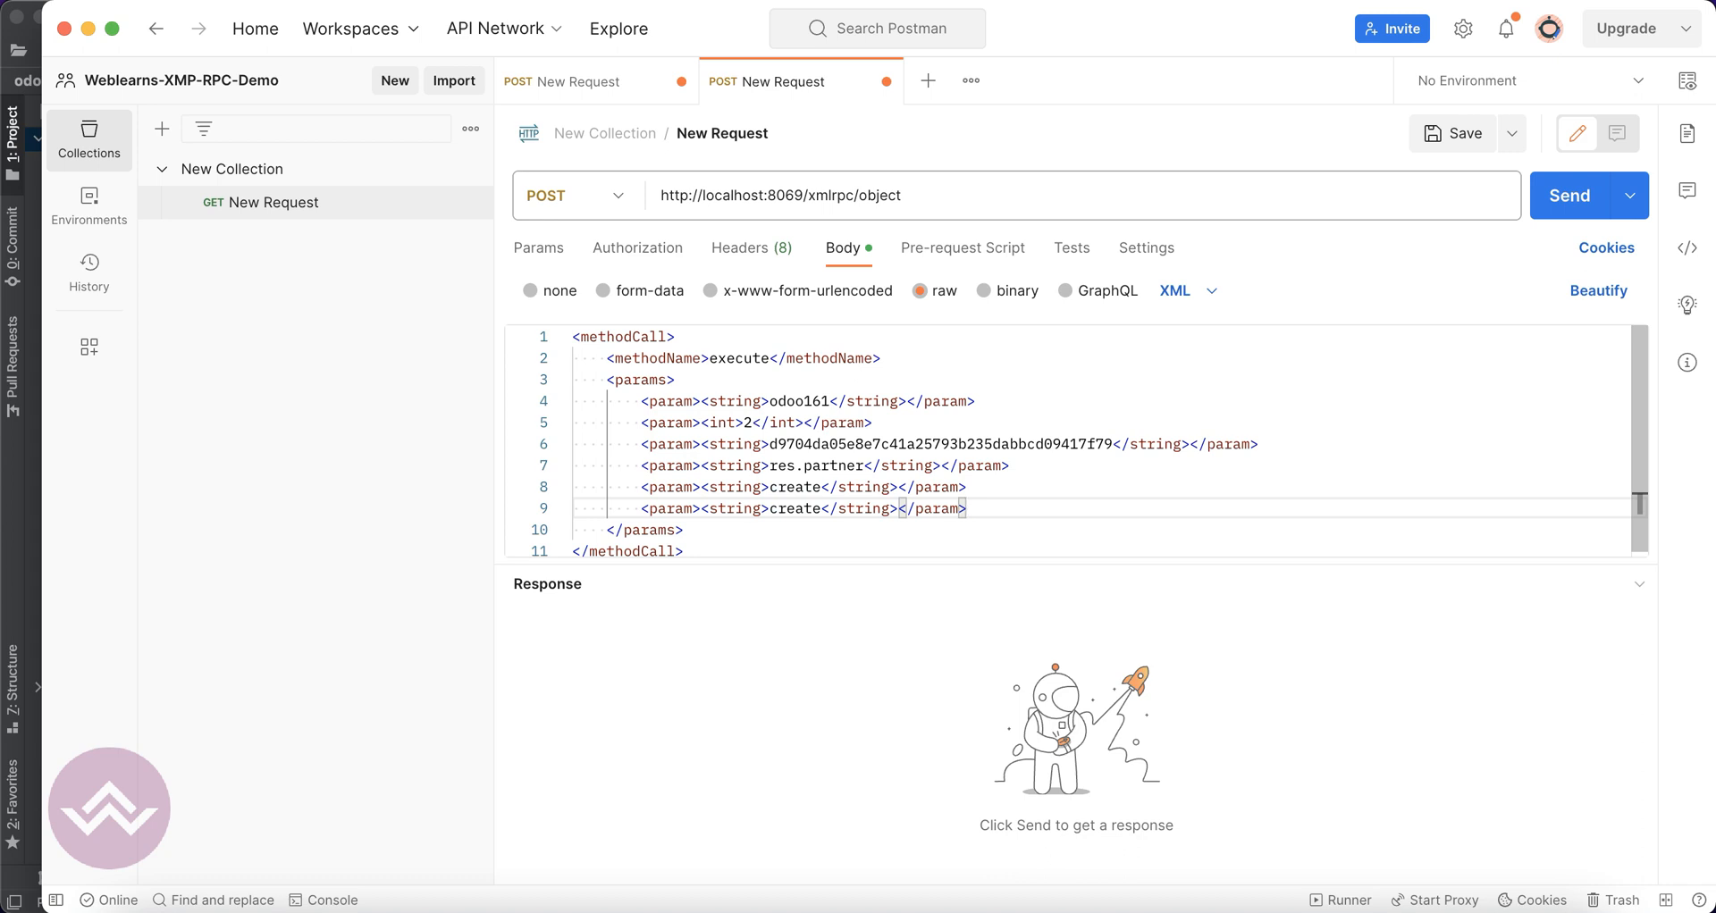
pyautogui.doubleClick(794, 508)
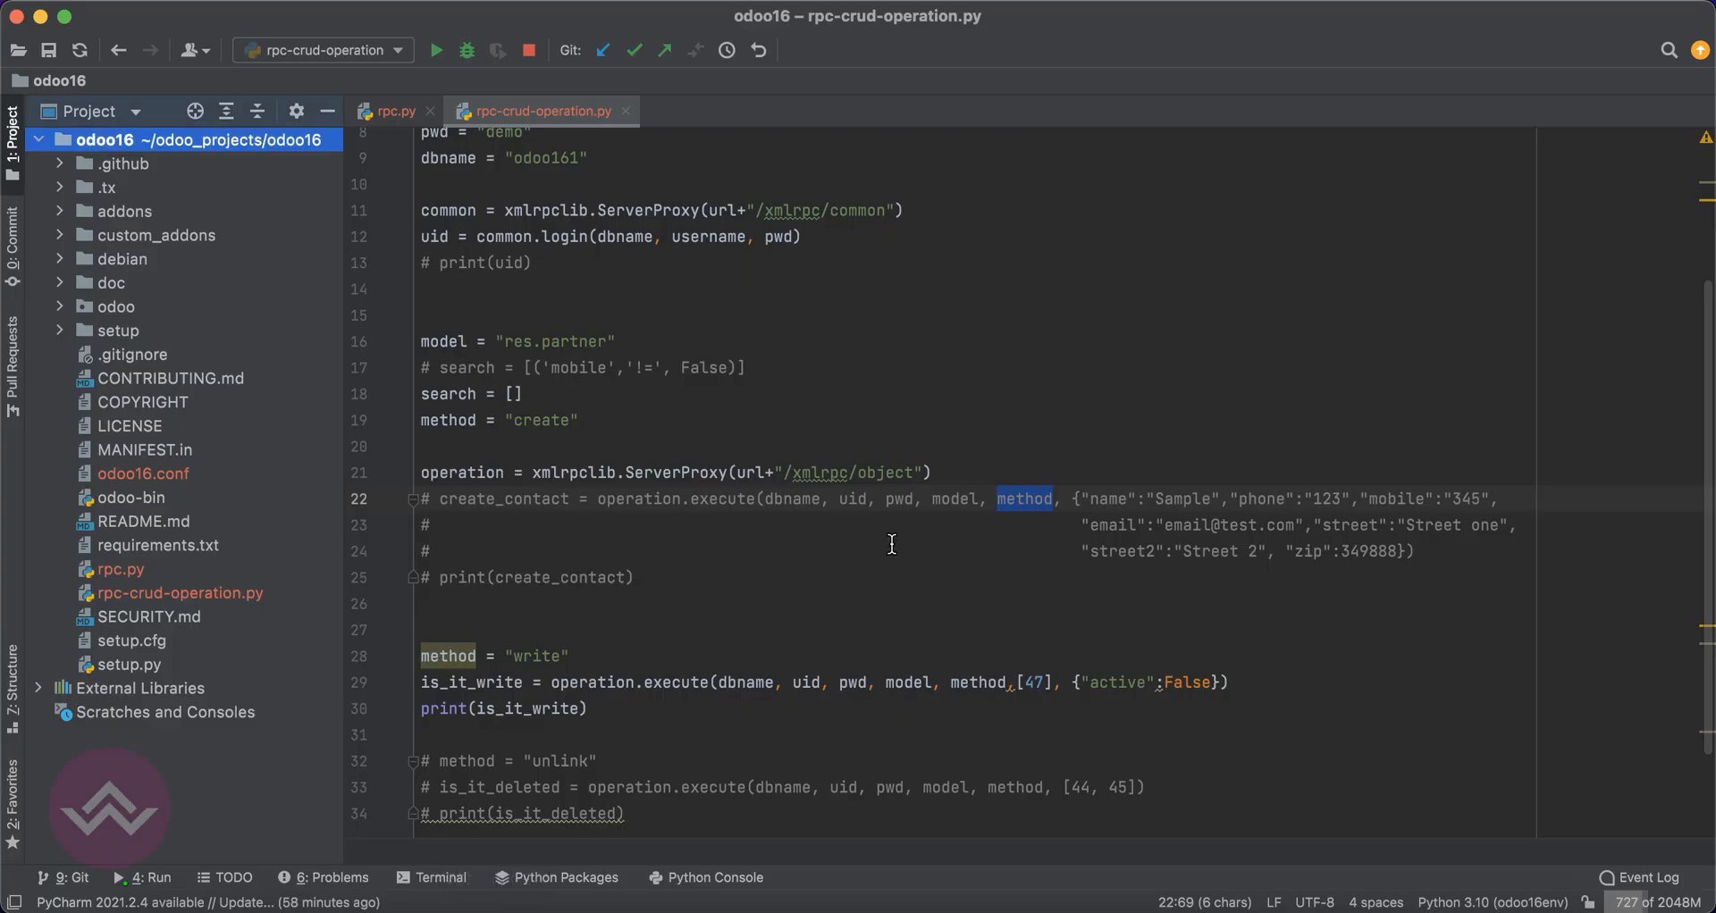
pyautogui.click(1069, 499)
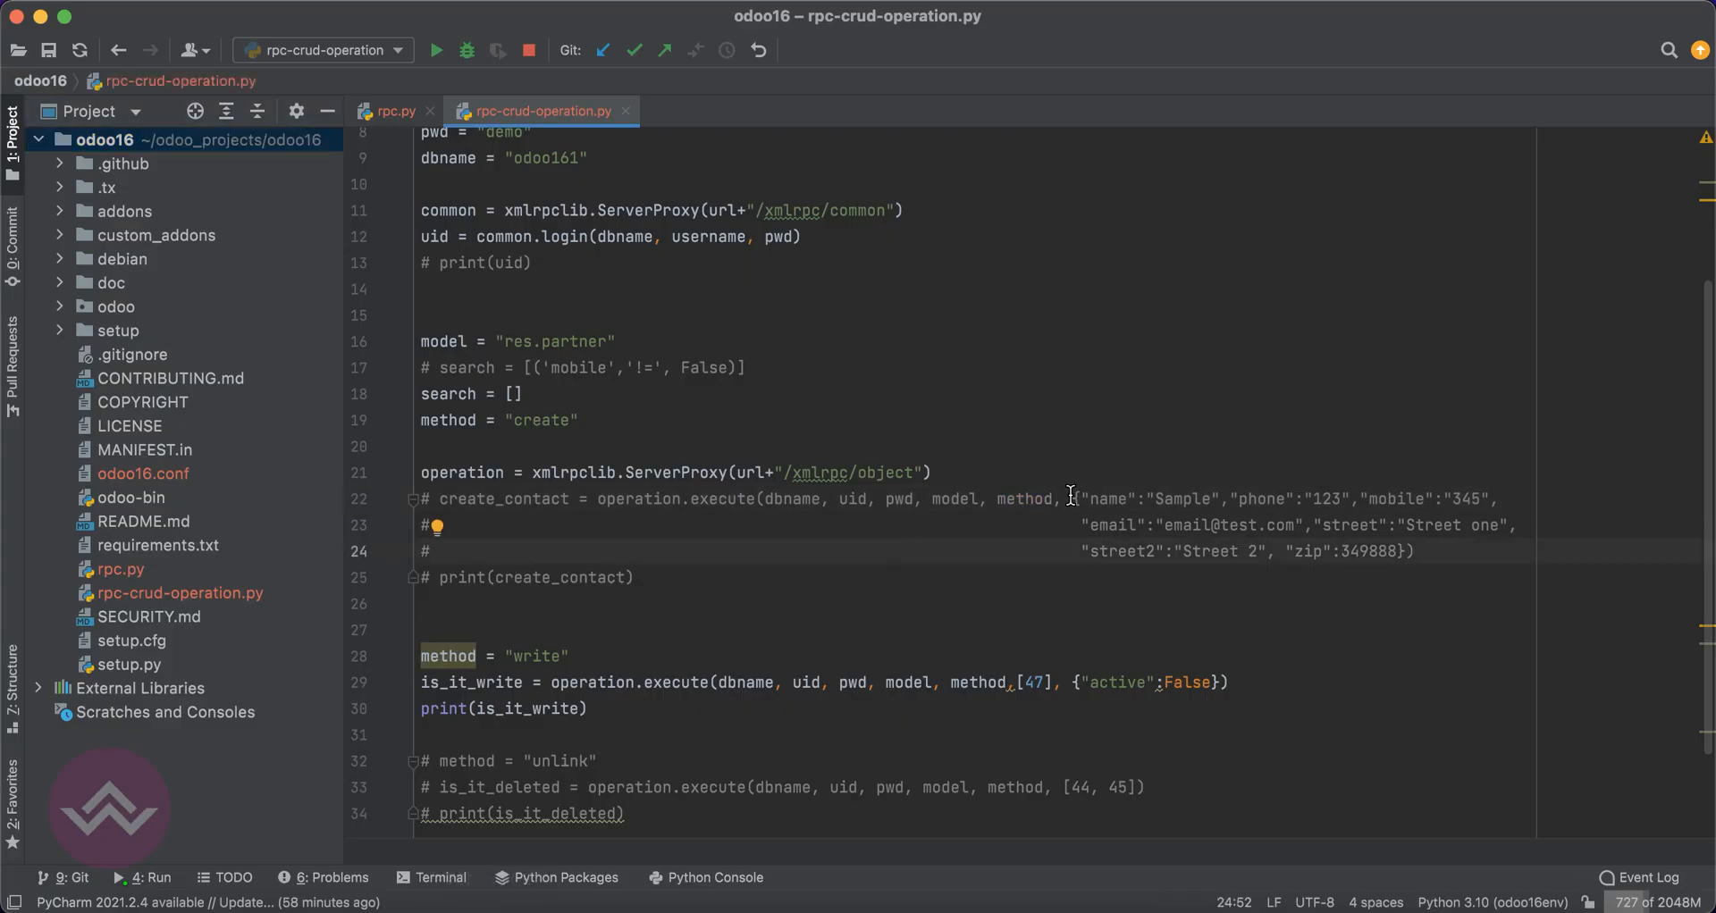
pyautogui.moveTo(1071, 497); pyautogui.dragTo(1395, 550)
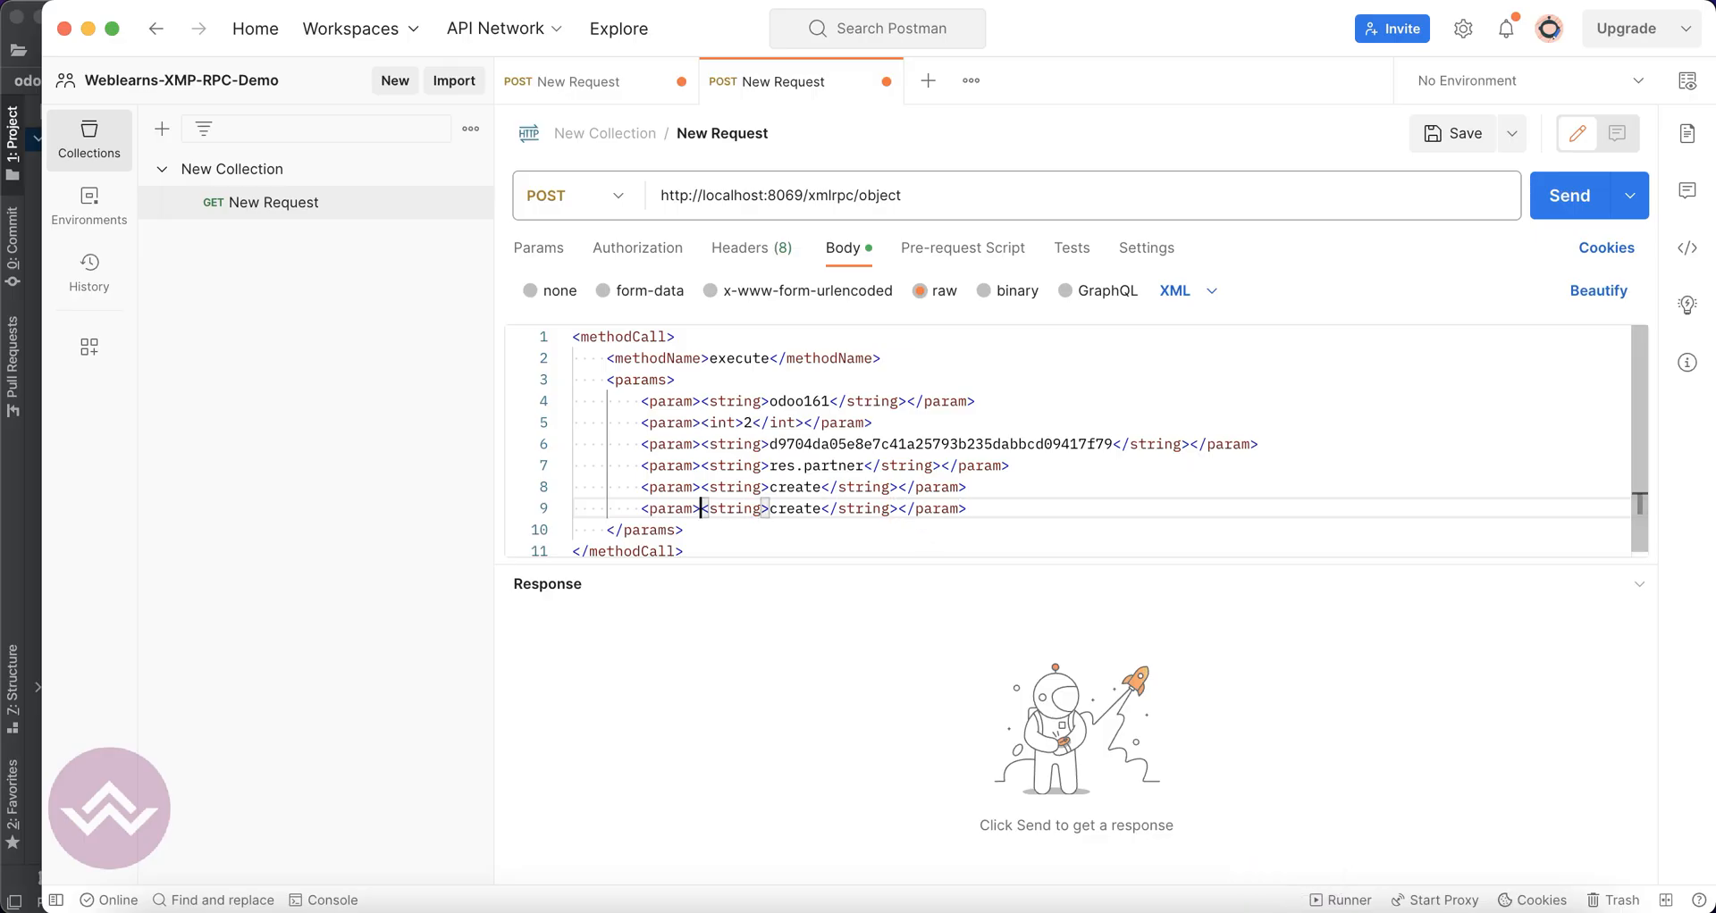
# - Replace the last param with a struct holding a member name = Weblearns
pyautogui.press('Enter')
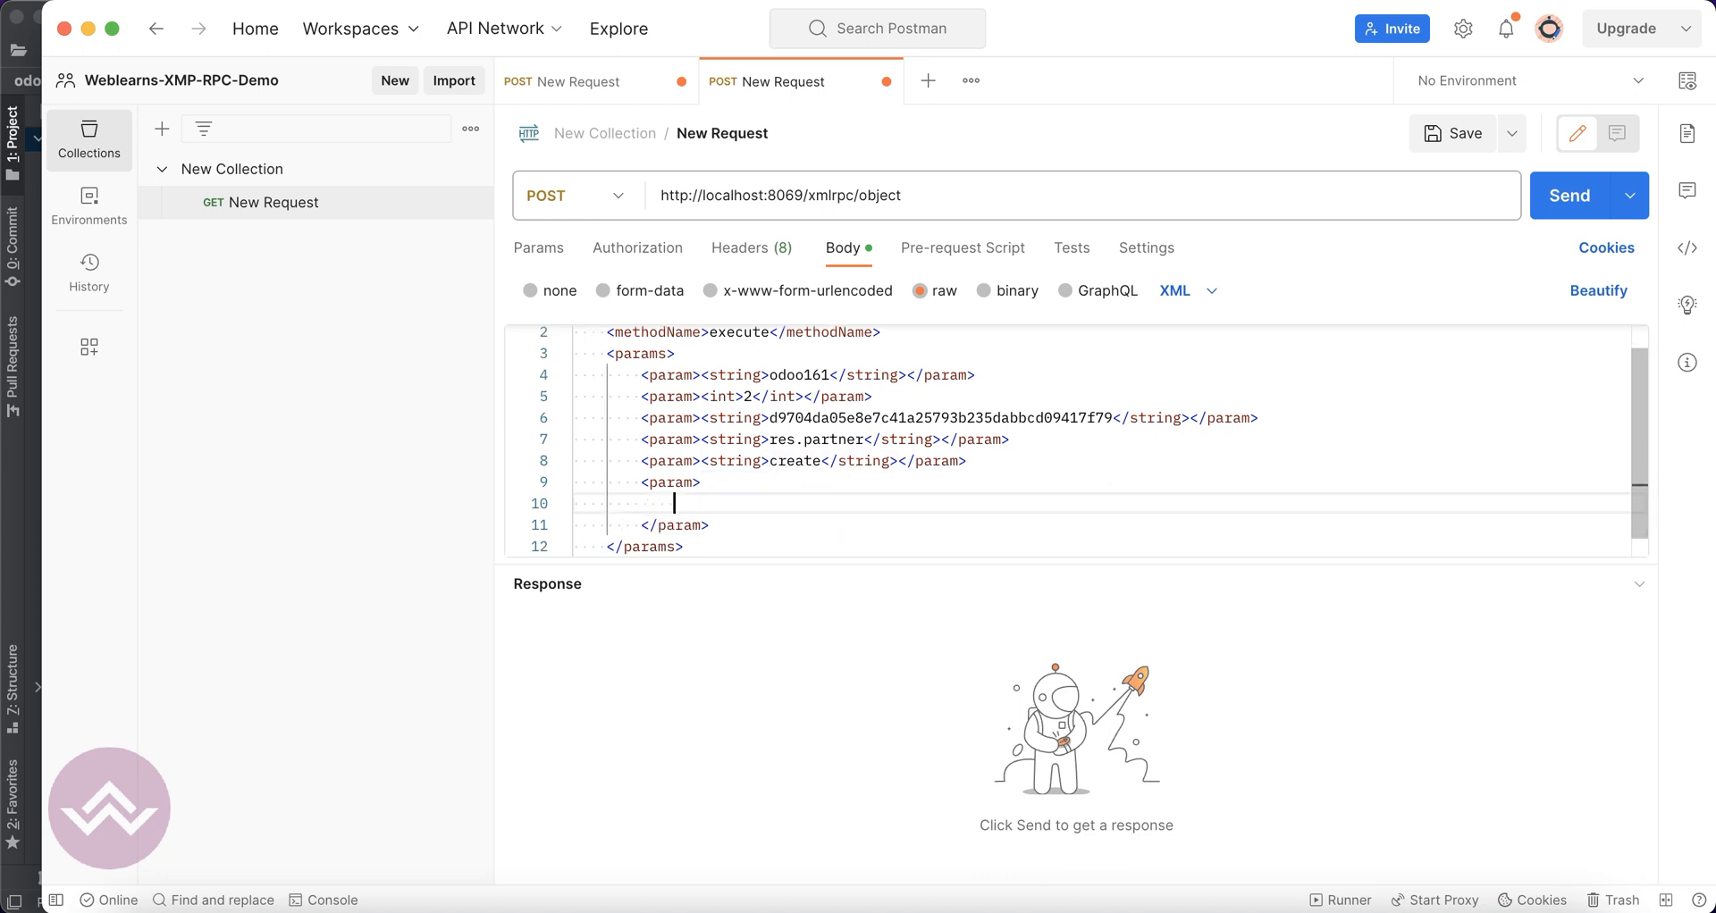
pyautogui.write('<struct>')
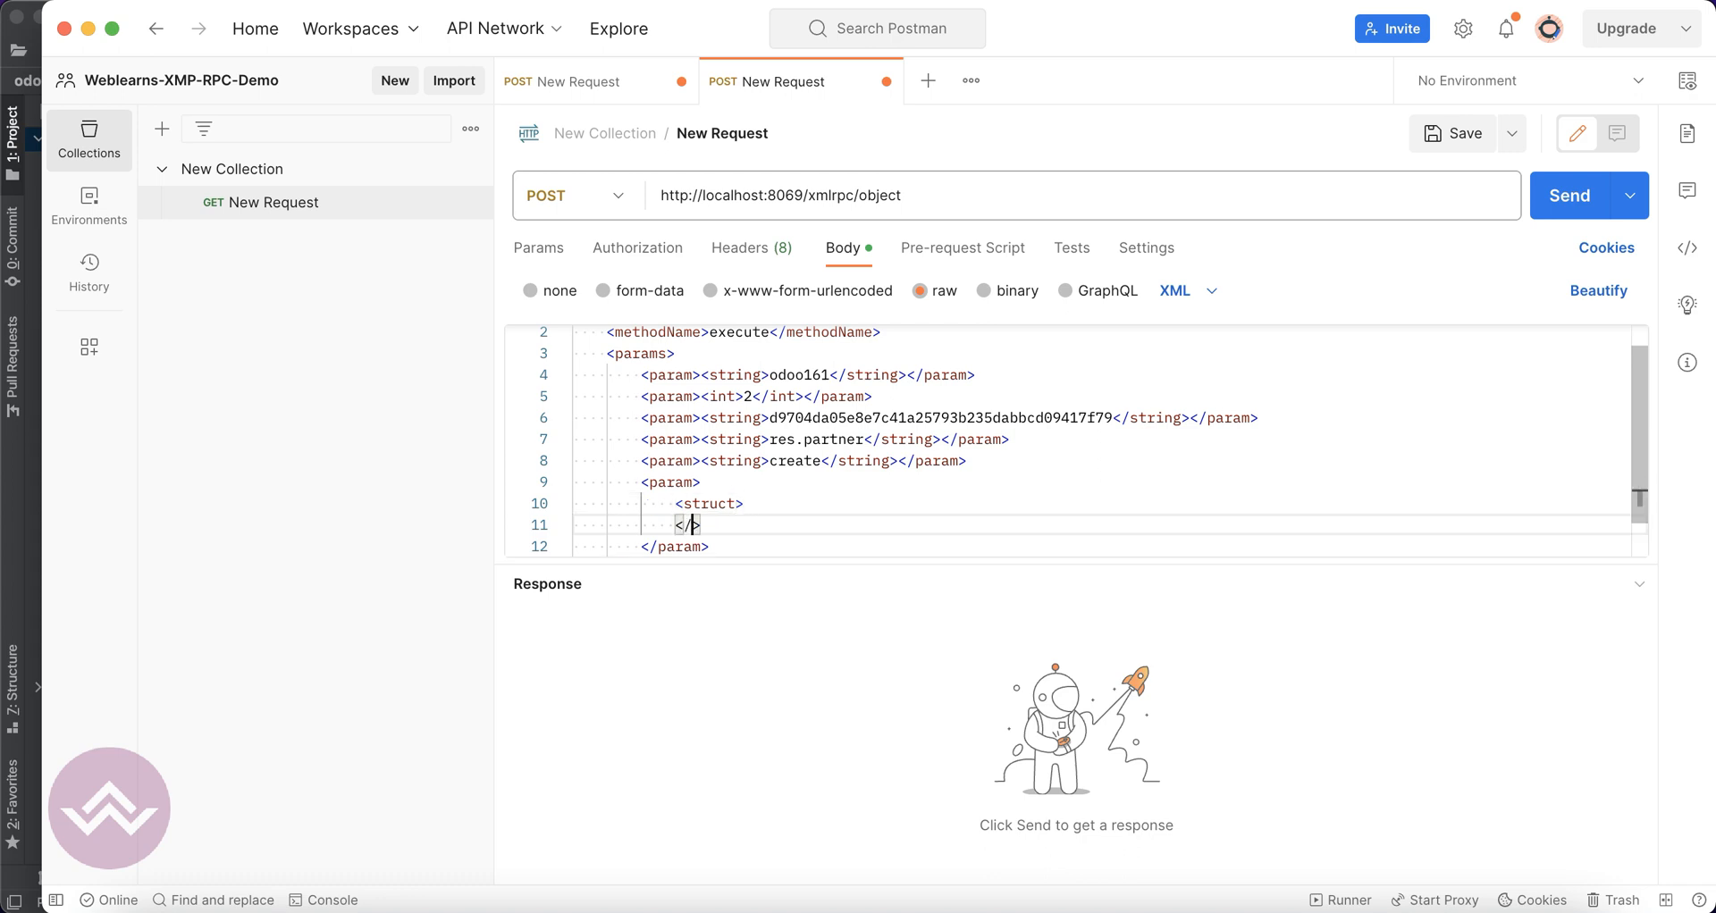
pyautogui.write('str')
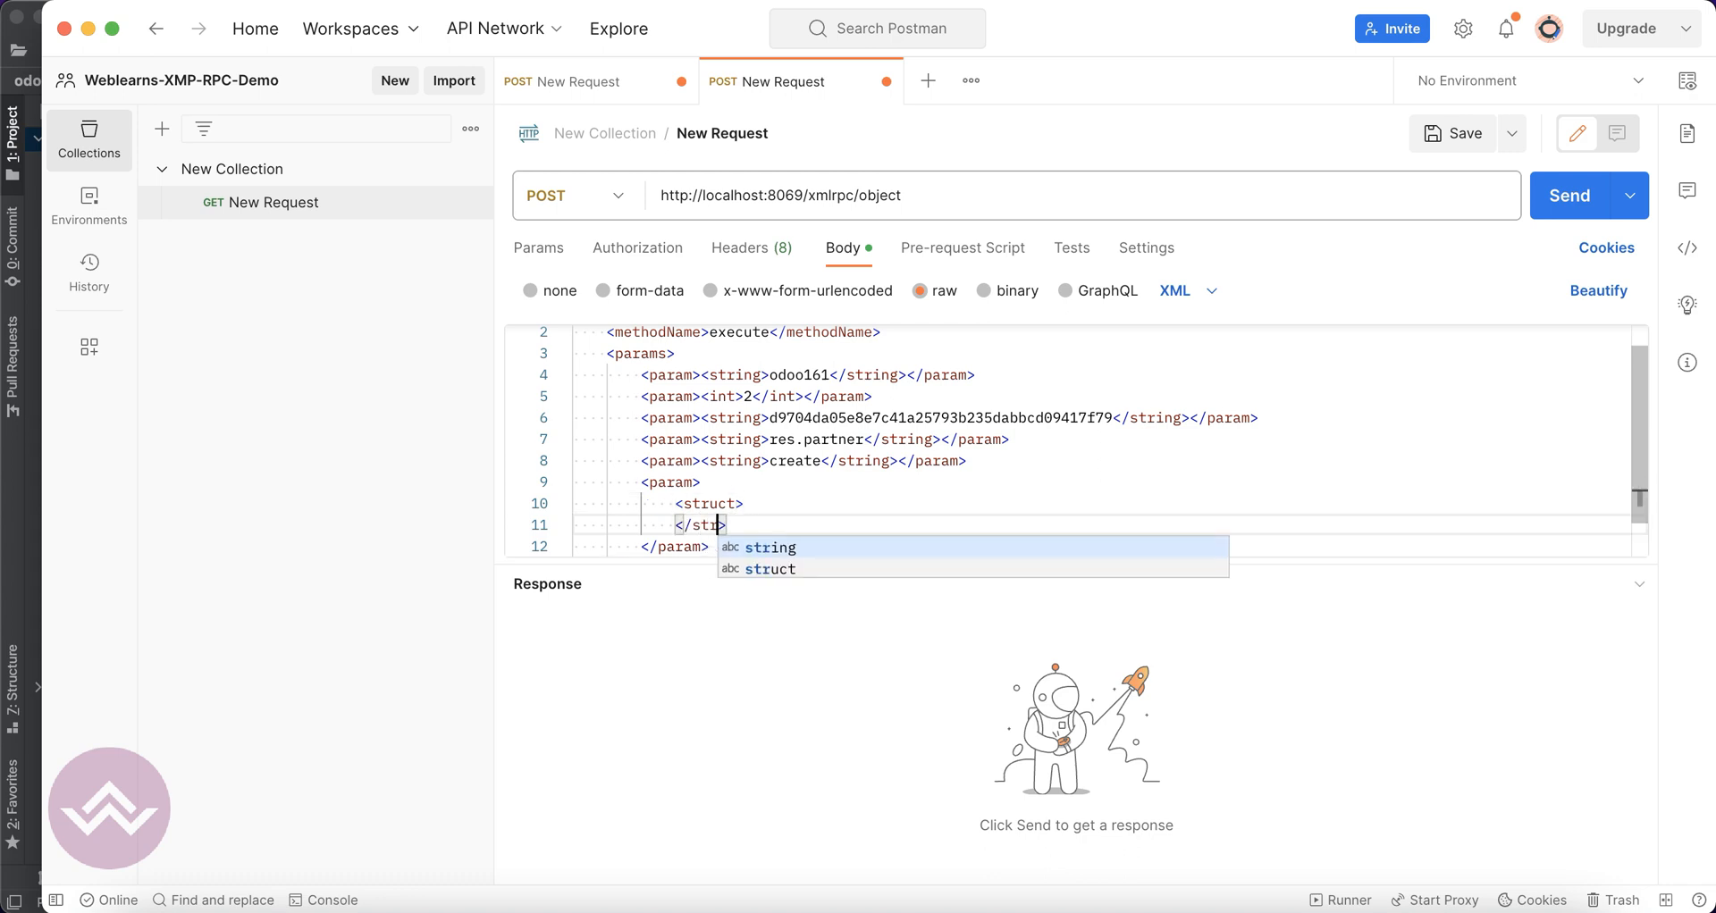
pyautogui.click(768, 568)
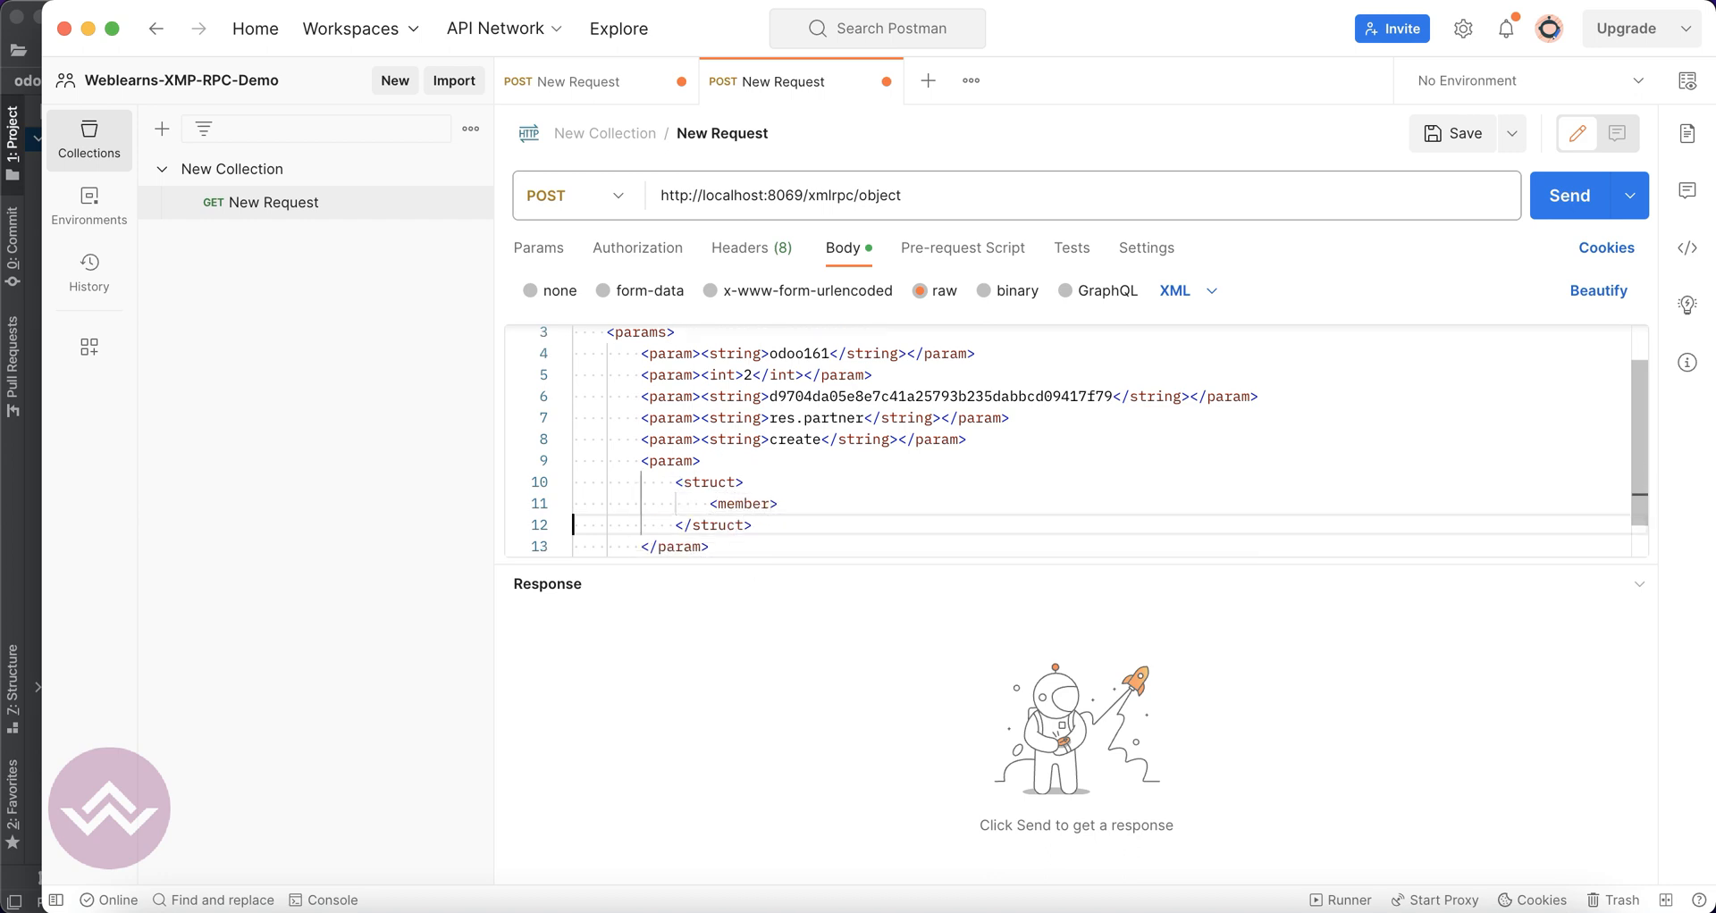
pyautogui.write('</member>')
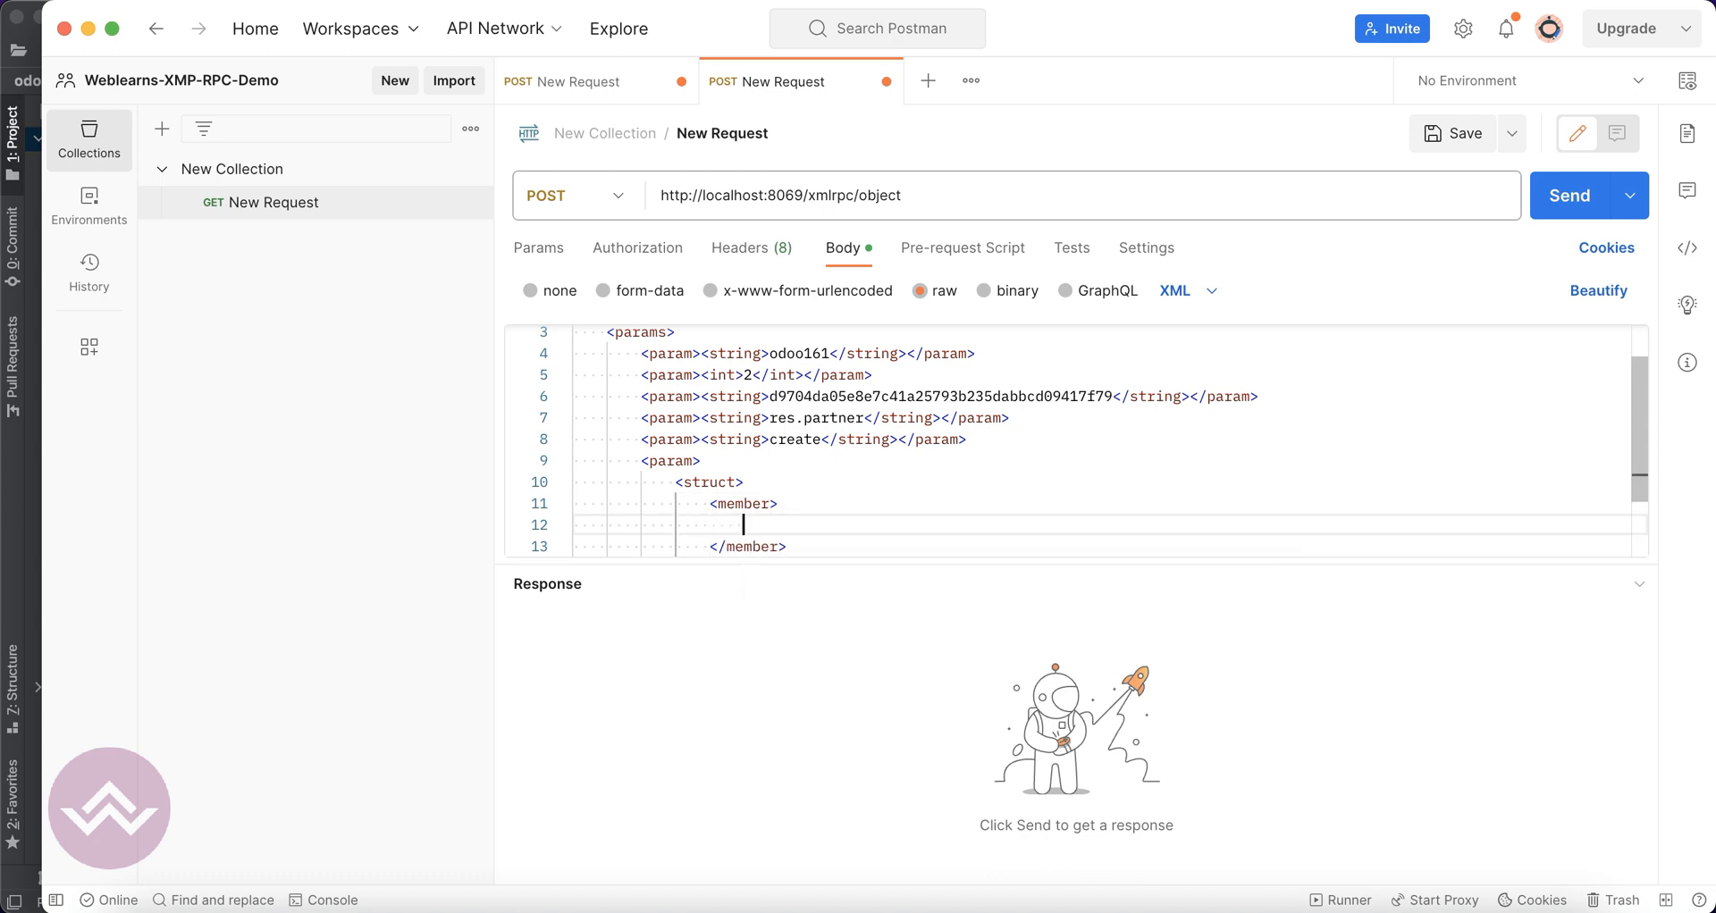
pyautogui.write('<name><>')
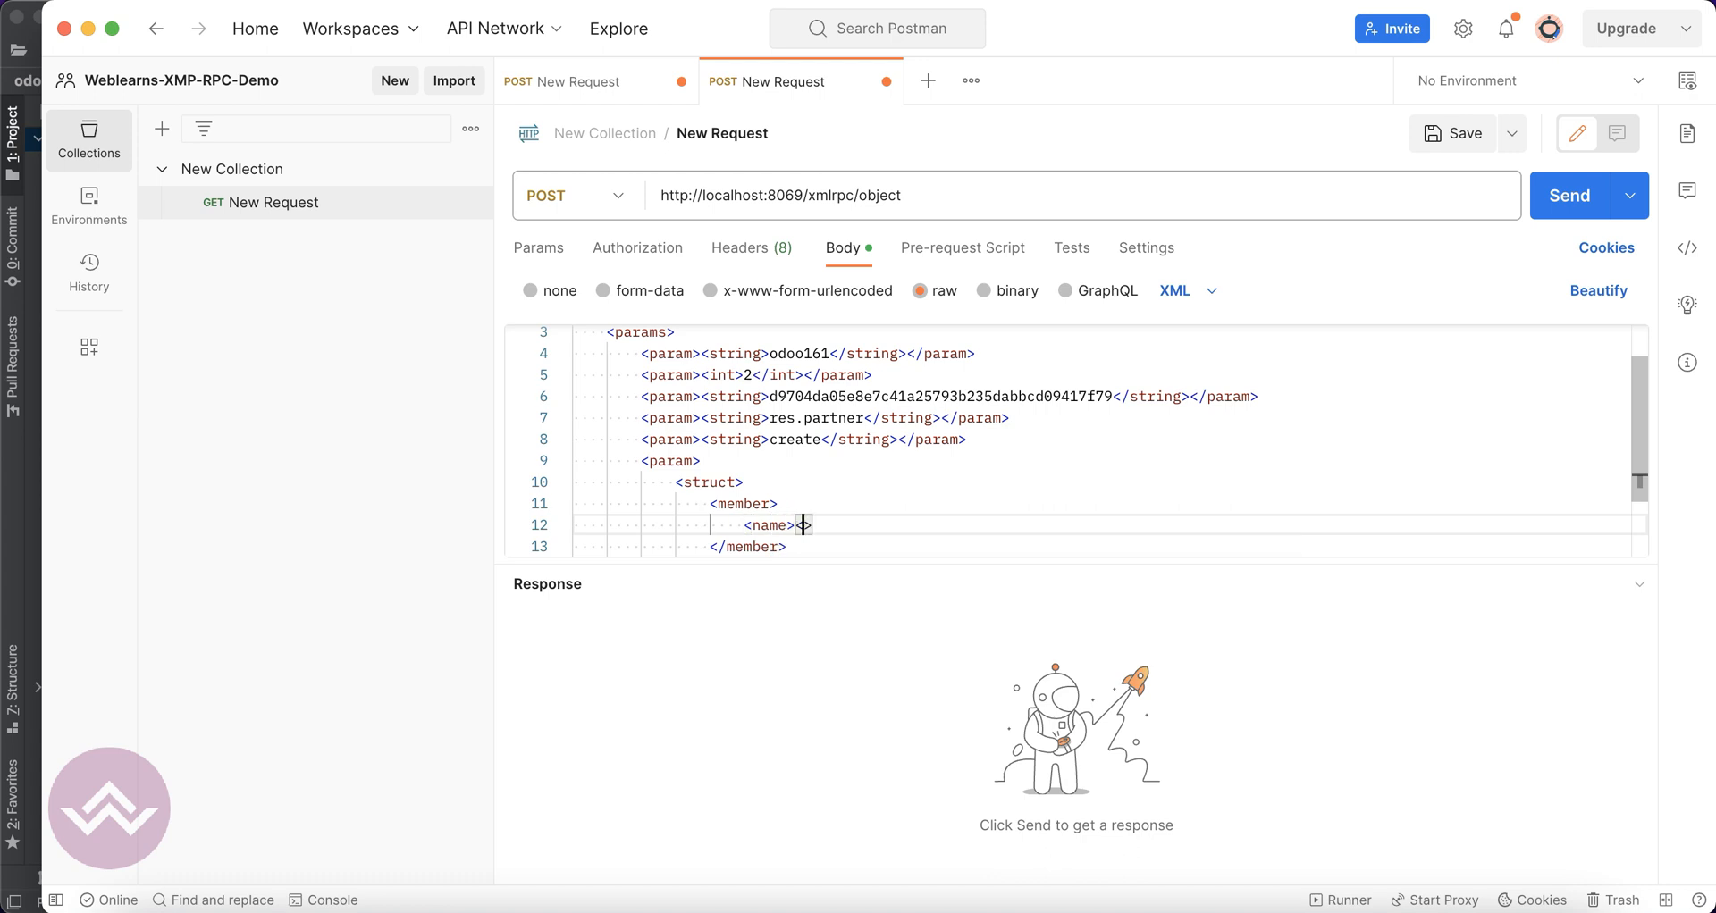
pyautogui.write('</name>')
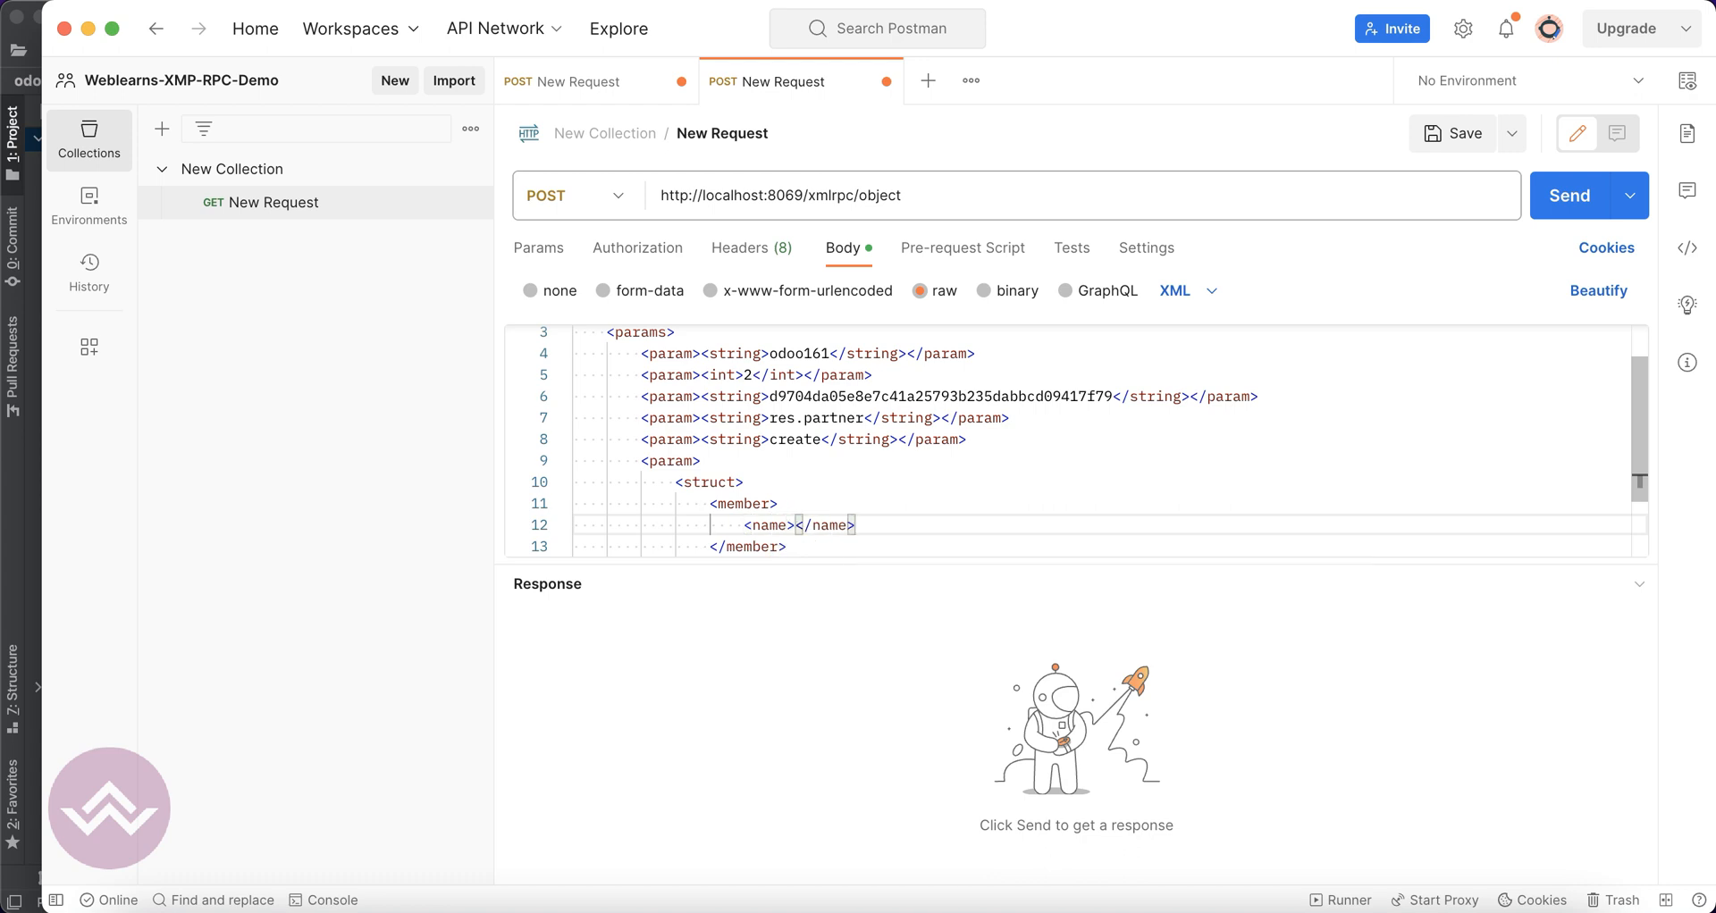
pyautogui.write('<value>')
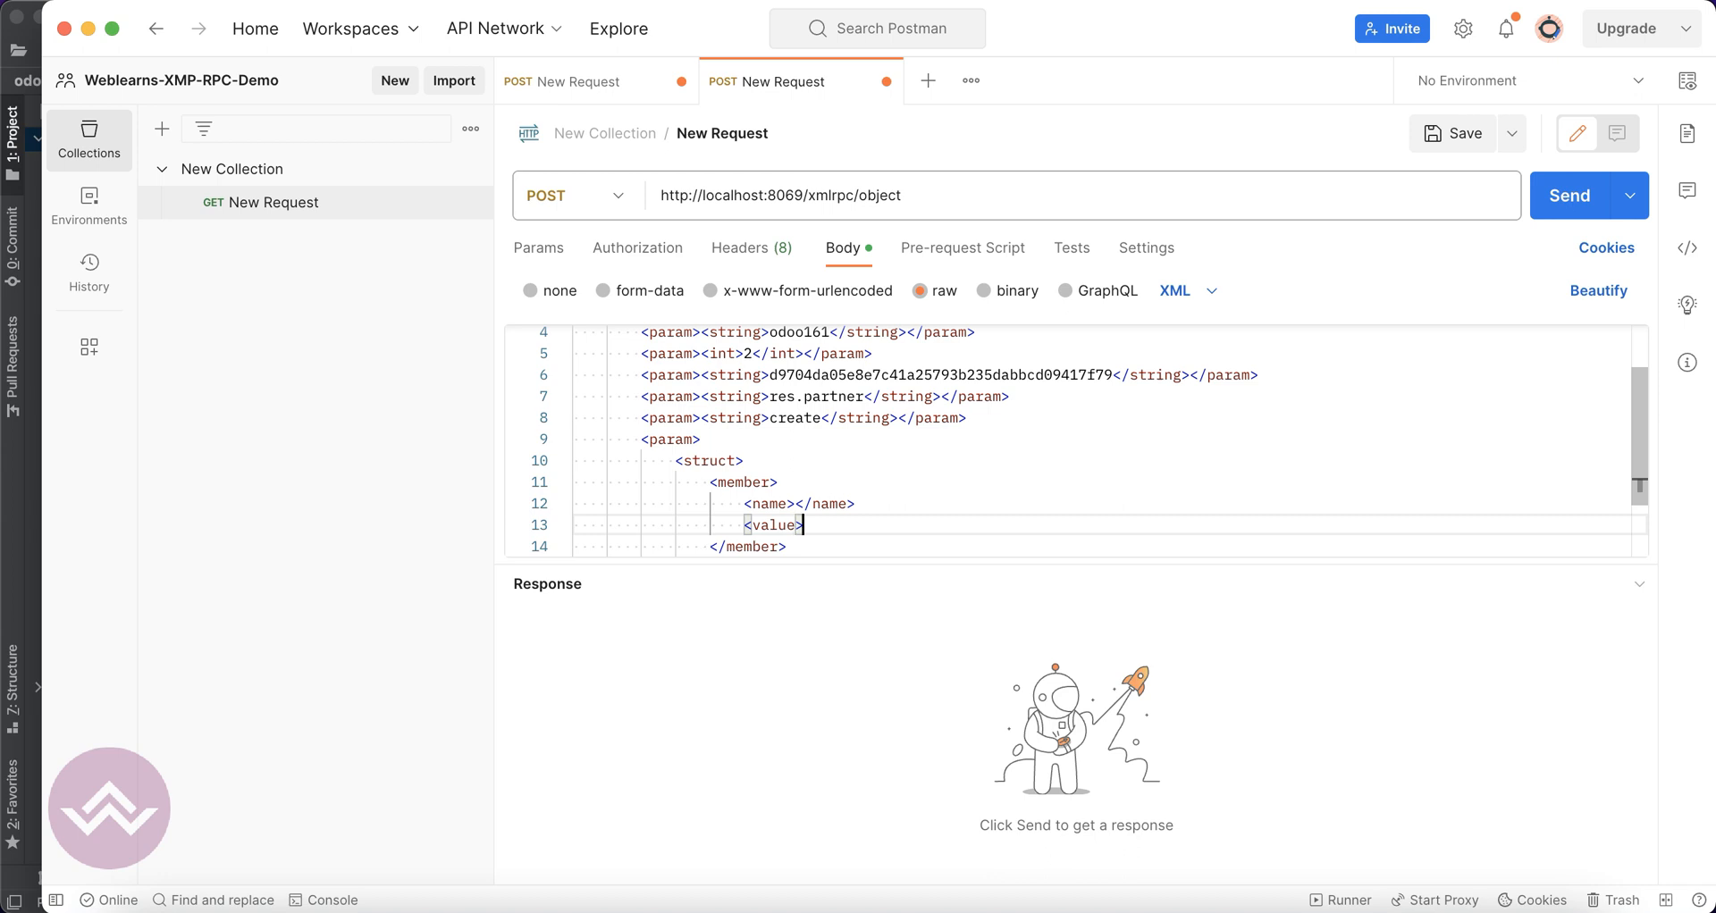
pyautogui.write('</value>')
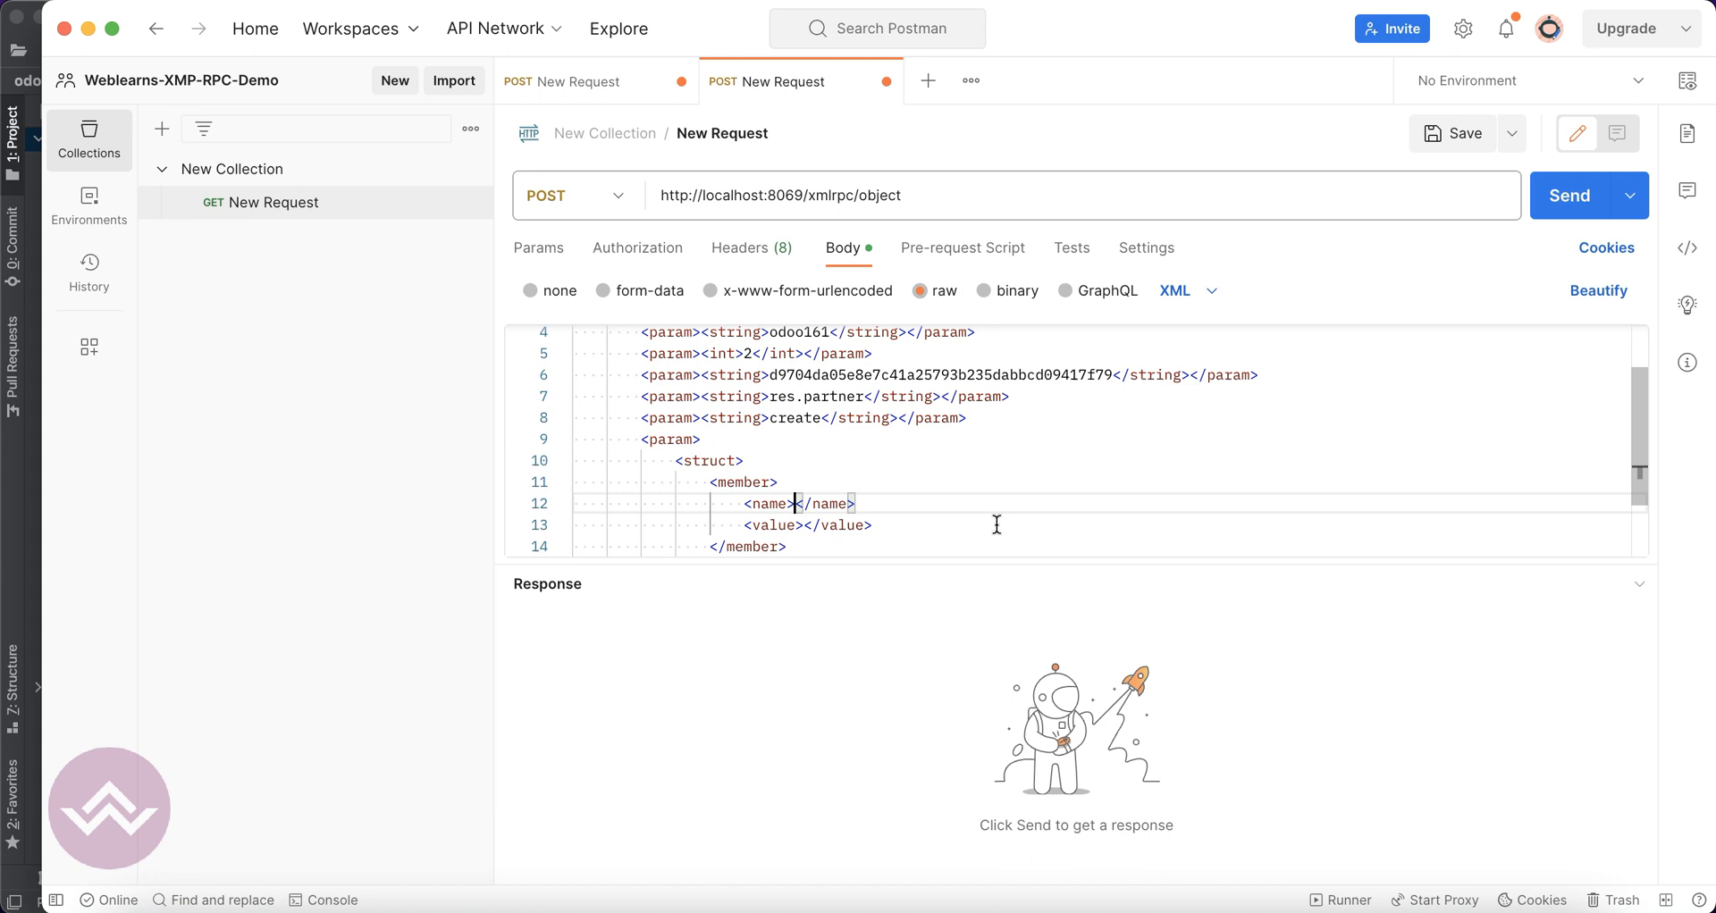
pyautogui.write('name')
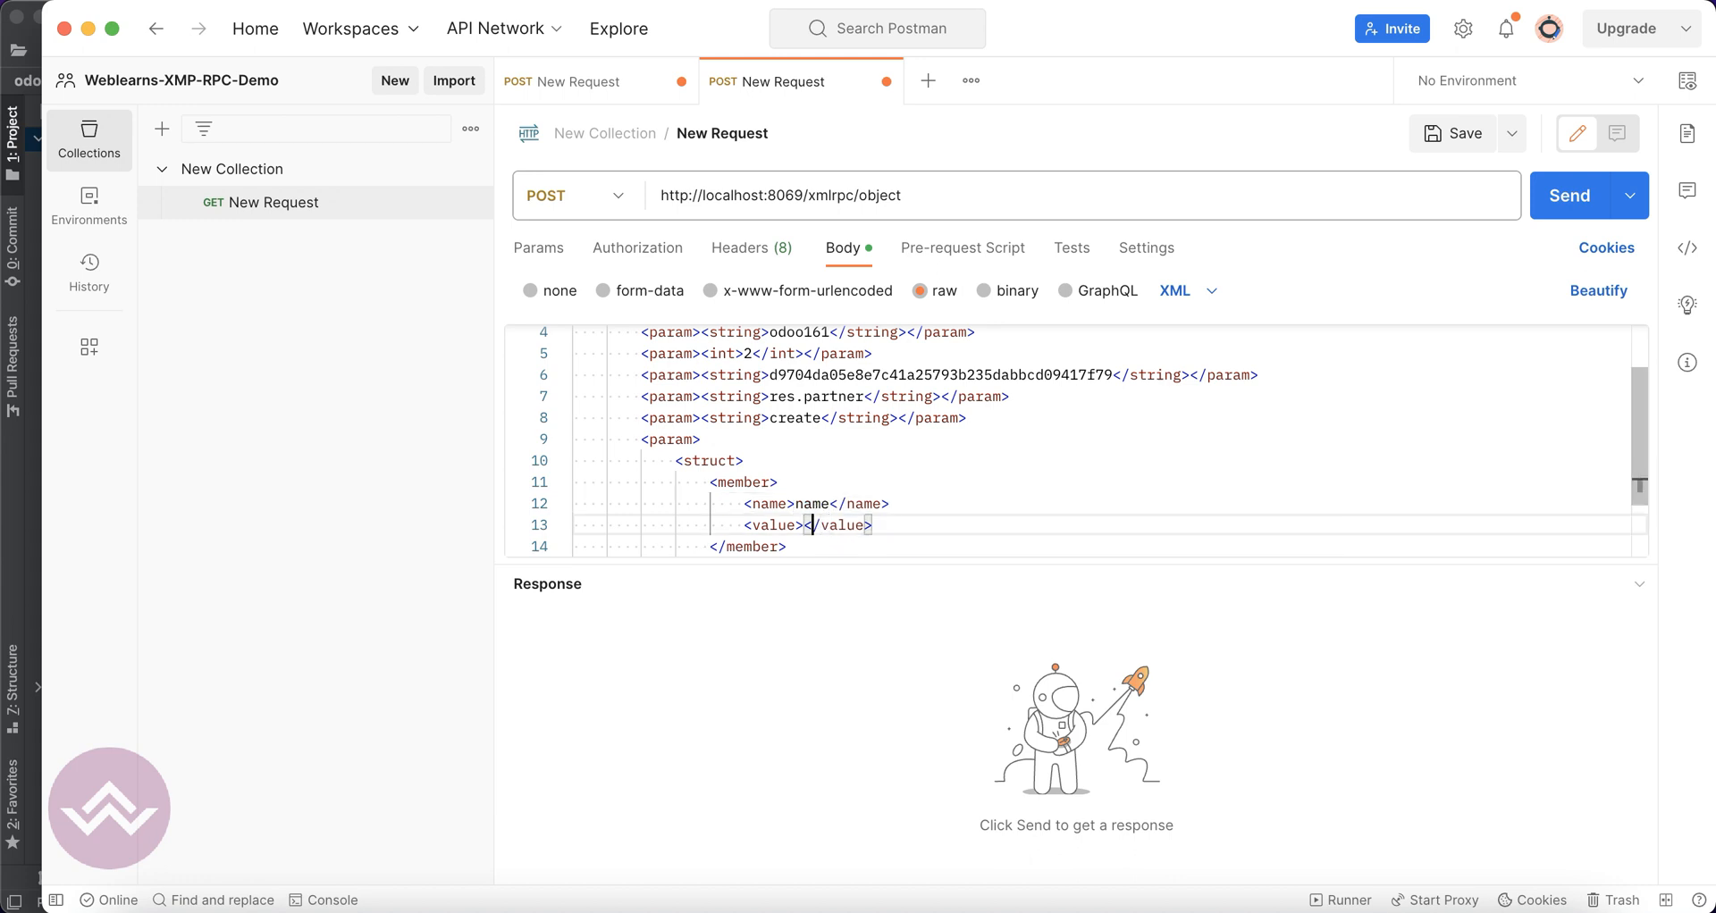
pyautogui.write('Weblearn')
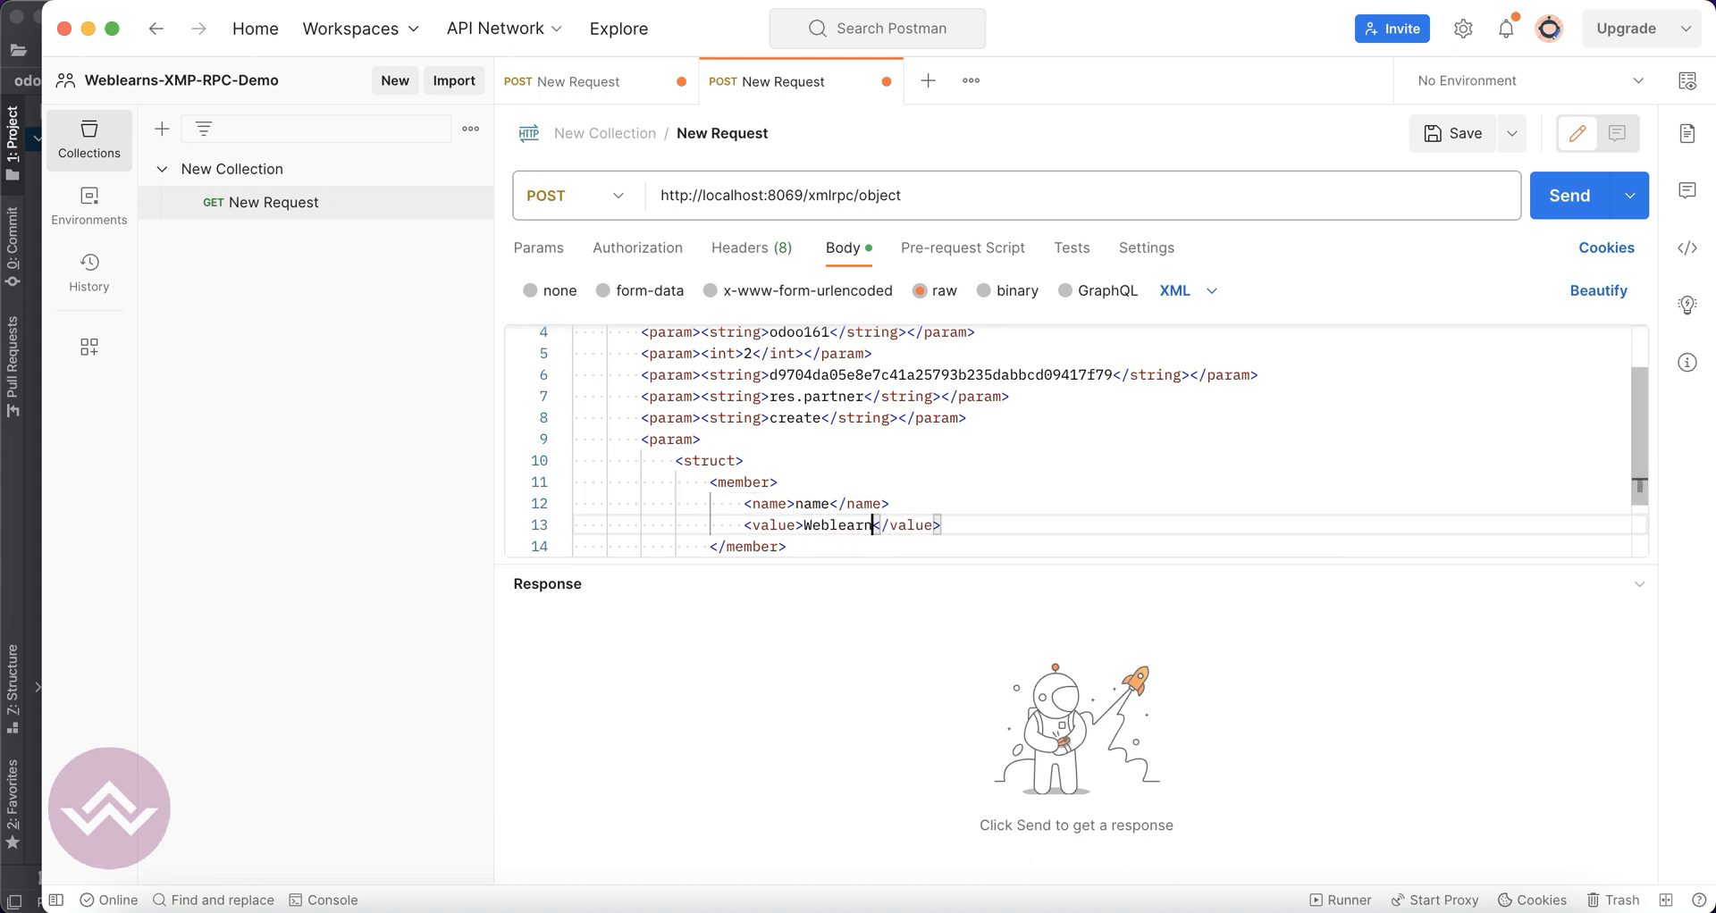
pyautogui.scroll(-3)
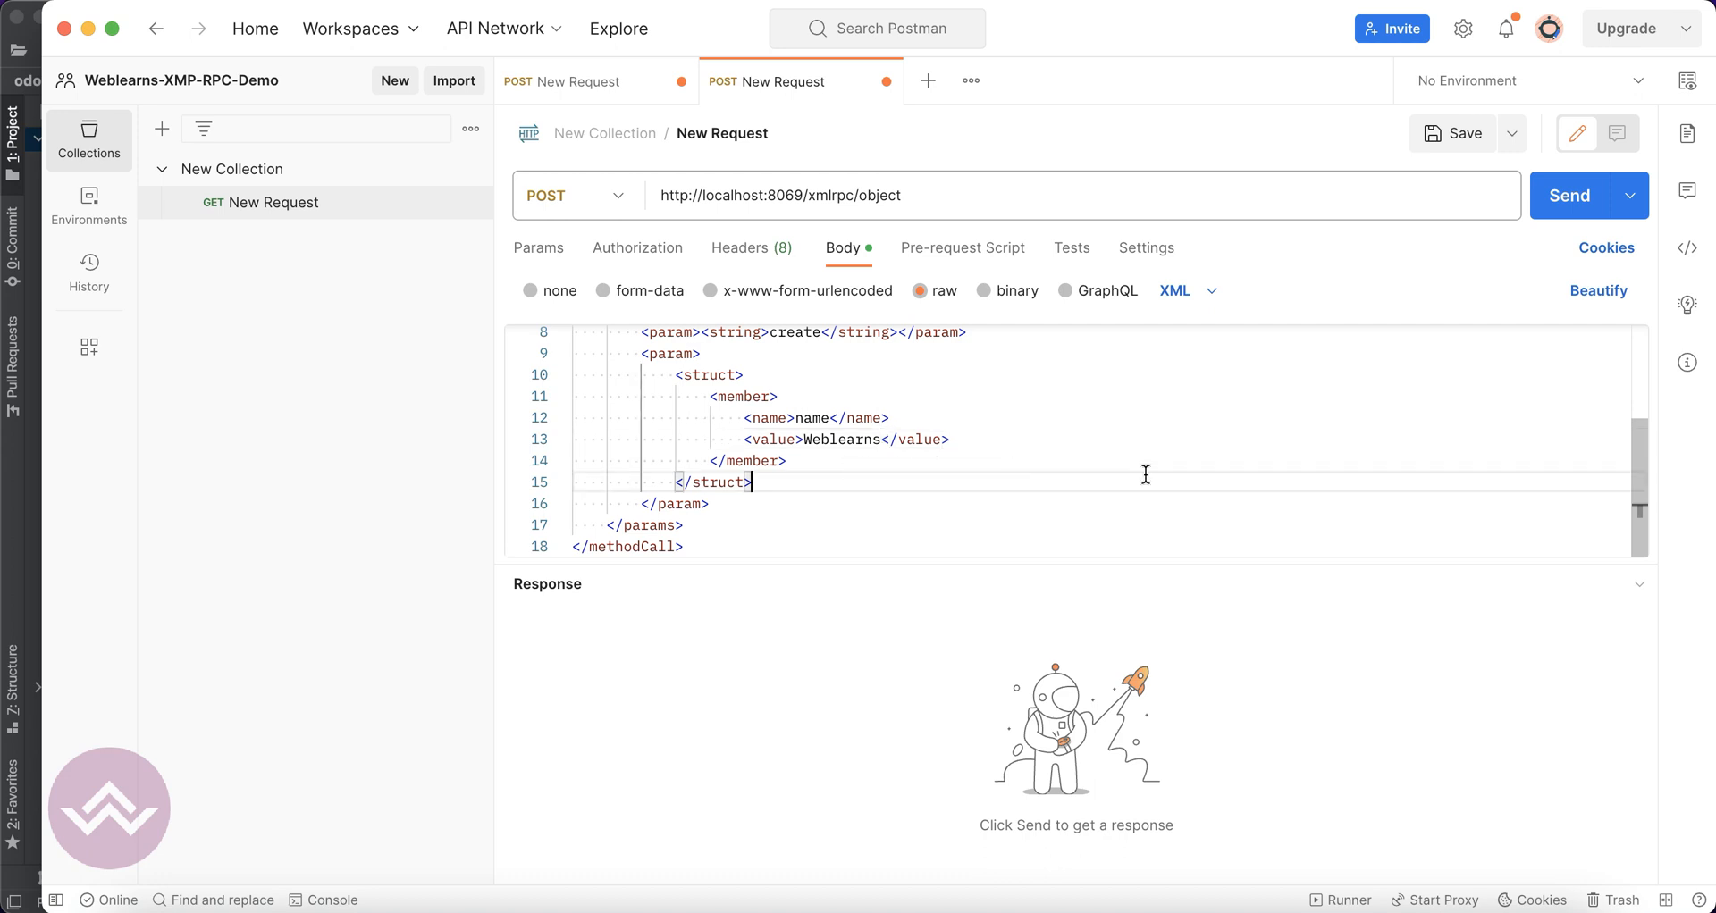
pyautogui.moveTo(786, 416); pyautogui.dragTo(786, 461)
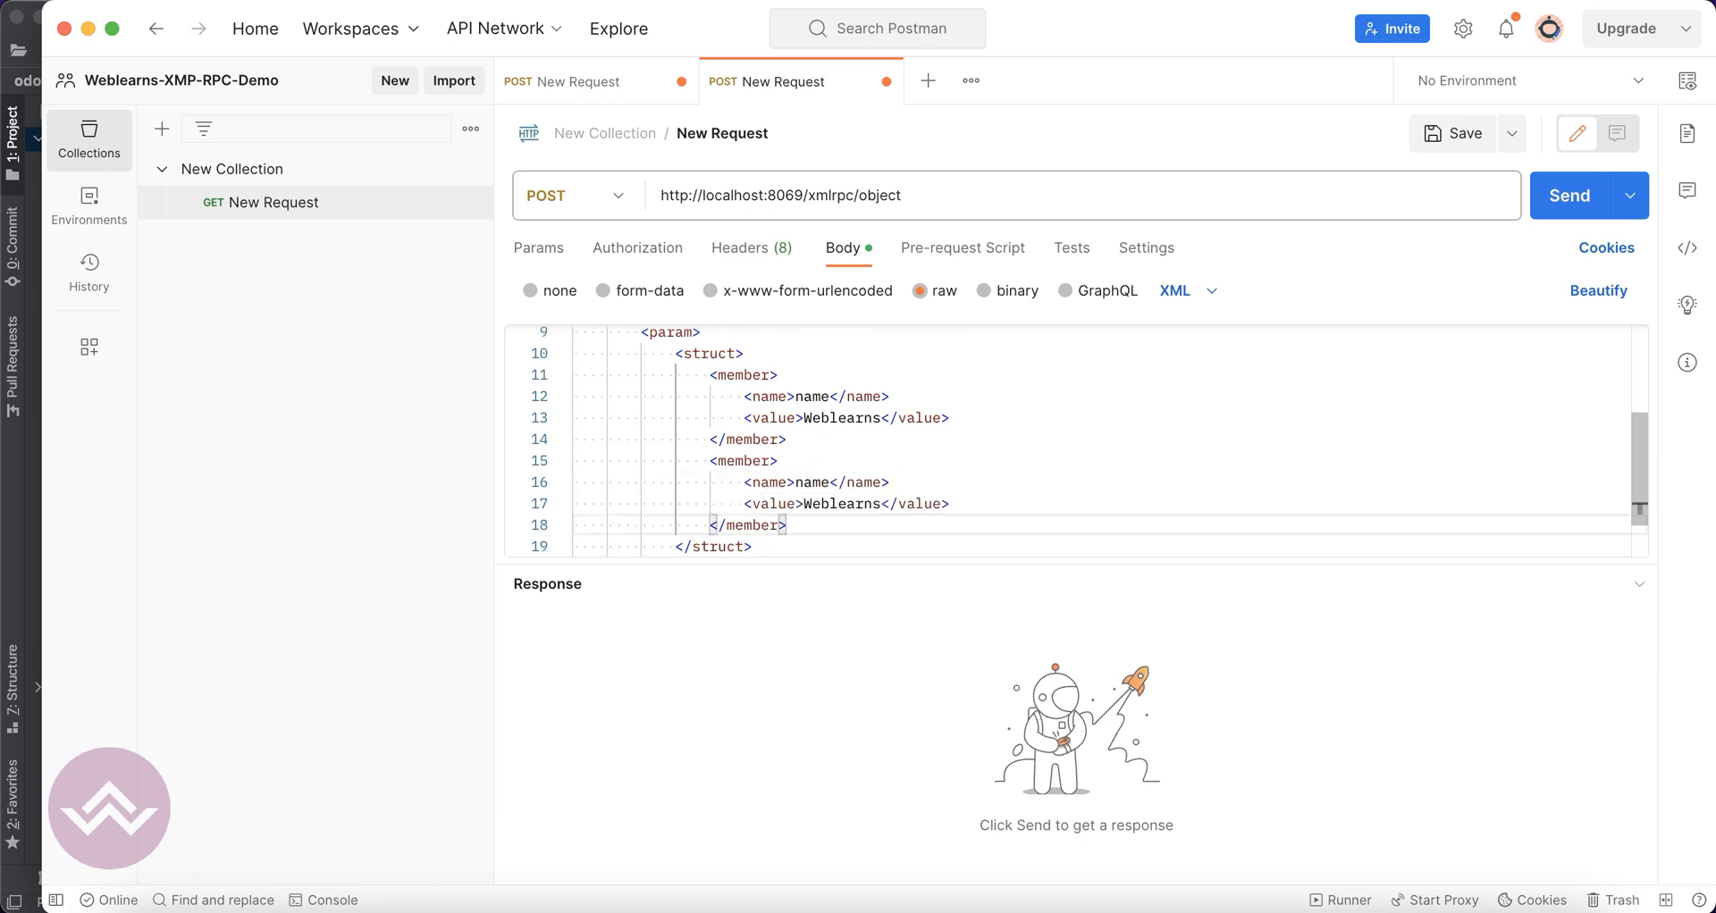
pyautogui.doubleClick(812, 483)
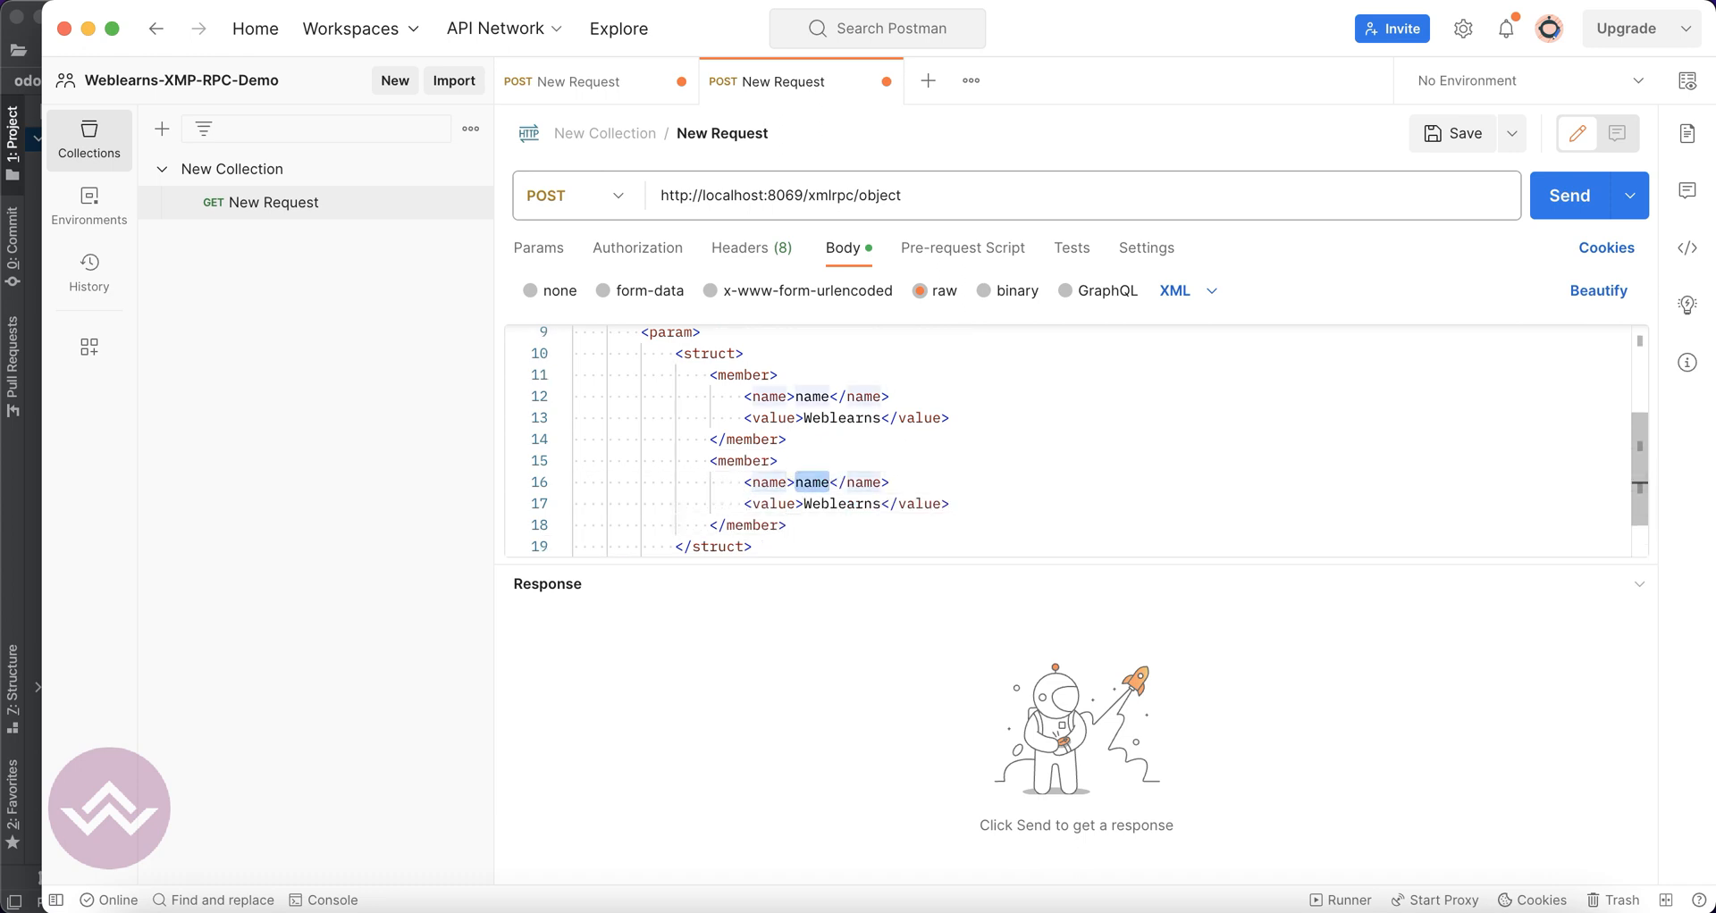
pyautogui.write('phone')
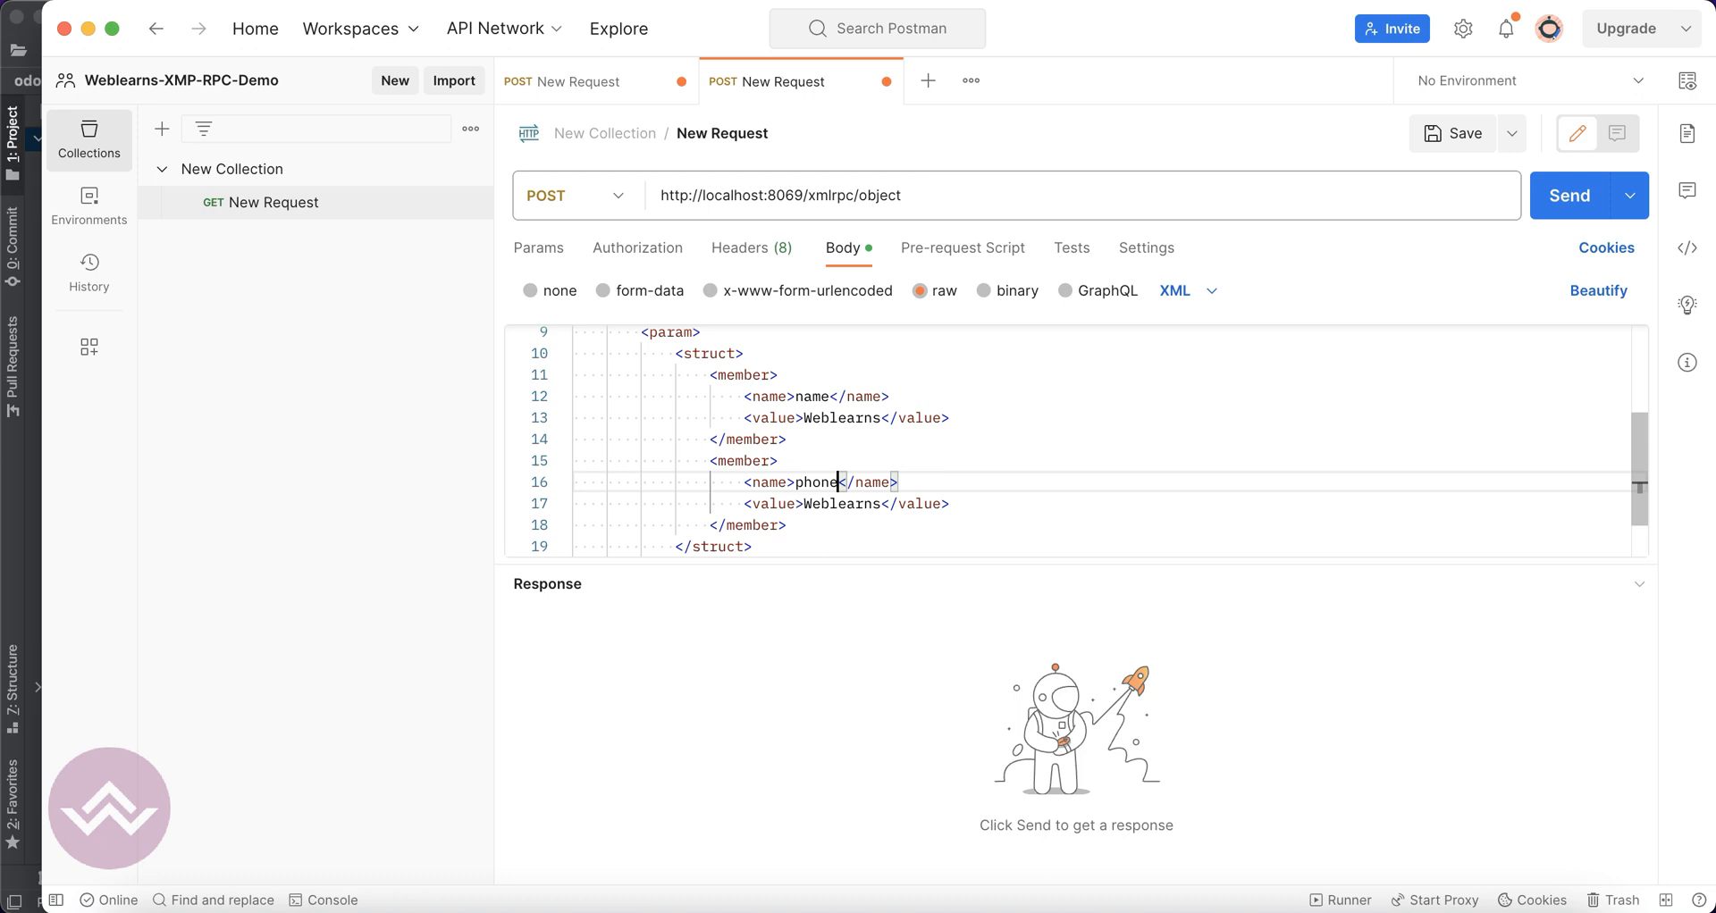
pyautogui.write('1234567890')
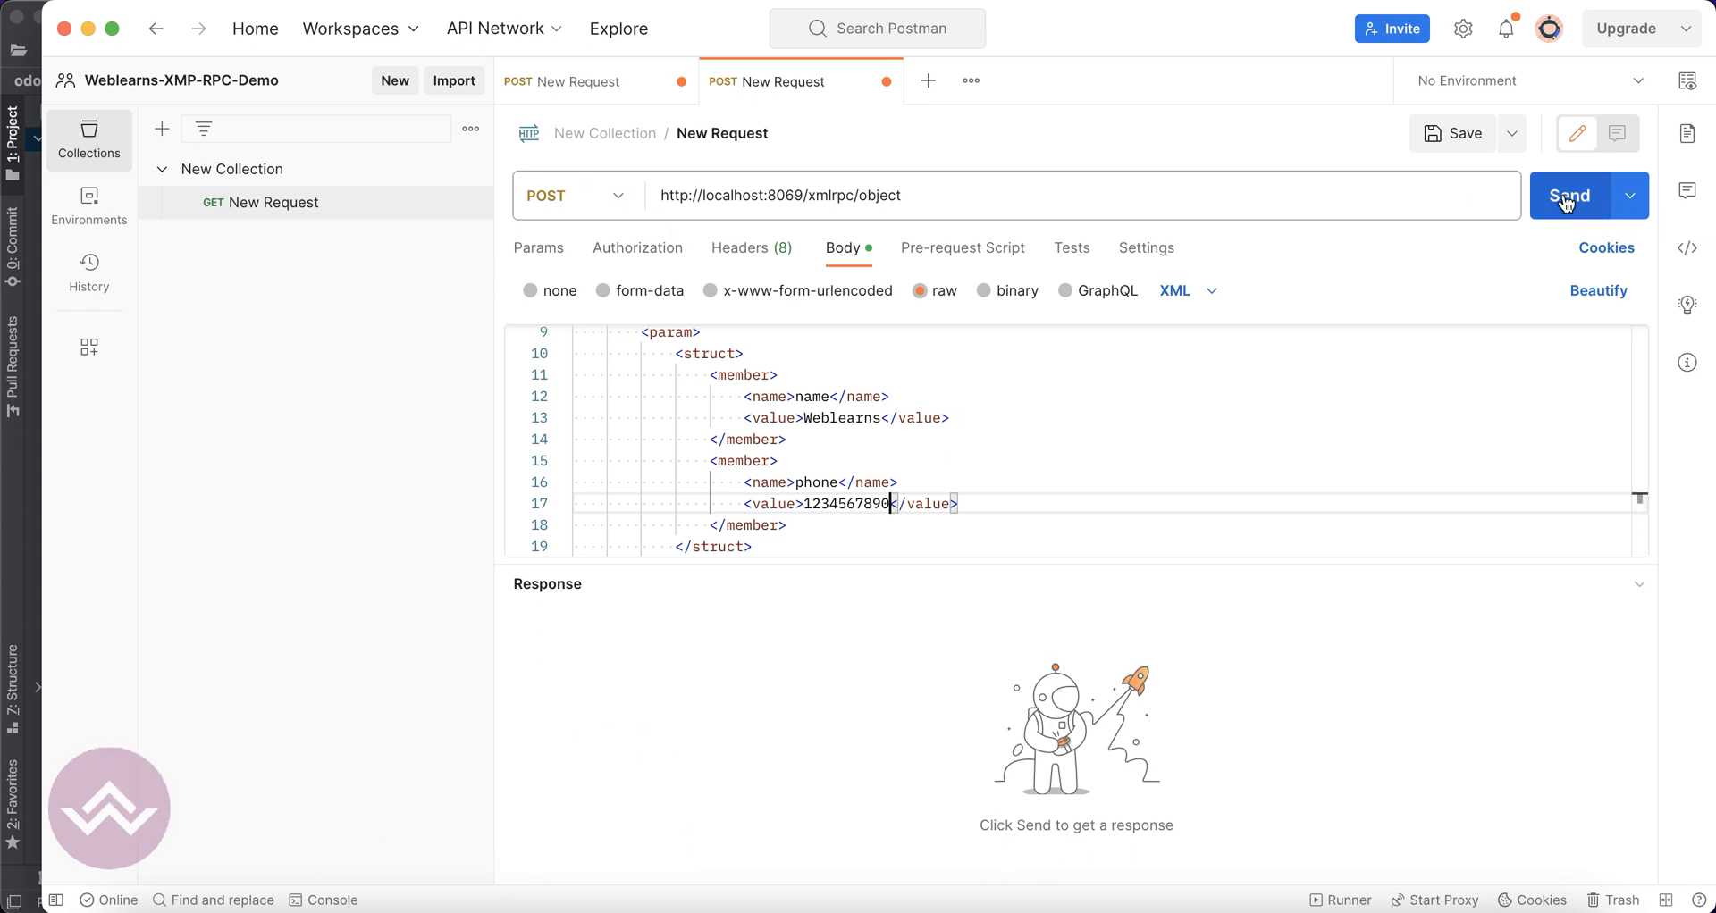
# - Send the create request and find the new Weblearns customer in Odoo by searching 'webl'
pyautogui.click(1569, 194)
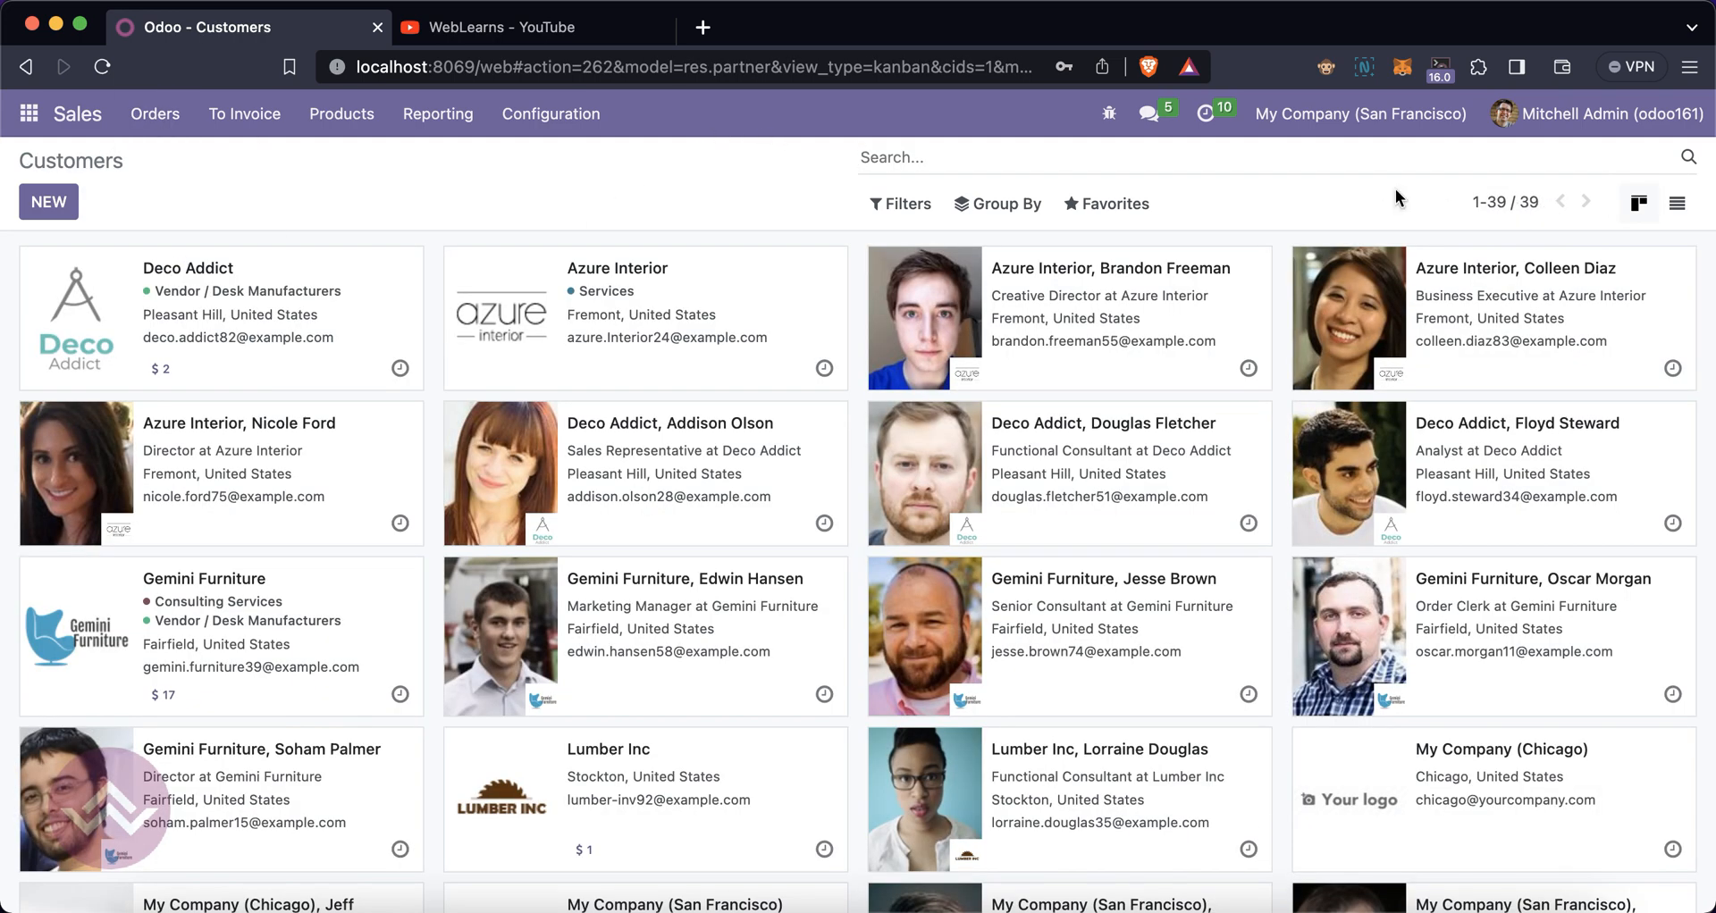
pyautogui.write('webl')
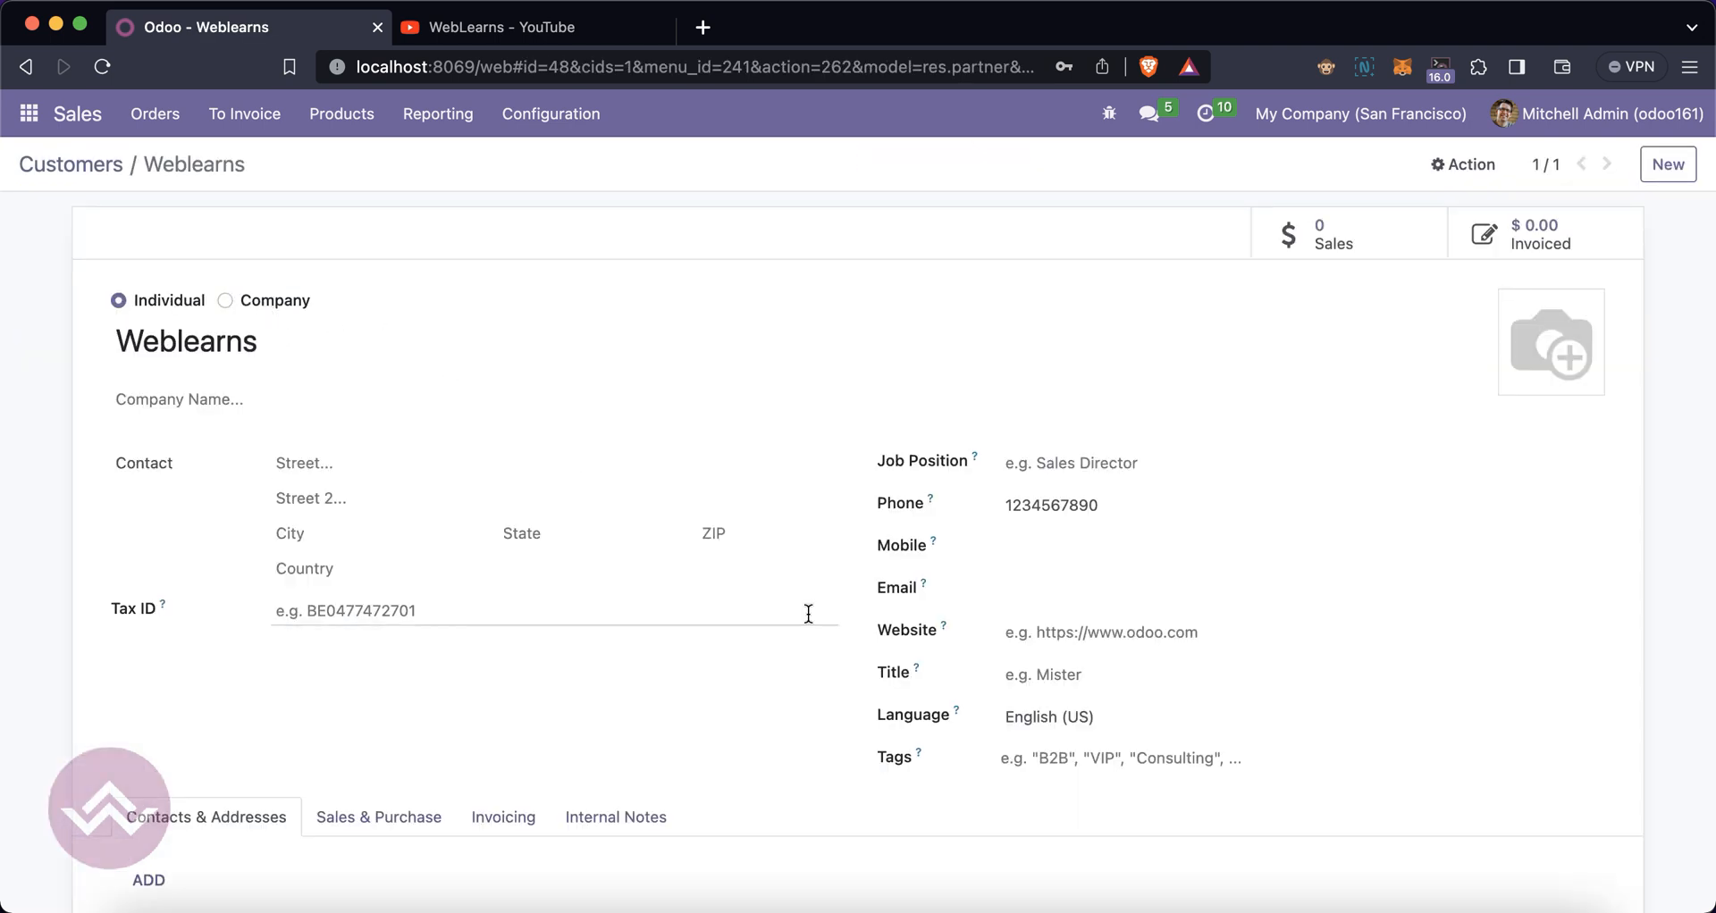
pyautogui.doubleClick(186, 341)
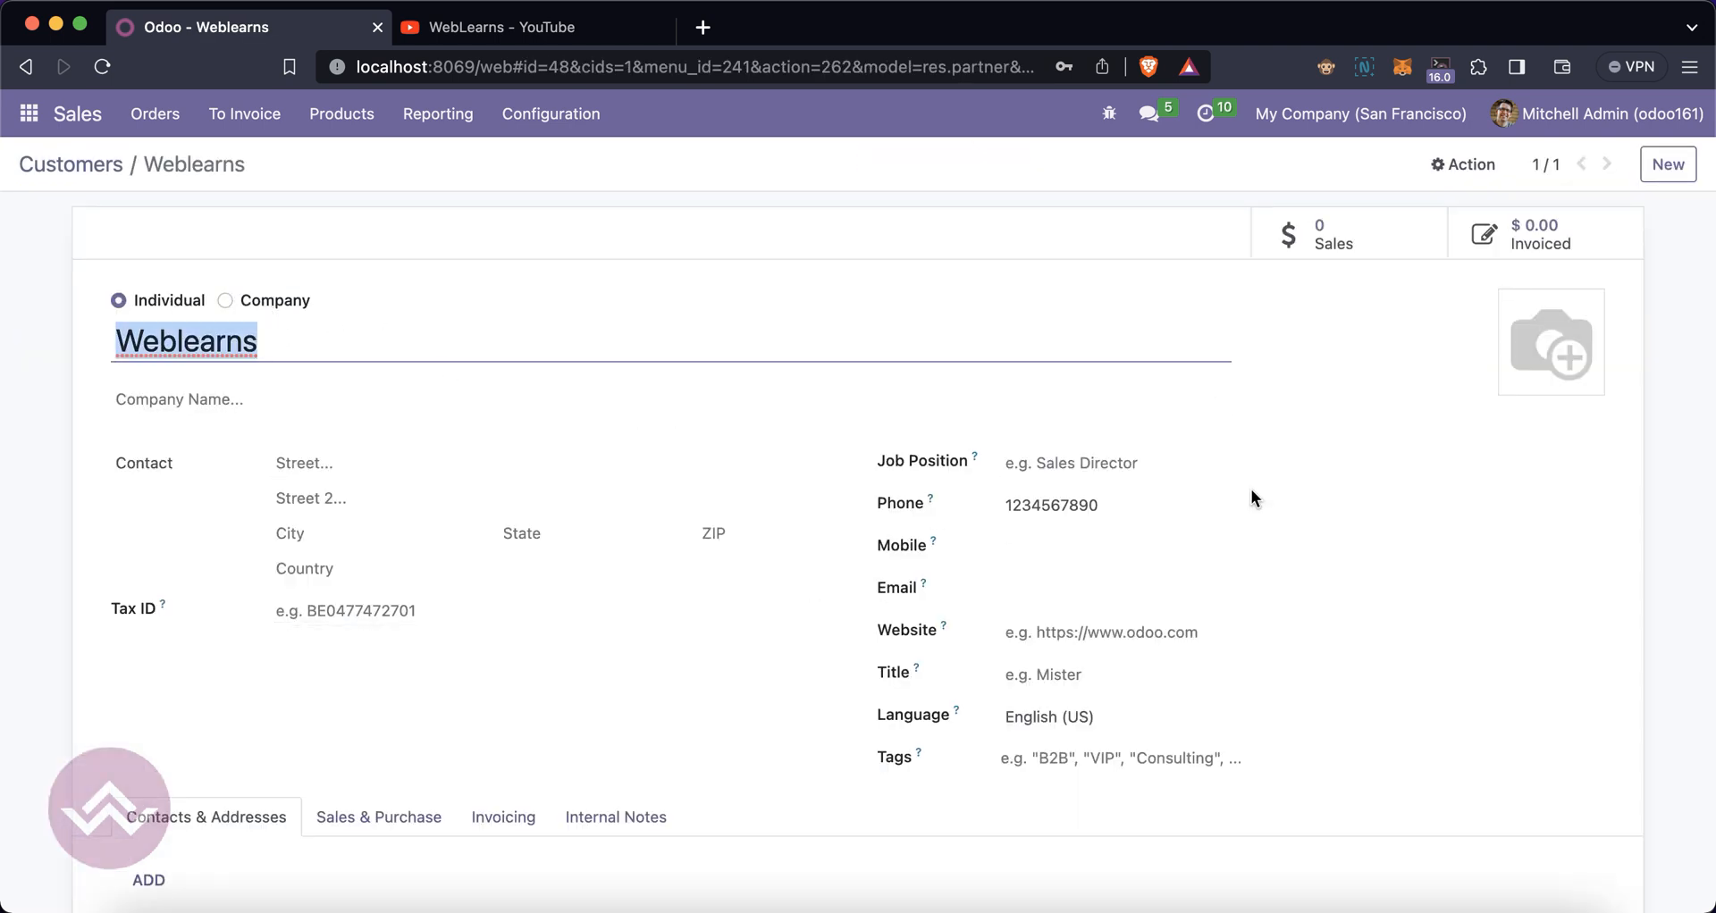
pyautogui.scroll(-3)
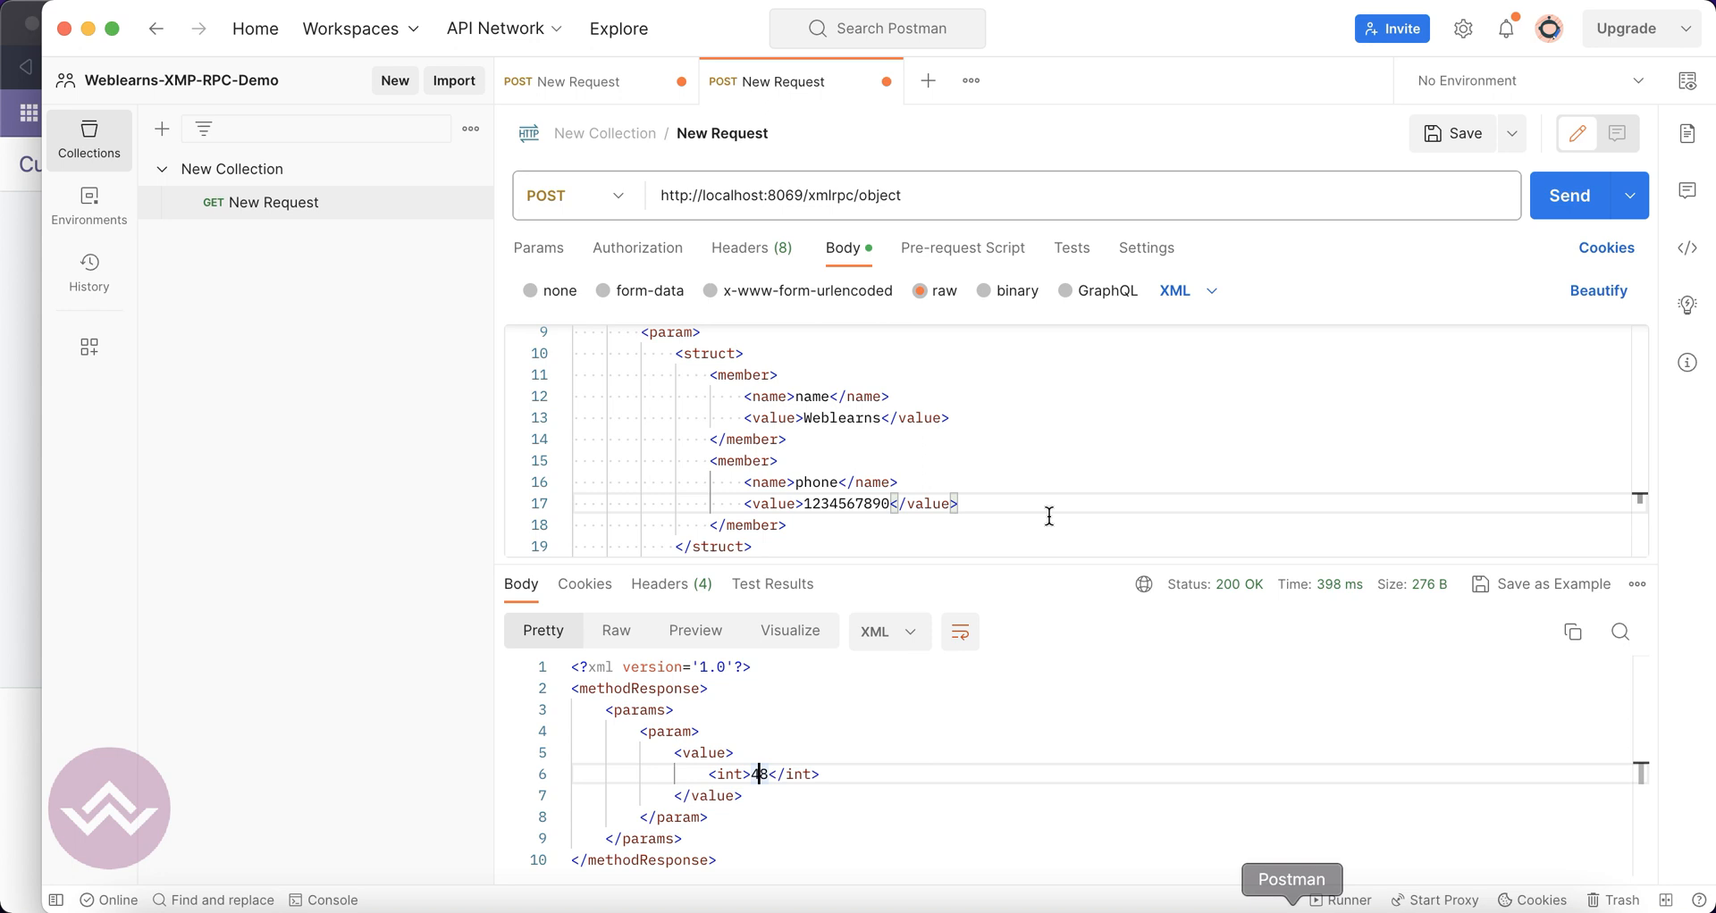
# - Change the method to write and add an integer record id 48 param before the struct
pyautogui.scroll(-3)
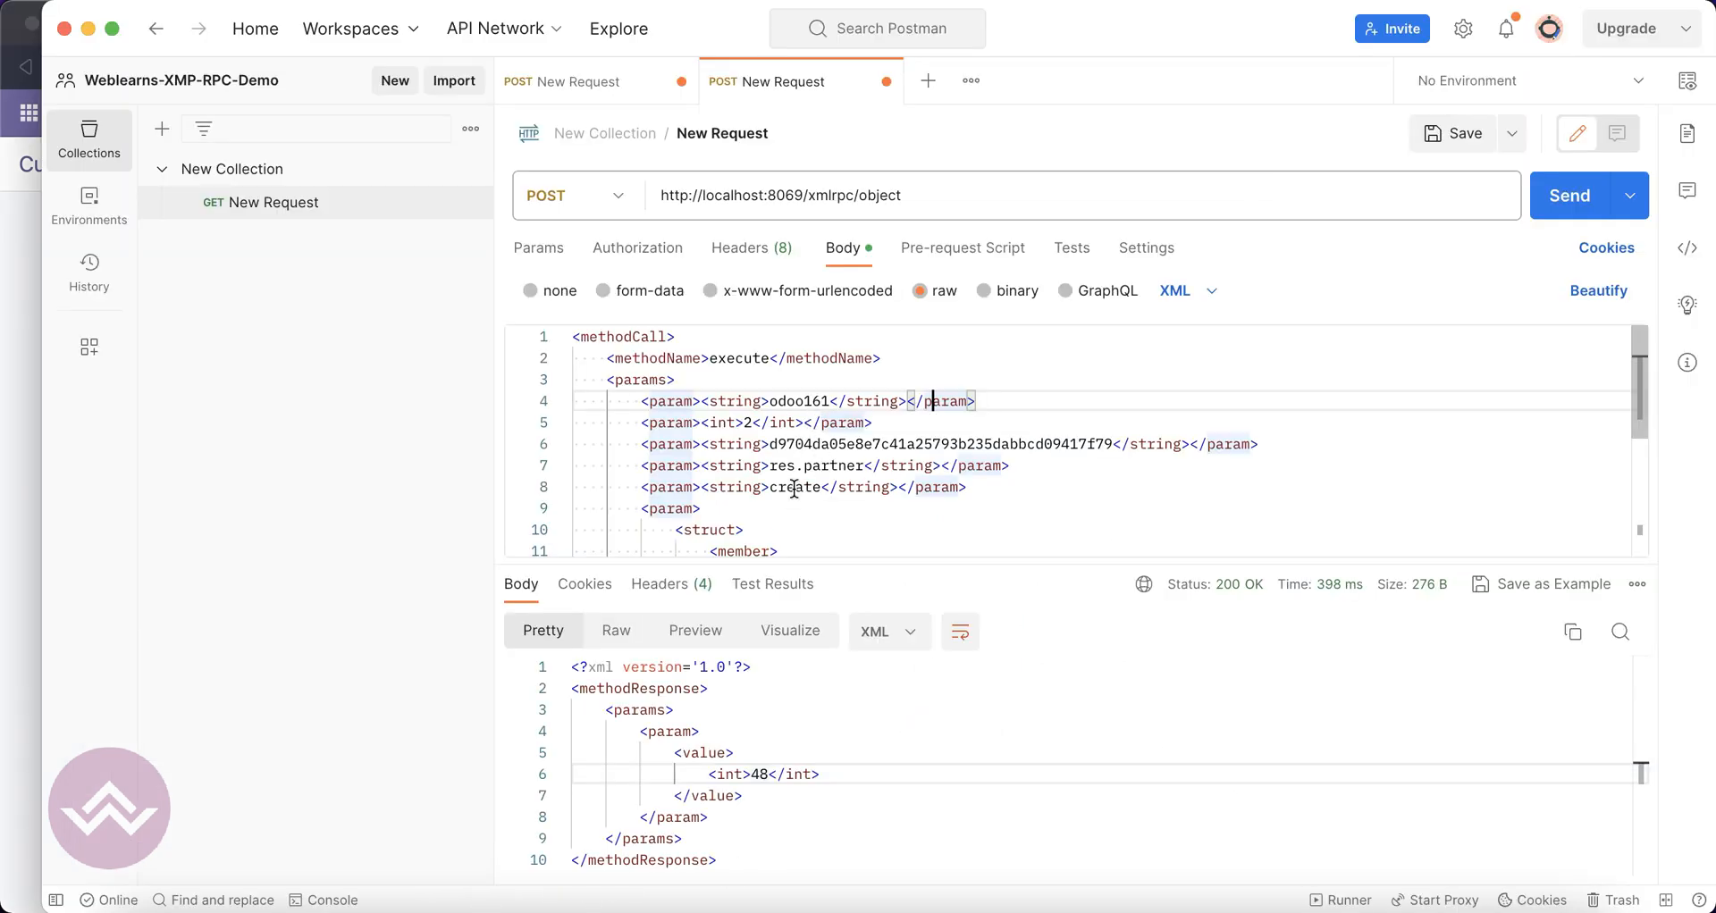
pyautogui.write('write')
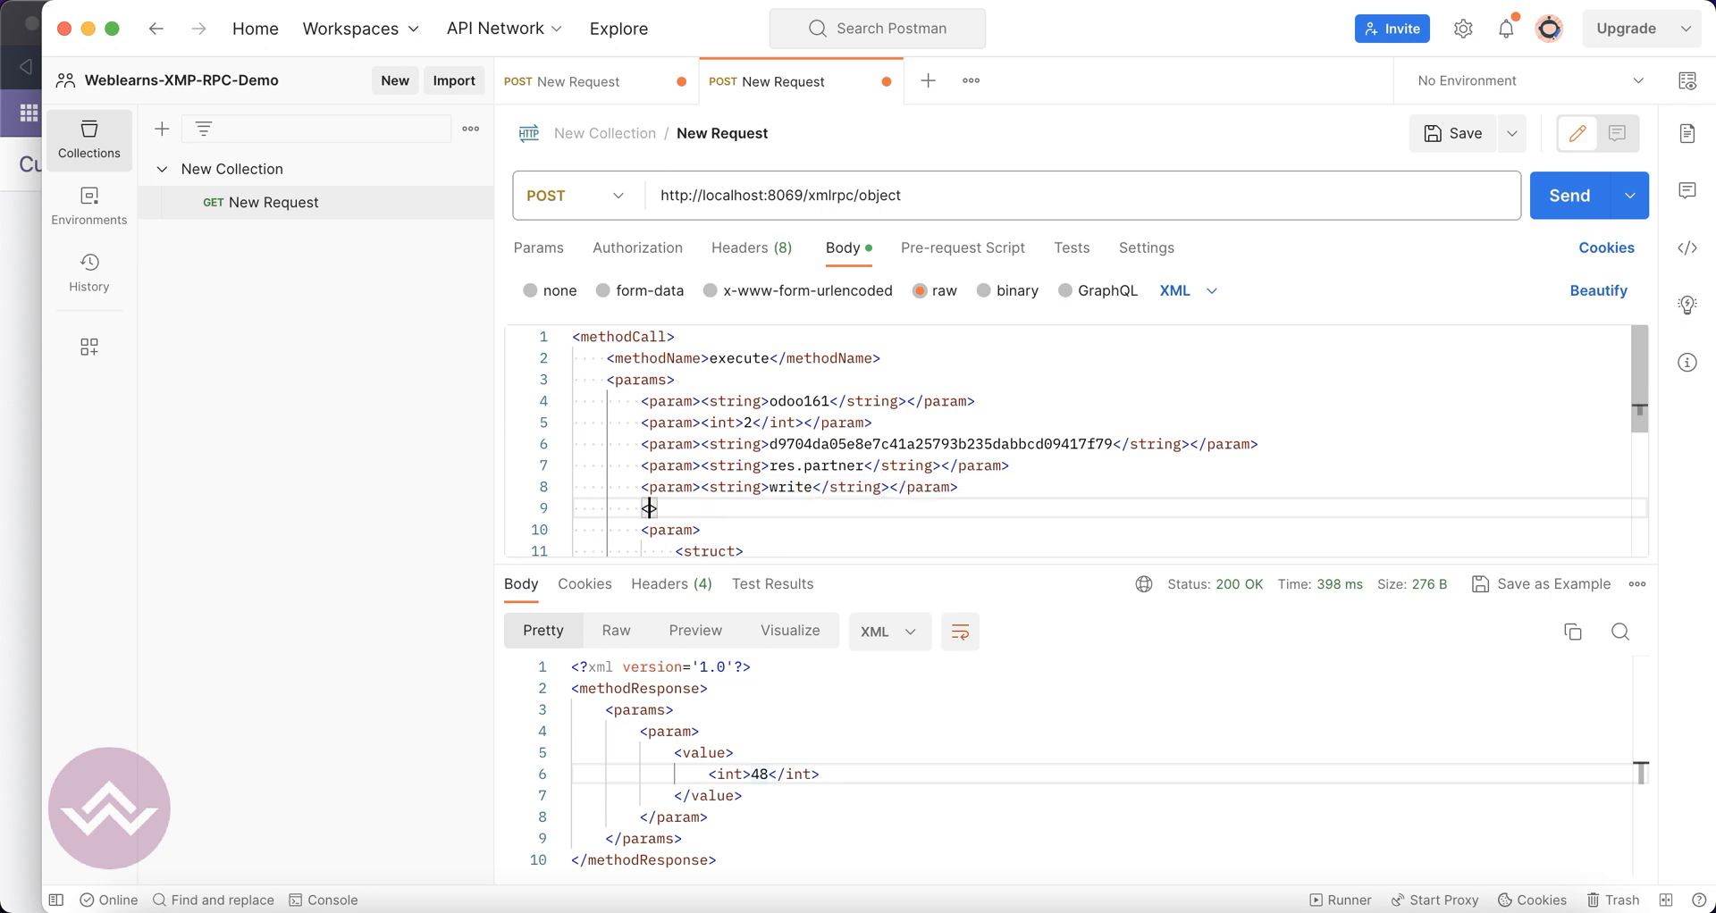
pyautogui.write('<param>')
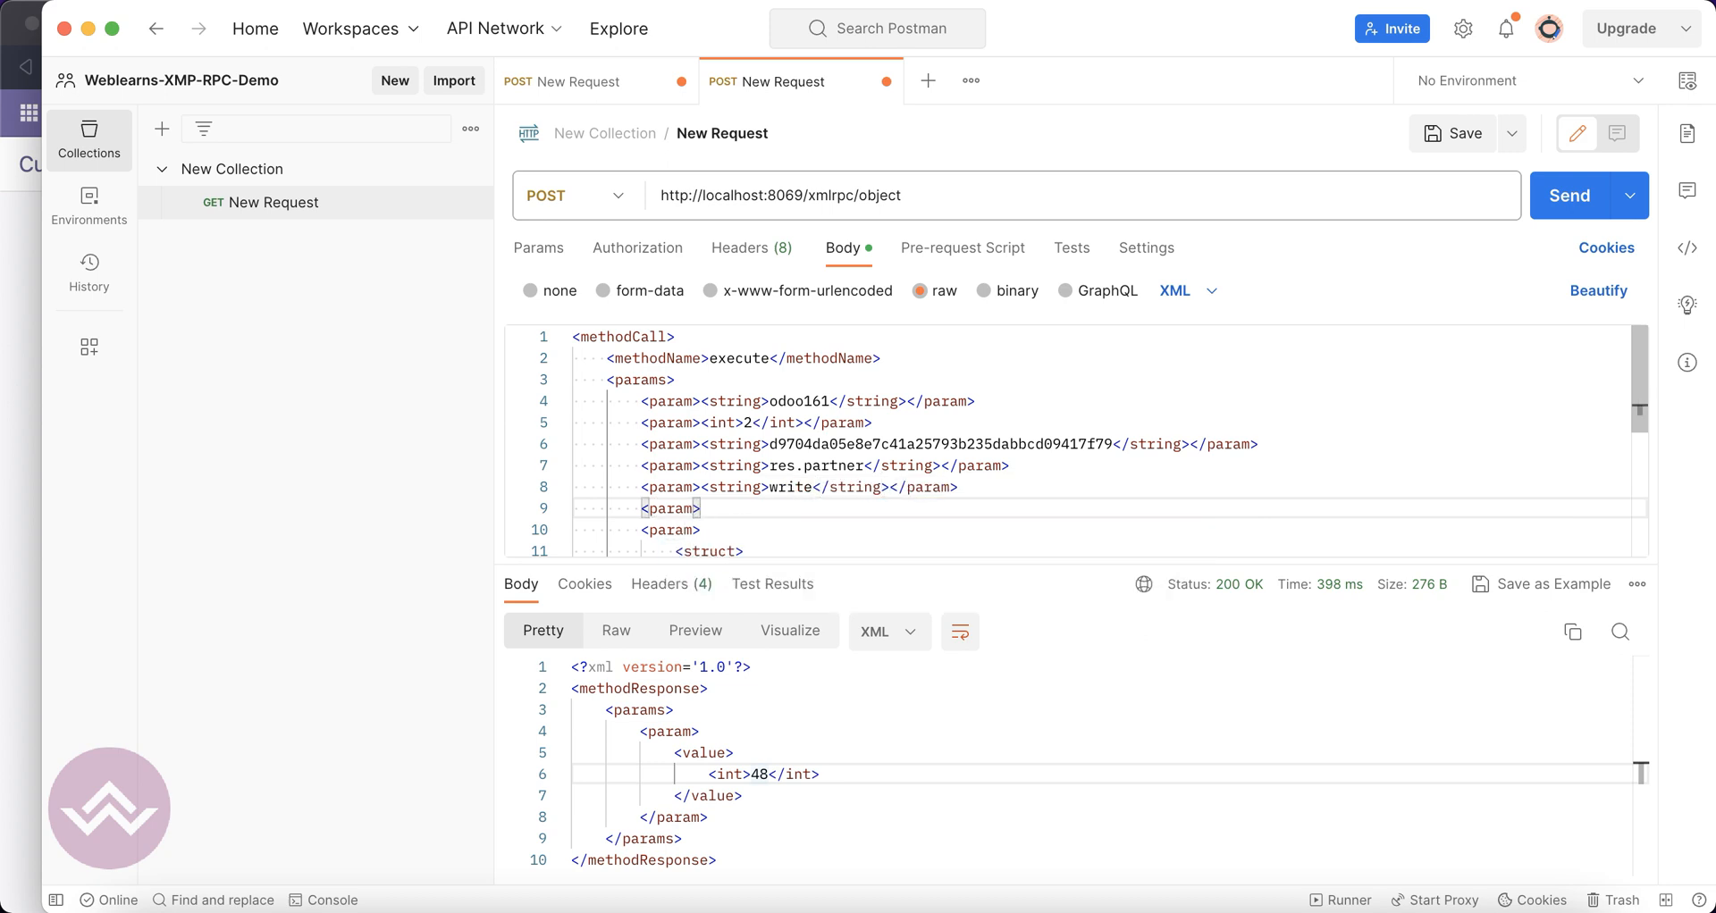
pyautogui.write('</param>')
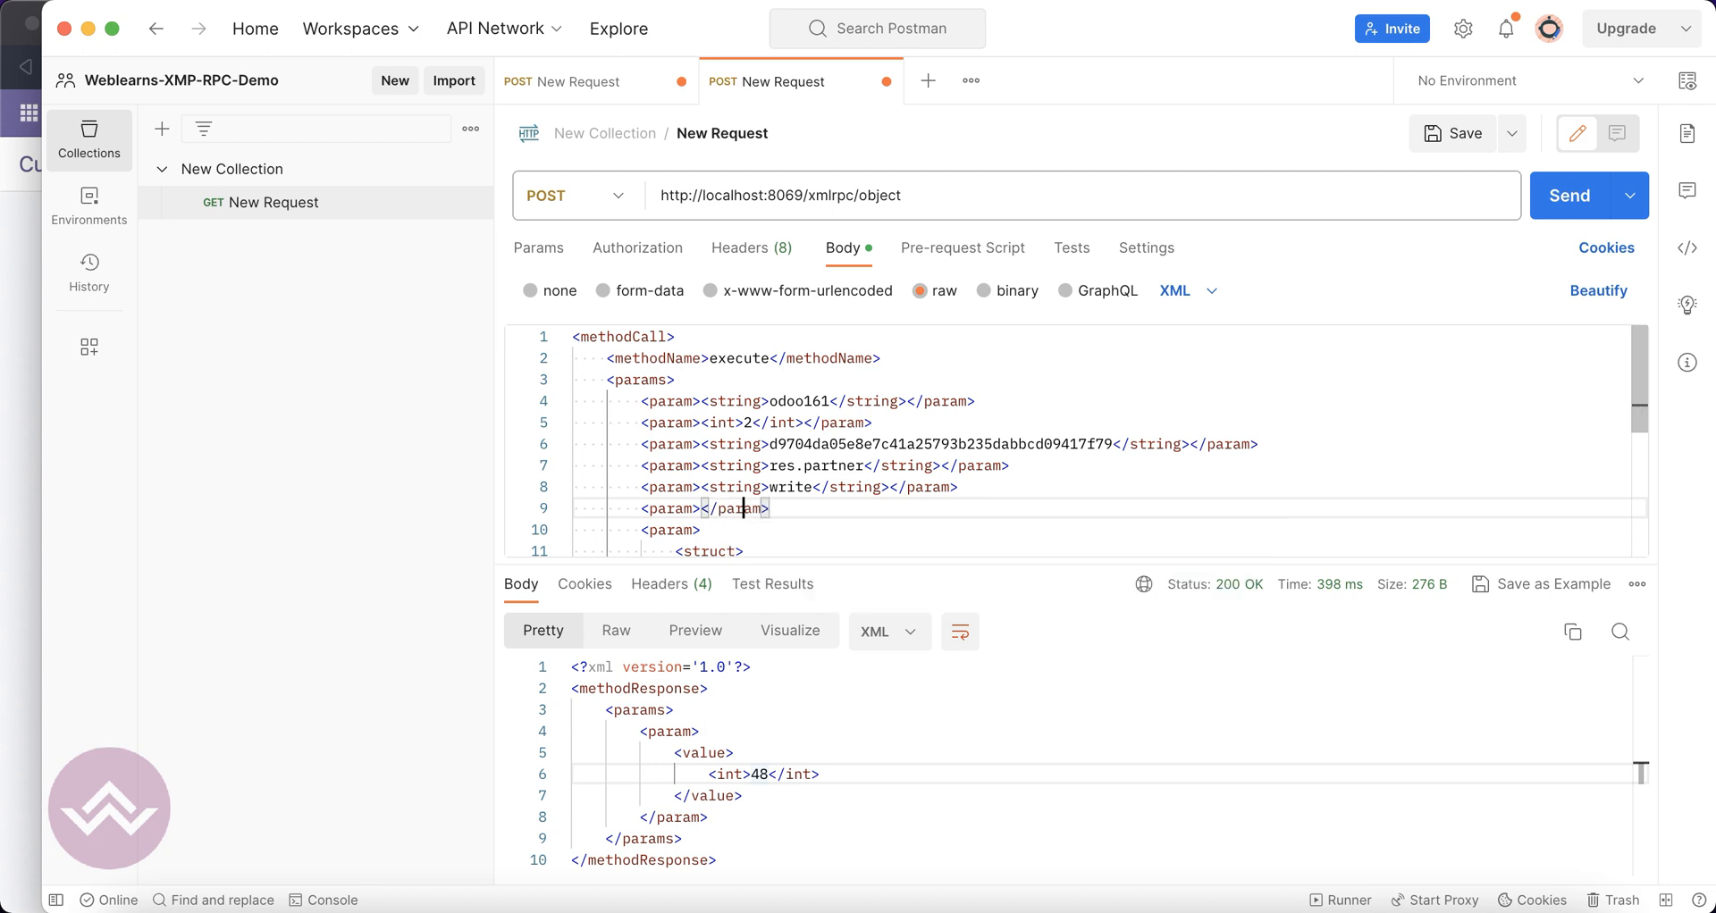
pyautogui.write('int>48</int')
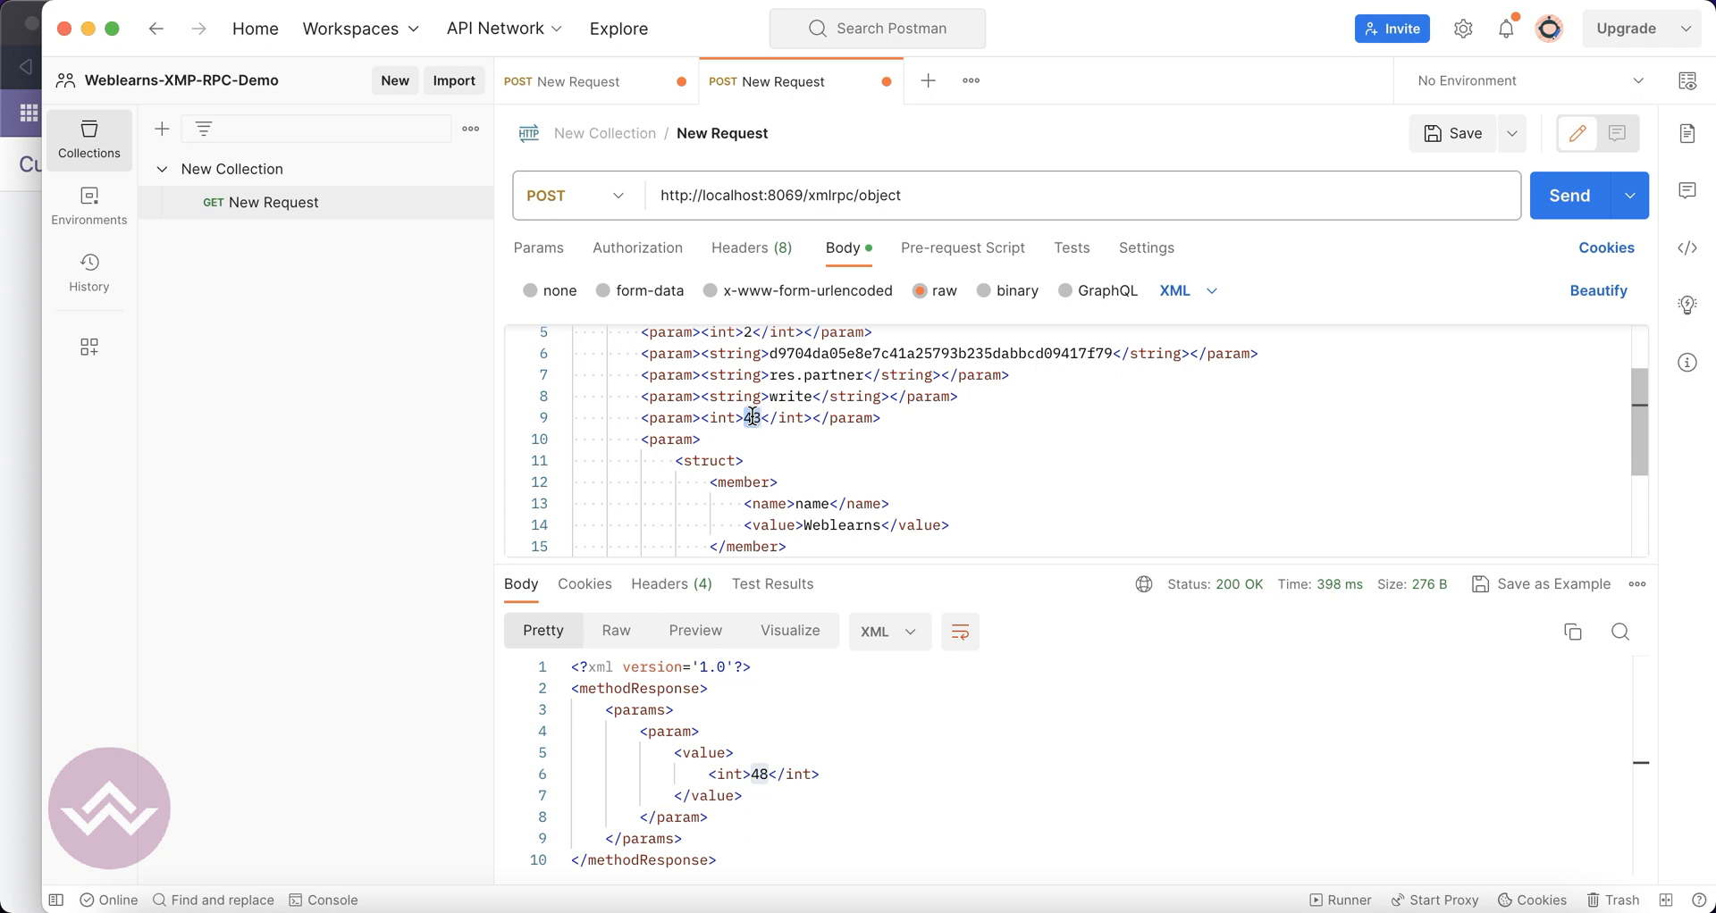
pyautogui.scroll(-3)
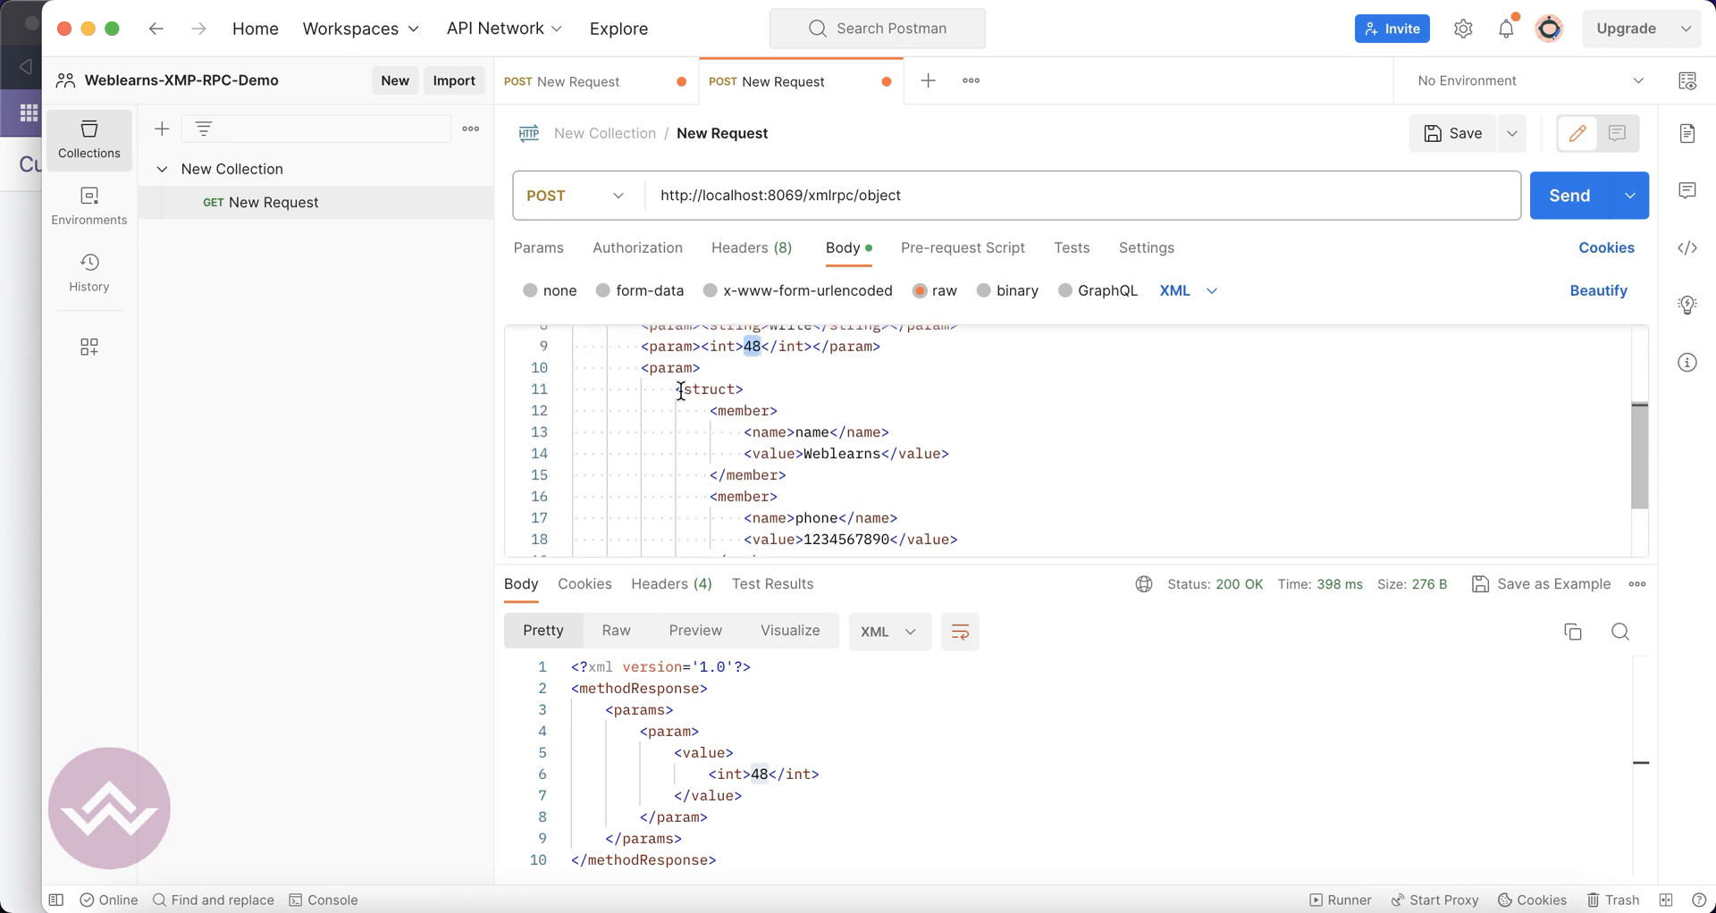
pyautogui.scroll(-3)
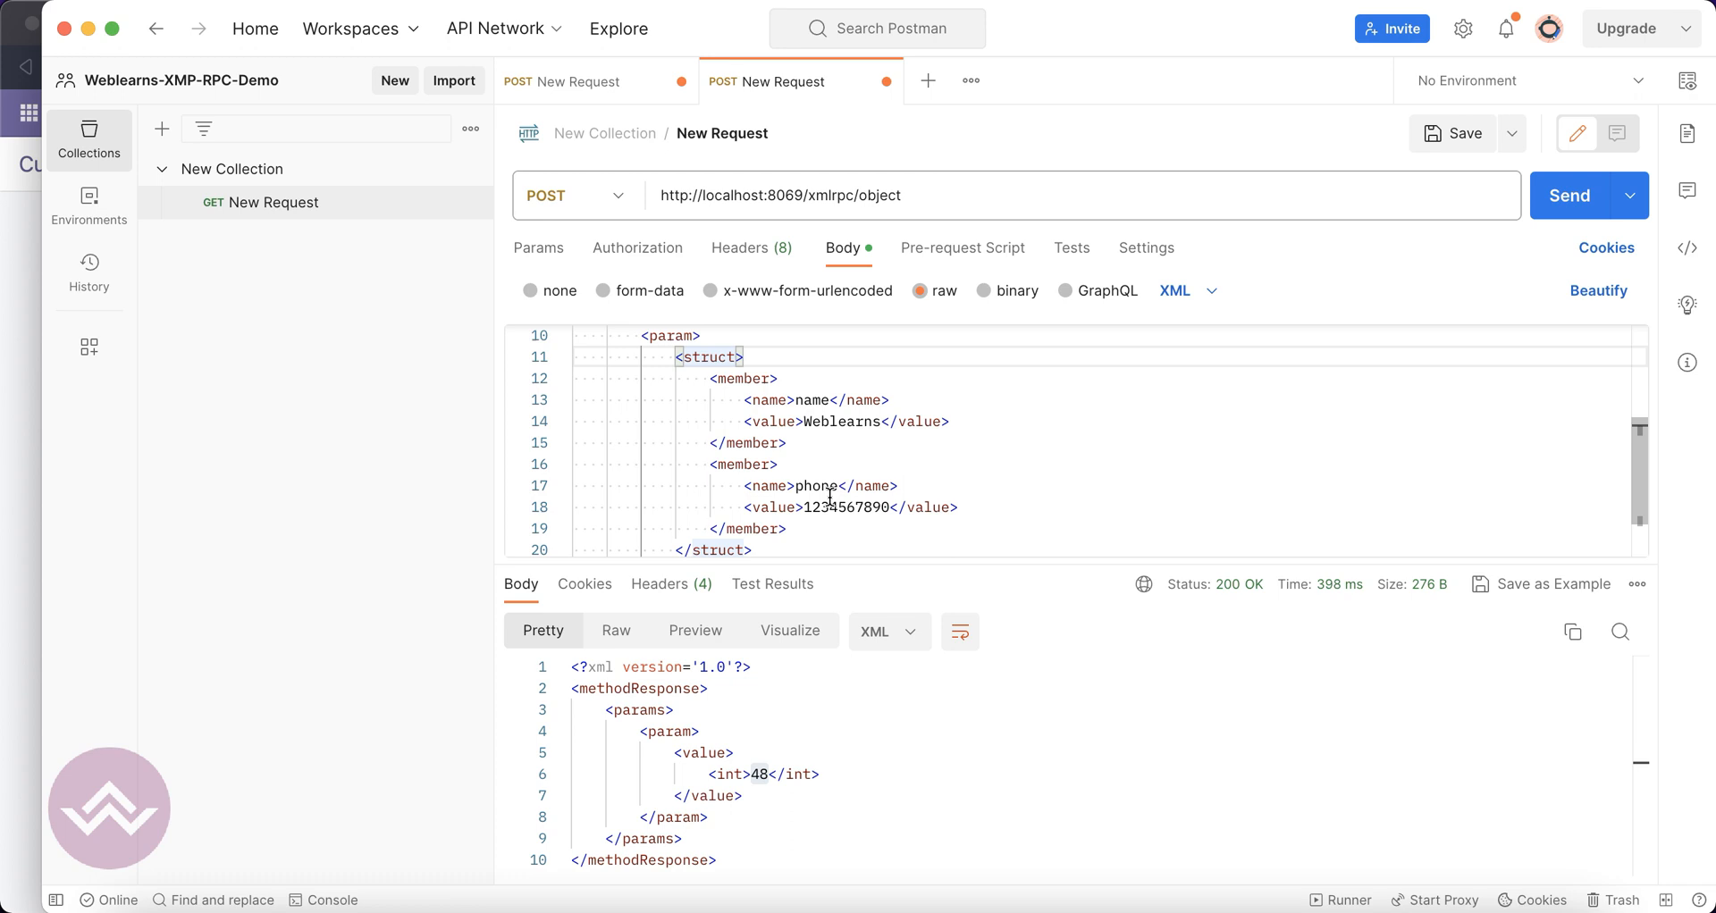
pyautogui.doubleClick(843, 508)
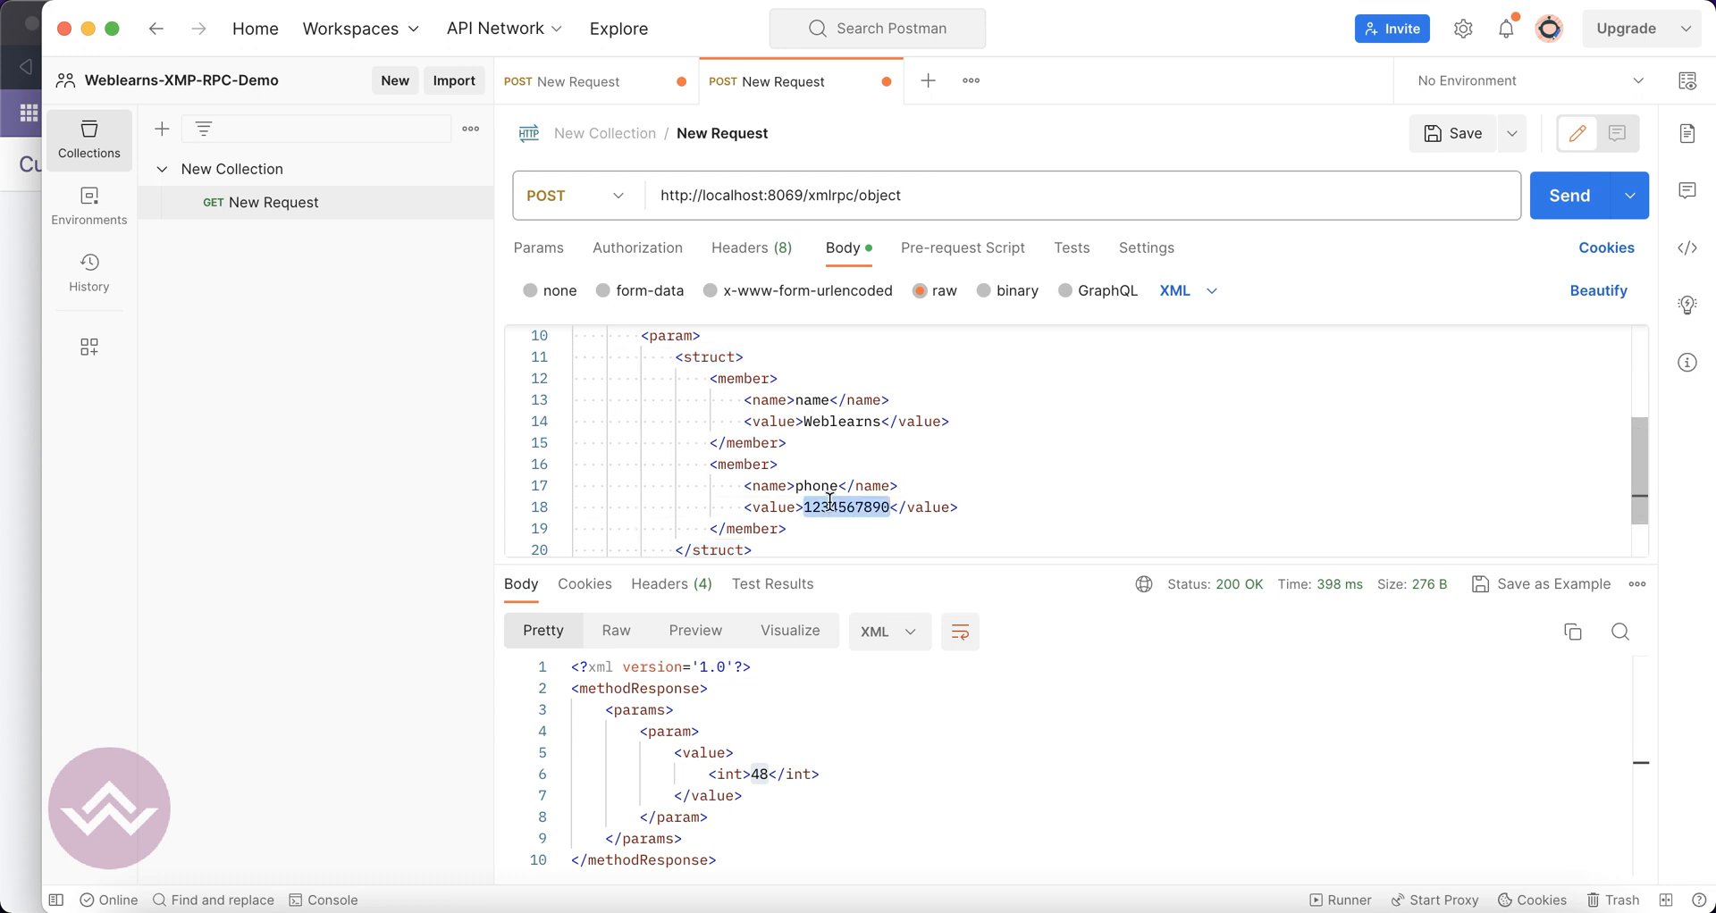
pyautogui.write('54637')
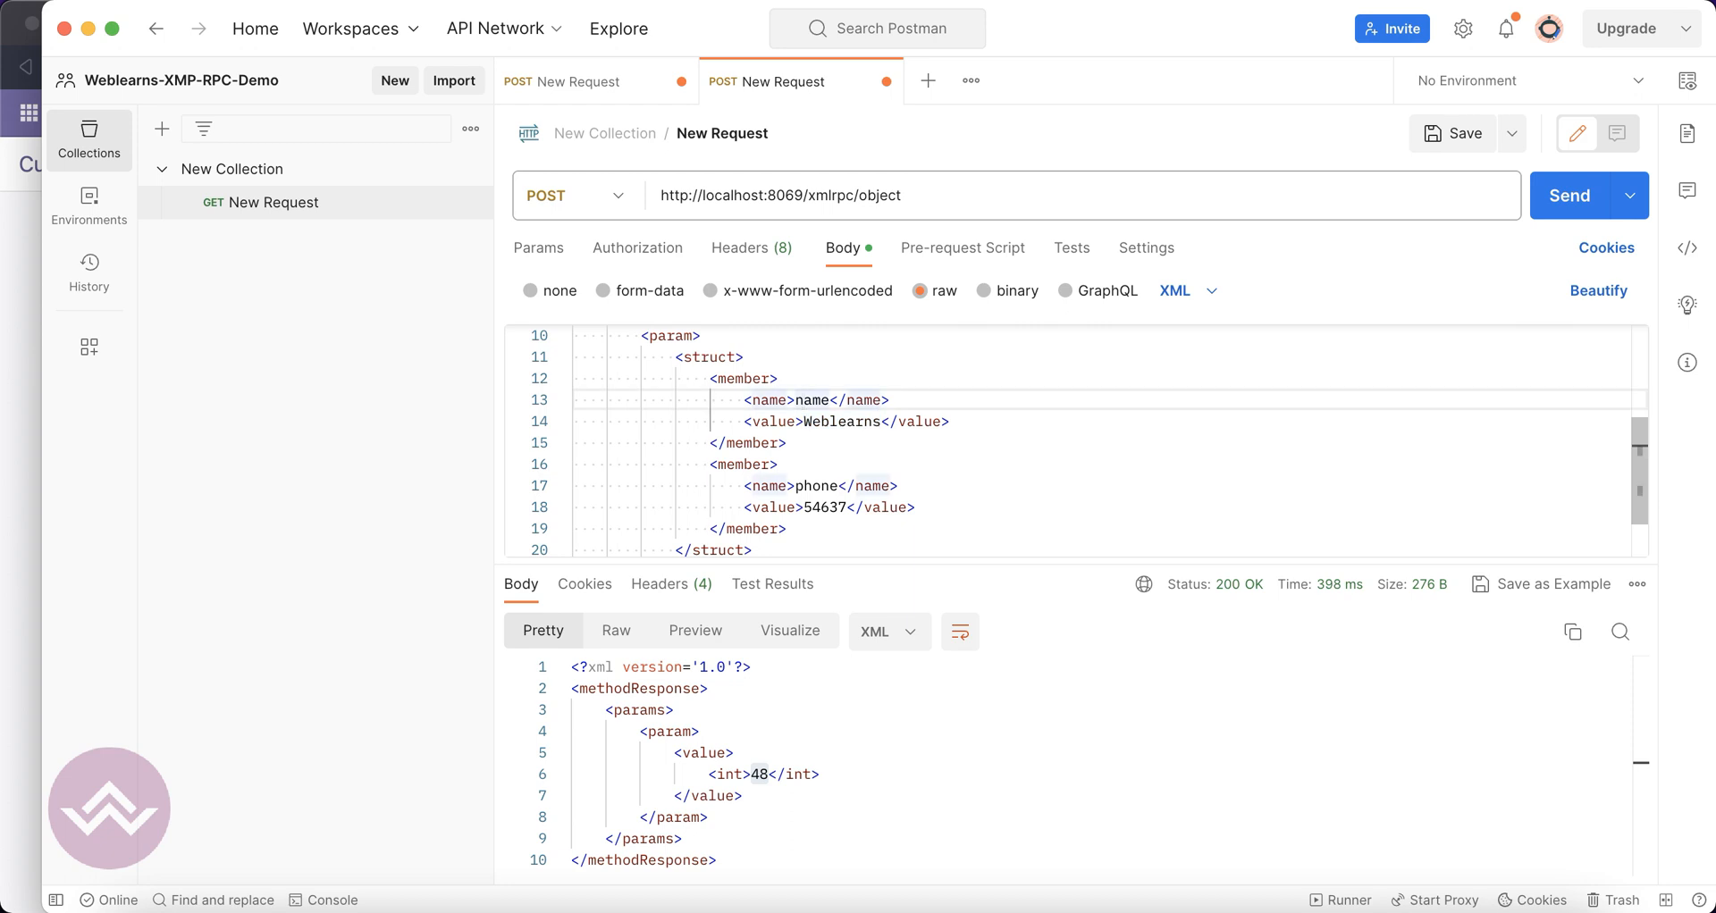
pyautogui.doubleClick(811, 400)
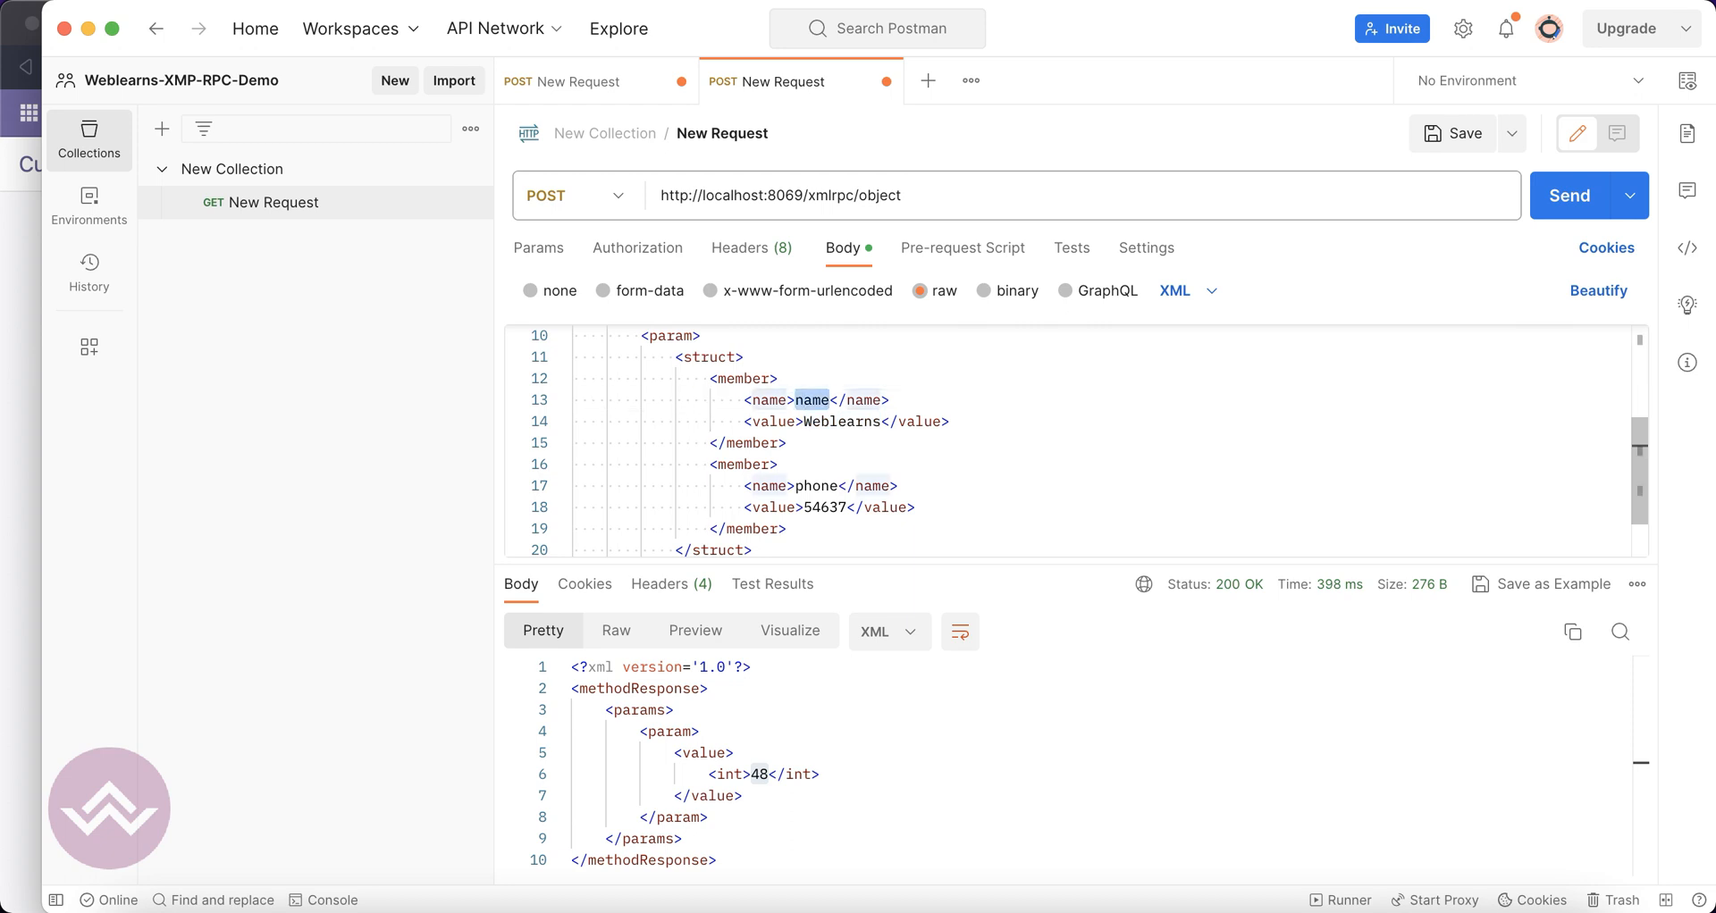
pyautogui.write('mobile')
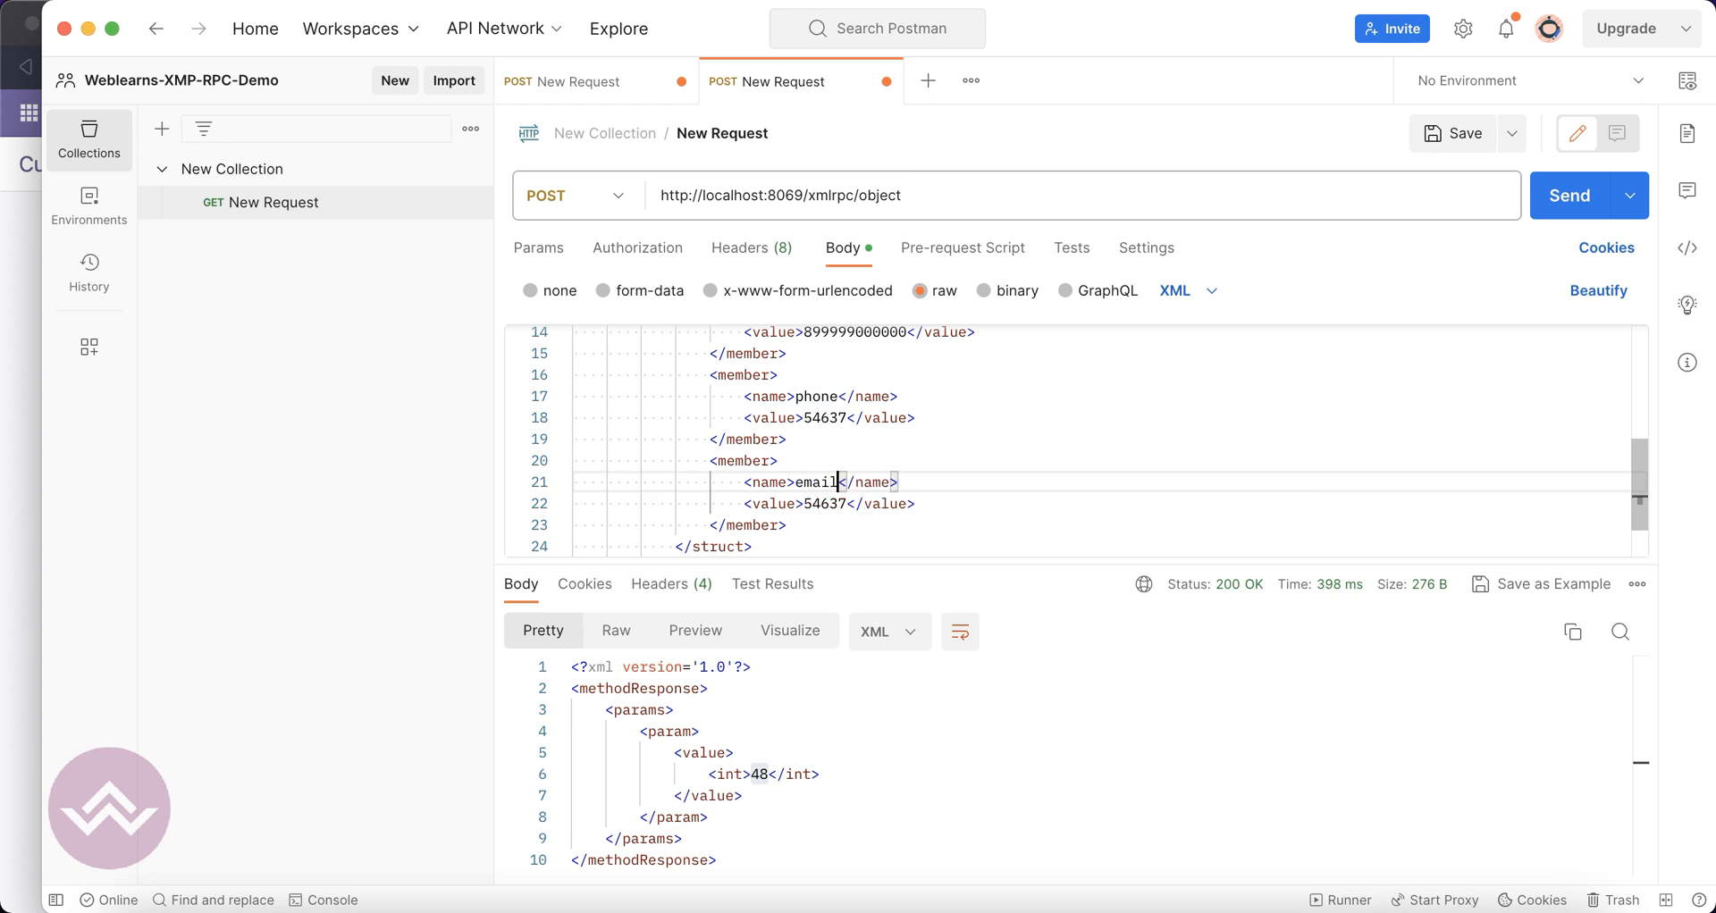
pyautogui.write('web')
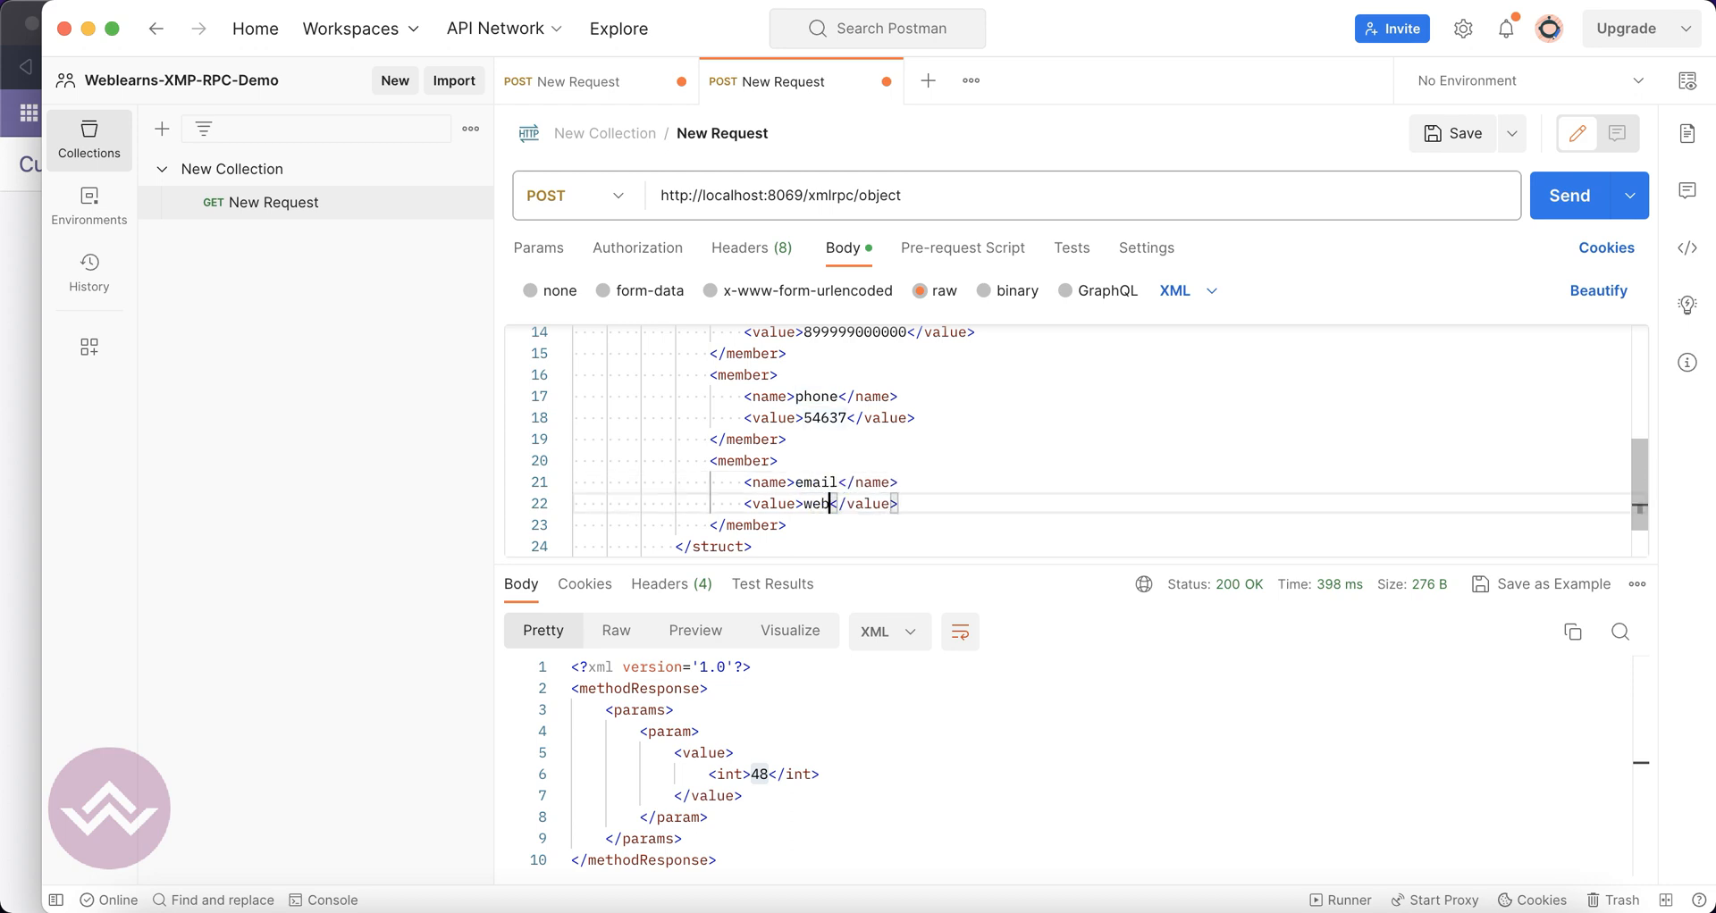
pyautogui.write('@test.com')
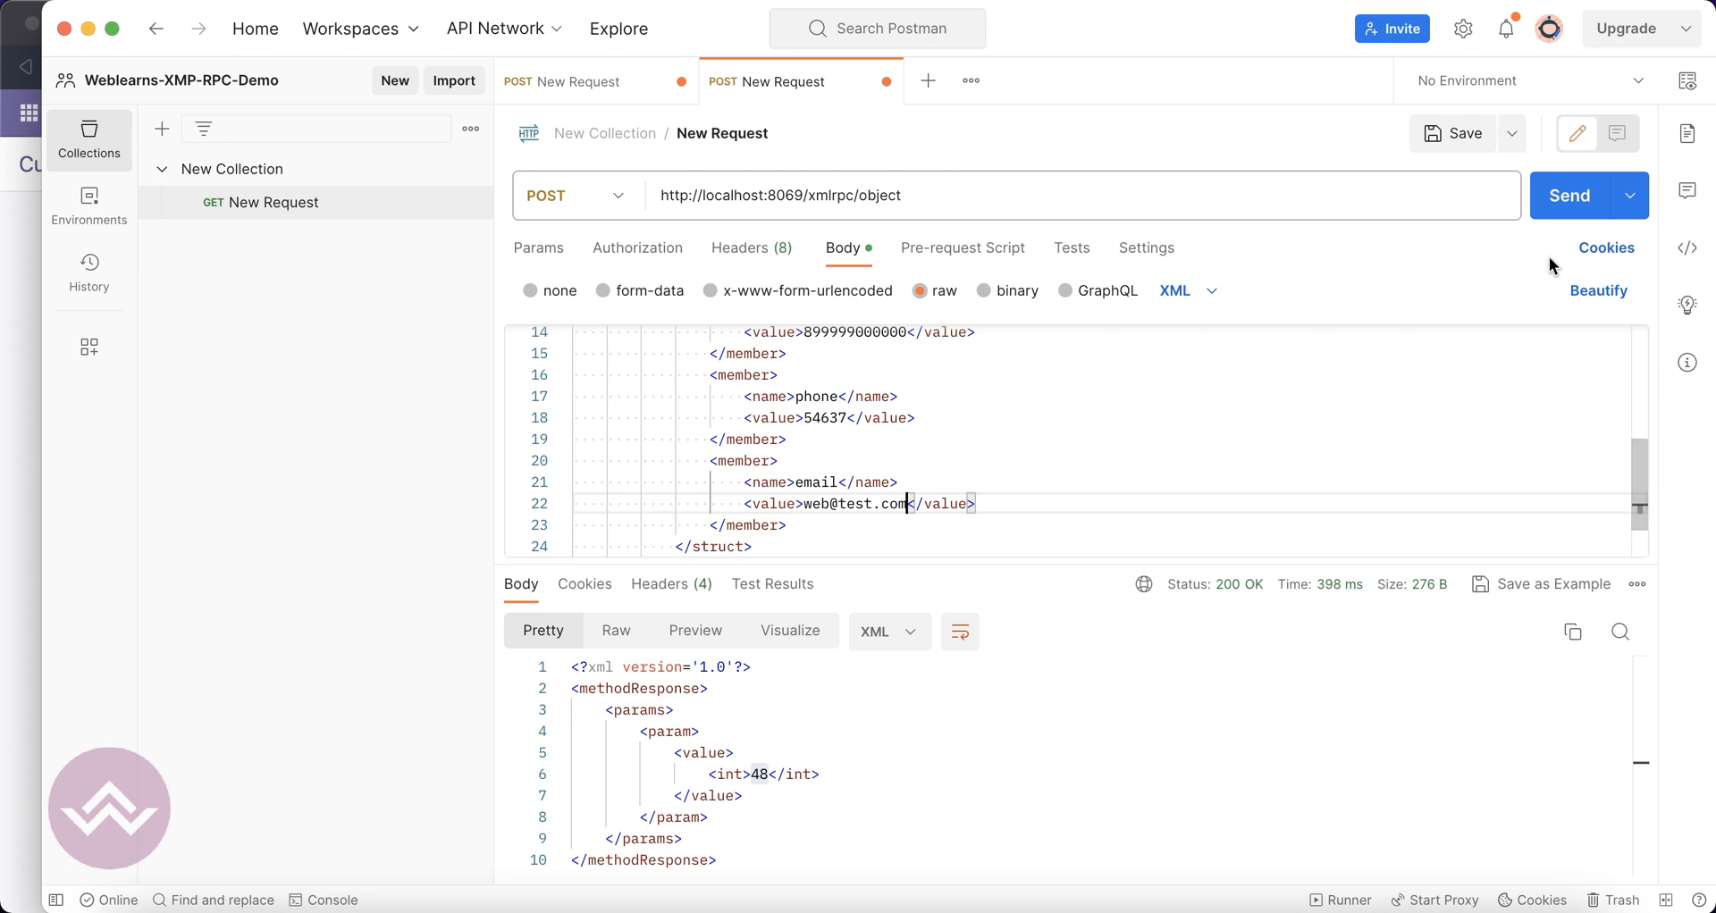
pyautogui.click(1569, 195)
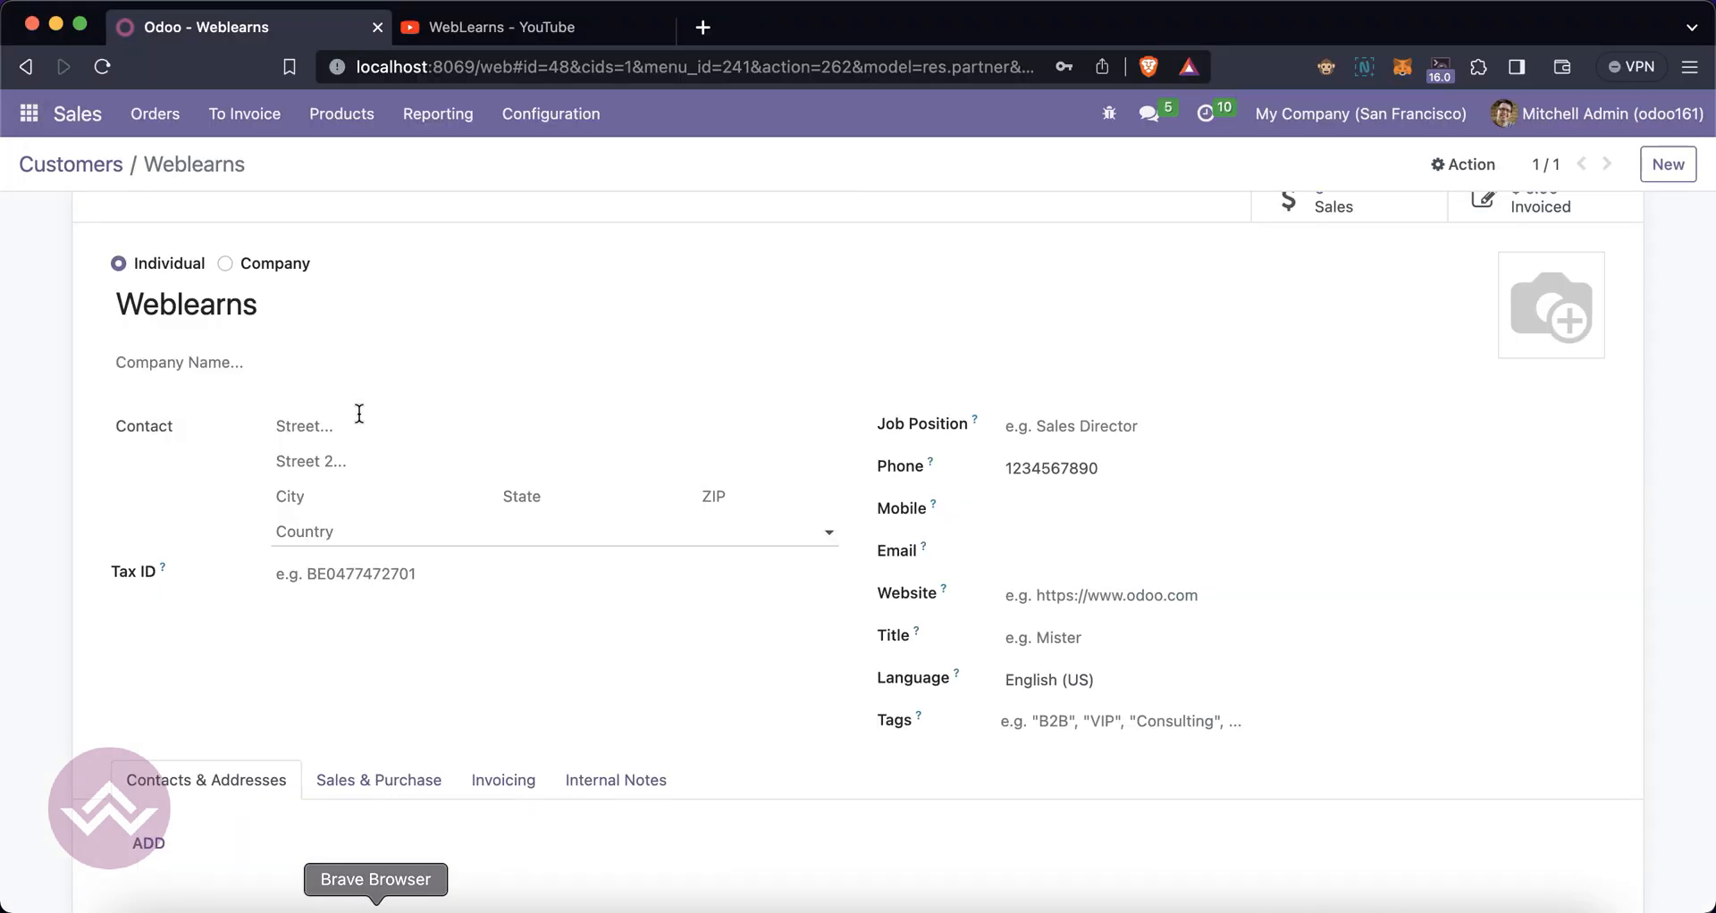
# - Reload the Weblearns customer in Odoo to confirm the updated phone, mobile and email
pyautogui.doubleClick(186, 304)
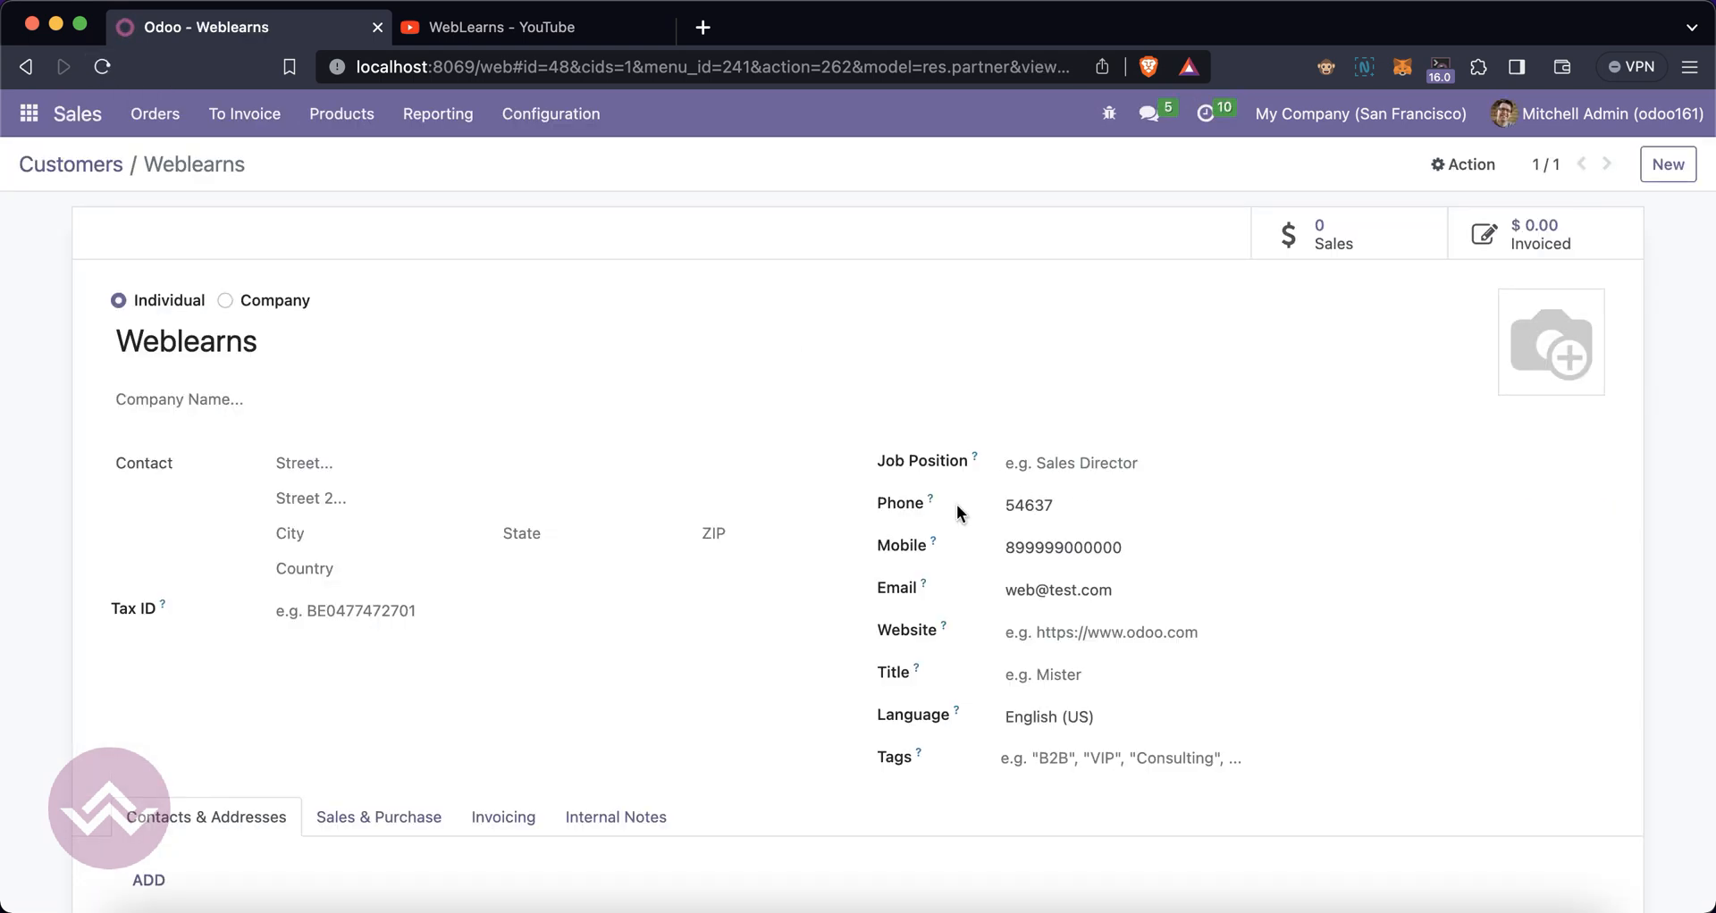
pyautogui.moveTo(1049, 531)
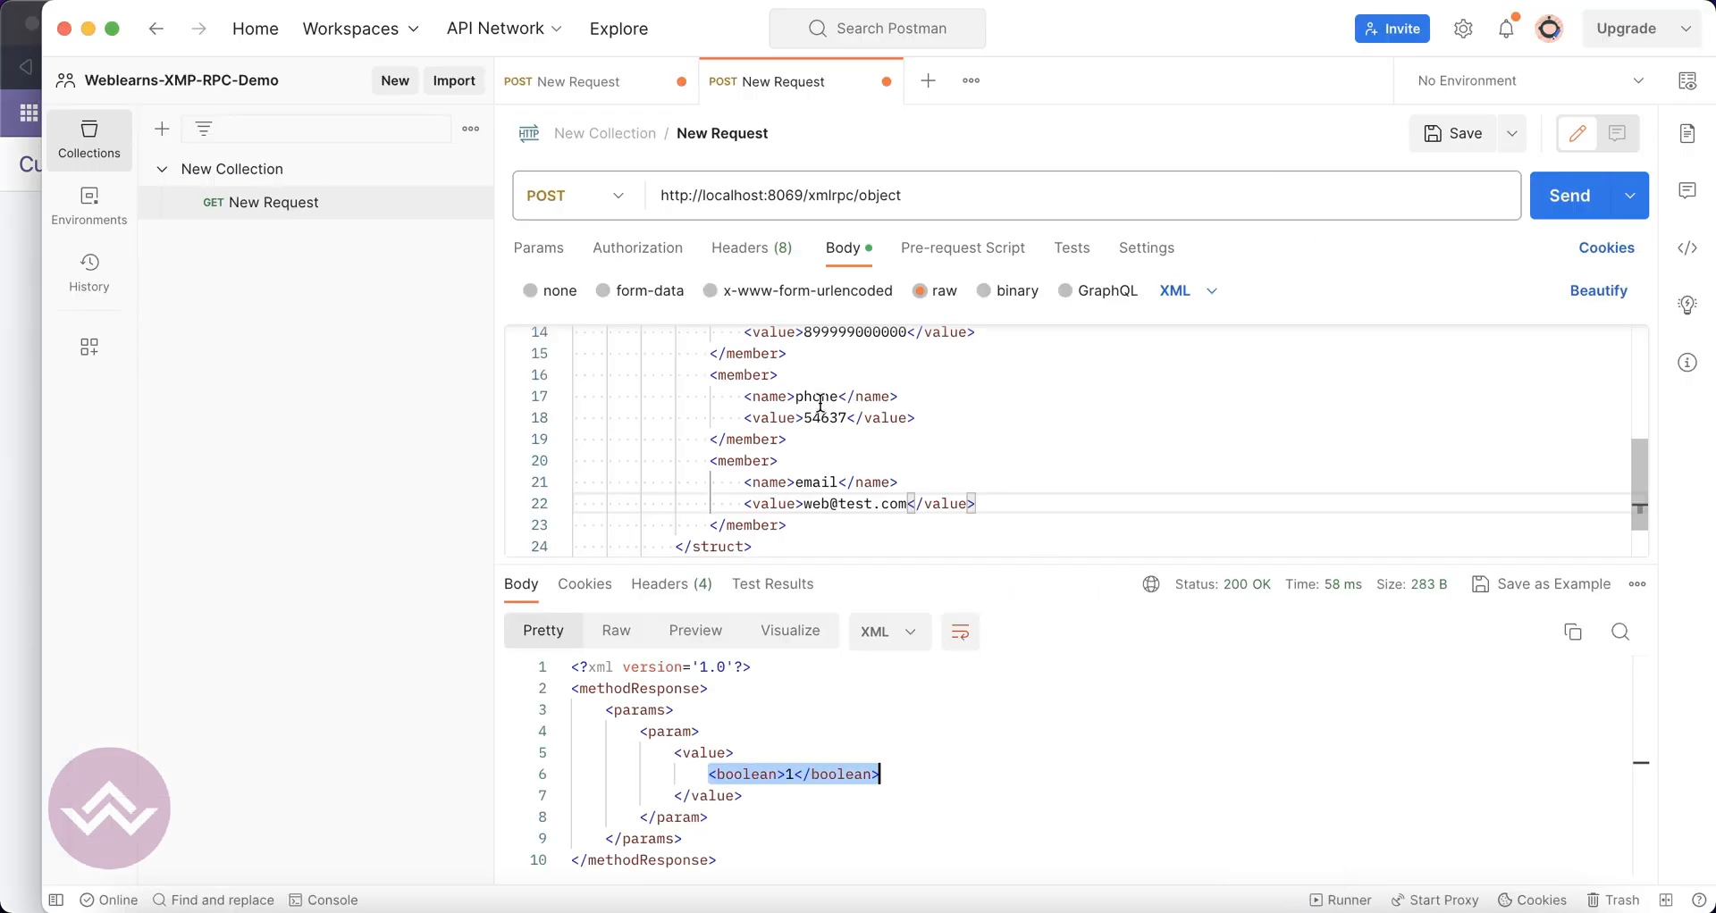
# - Change the res.partner method from write to unlink for record 48 and check Odoo's customer list
pyautogui.doubleClick(792, 379)
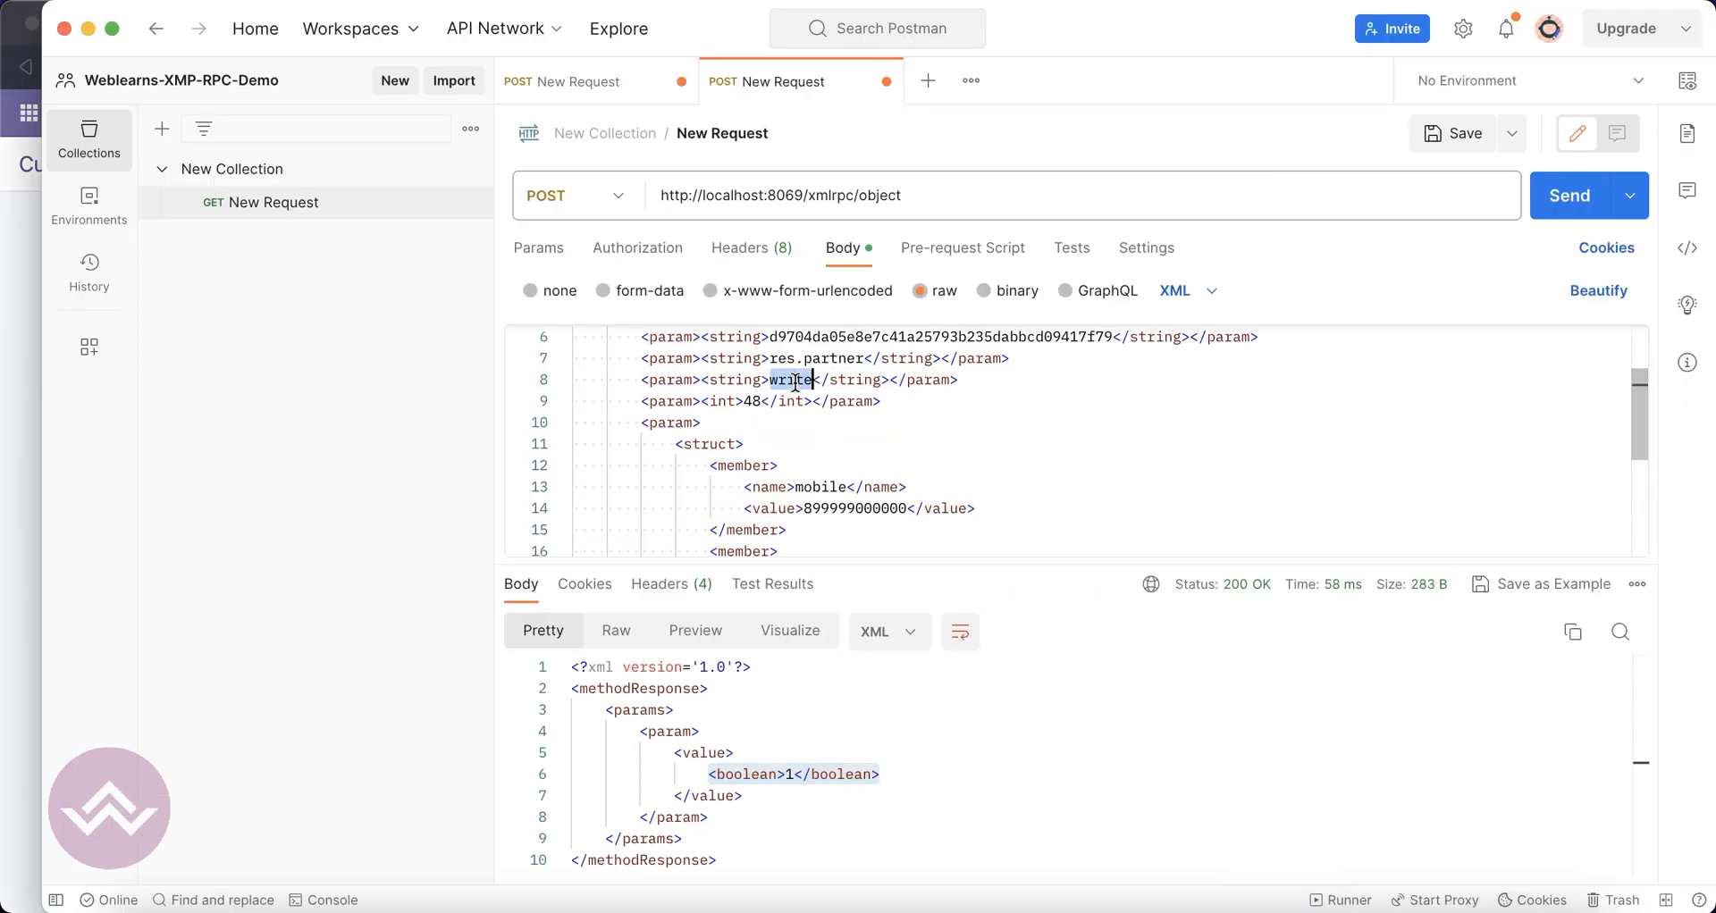
pyautogui.write('unlink')
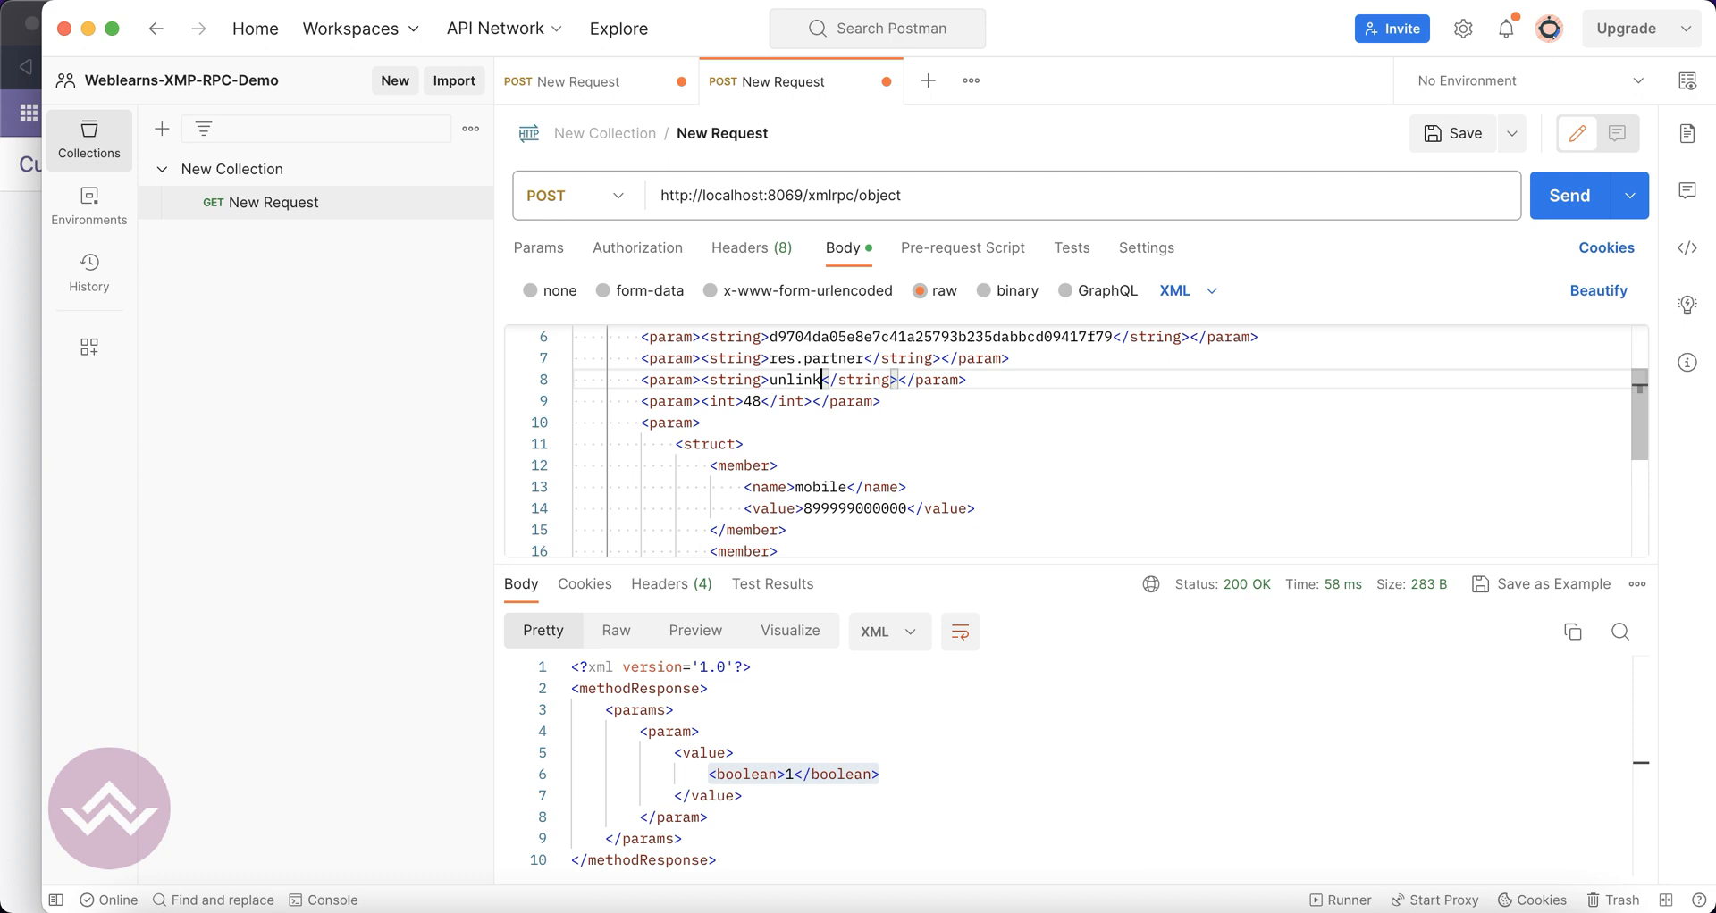
pyautogui.scroll(-3)
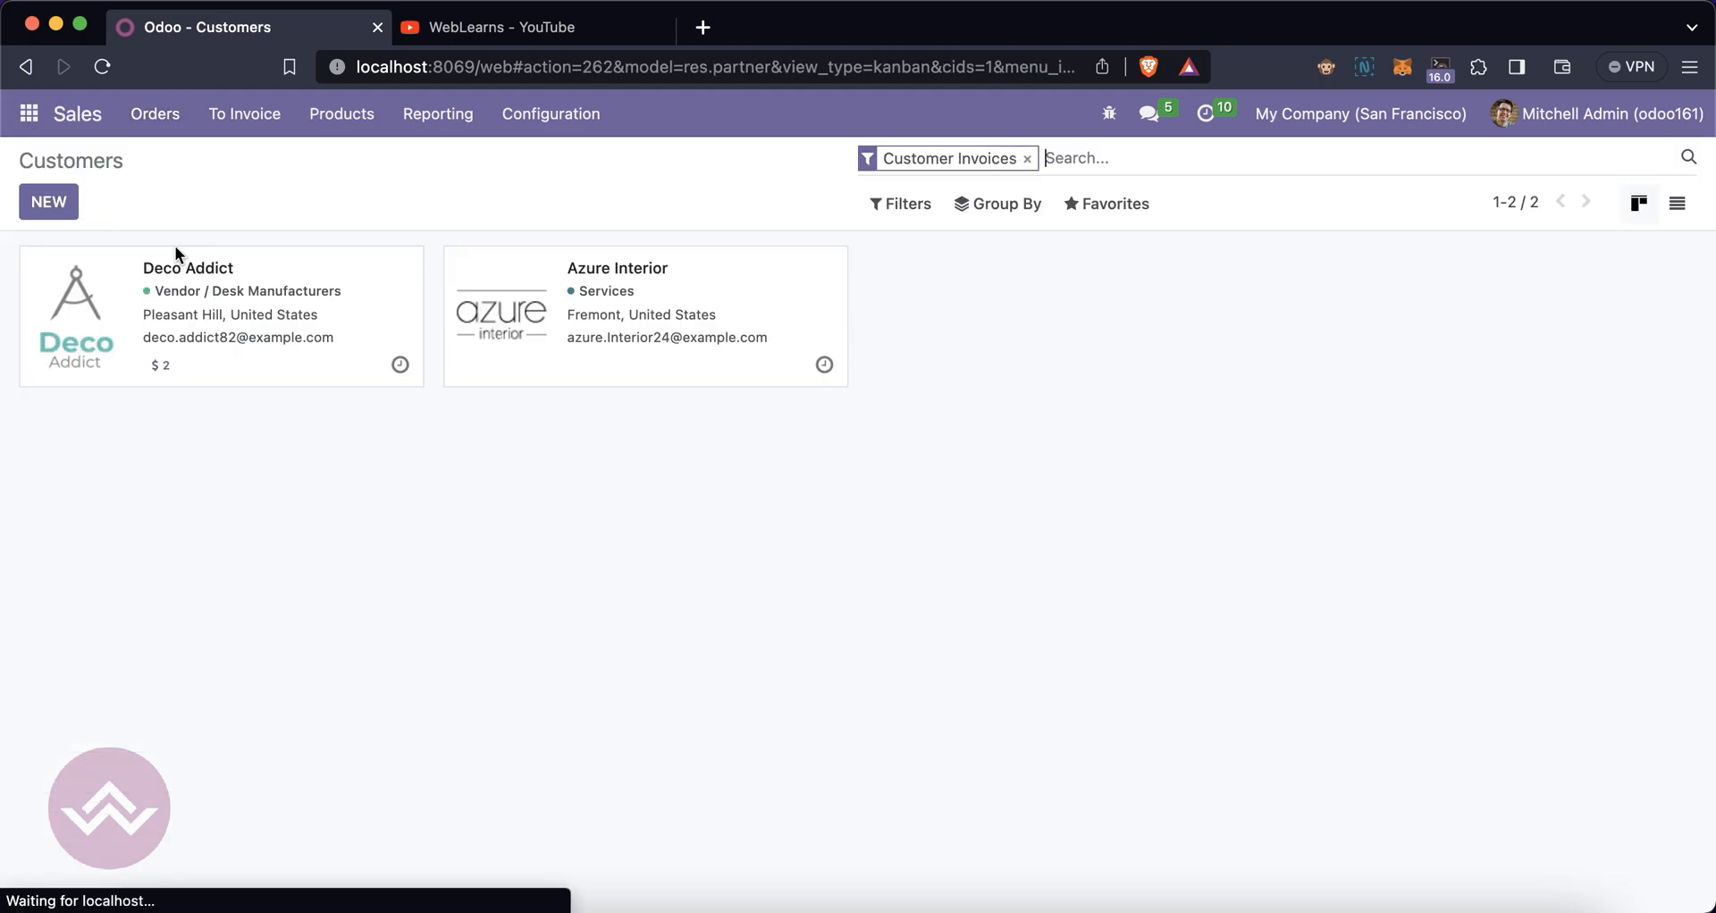
# - Send the unlink request for record 49 and confirm an Odoo customer search for 'weblear' returns nothing
pyautogui.write('weblearns-XMP-RPC-Demo')
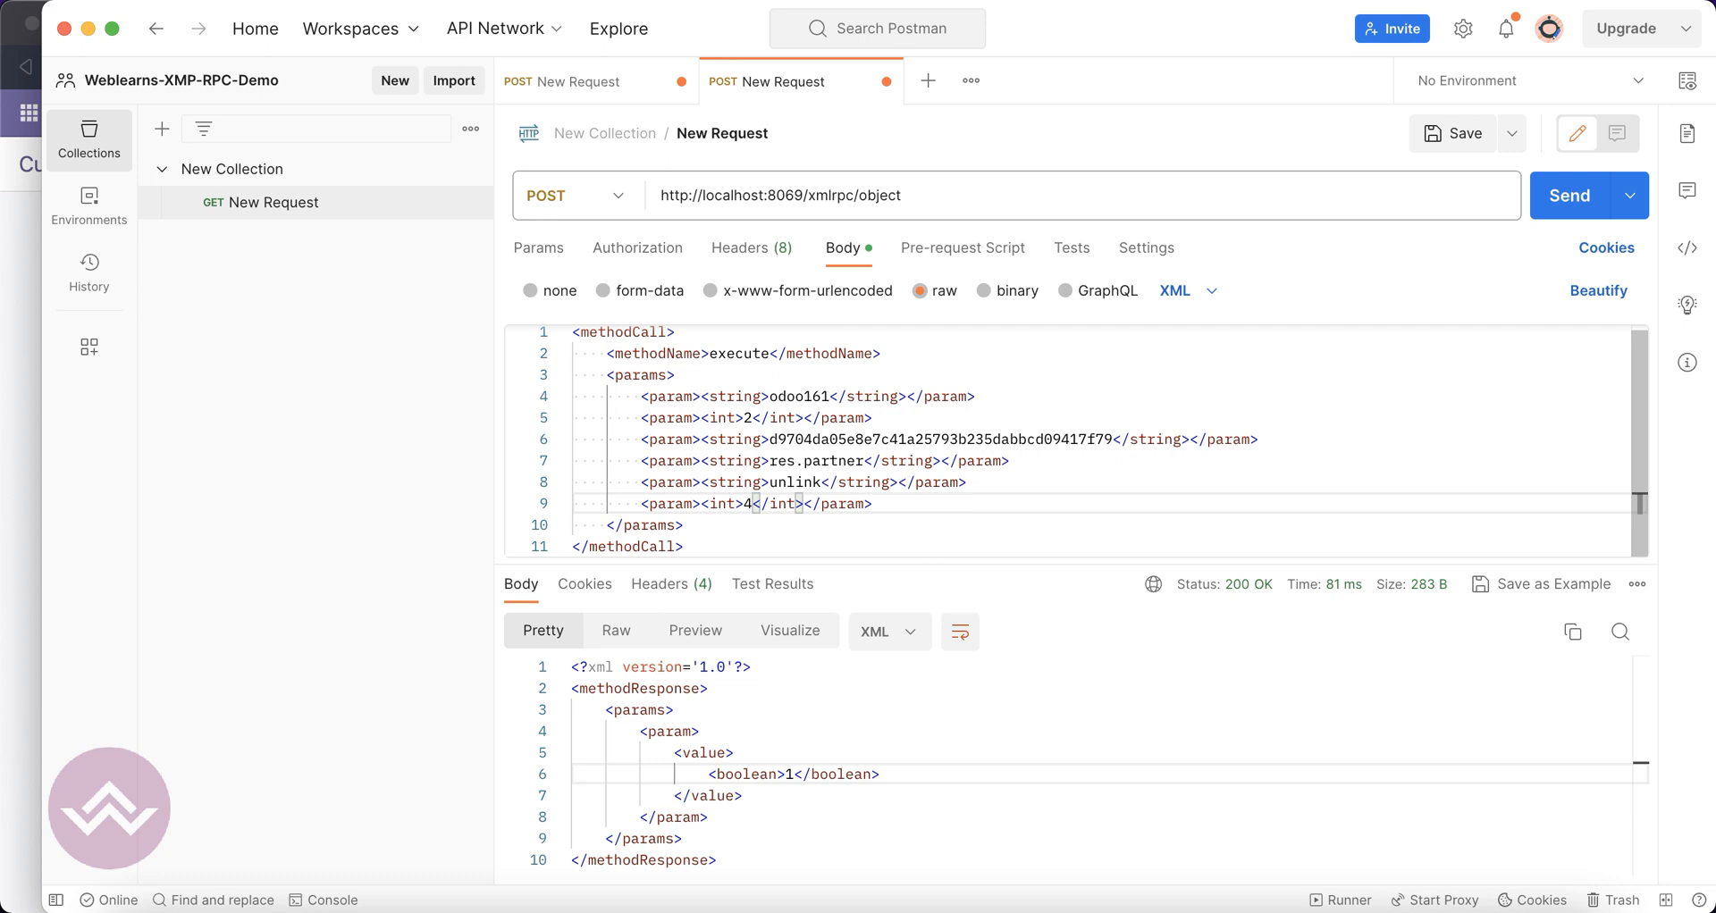
pyautogui.click(1576, 195)
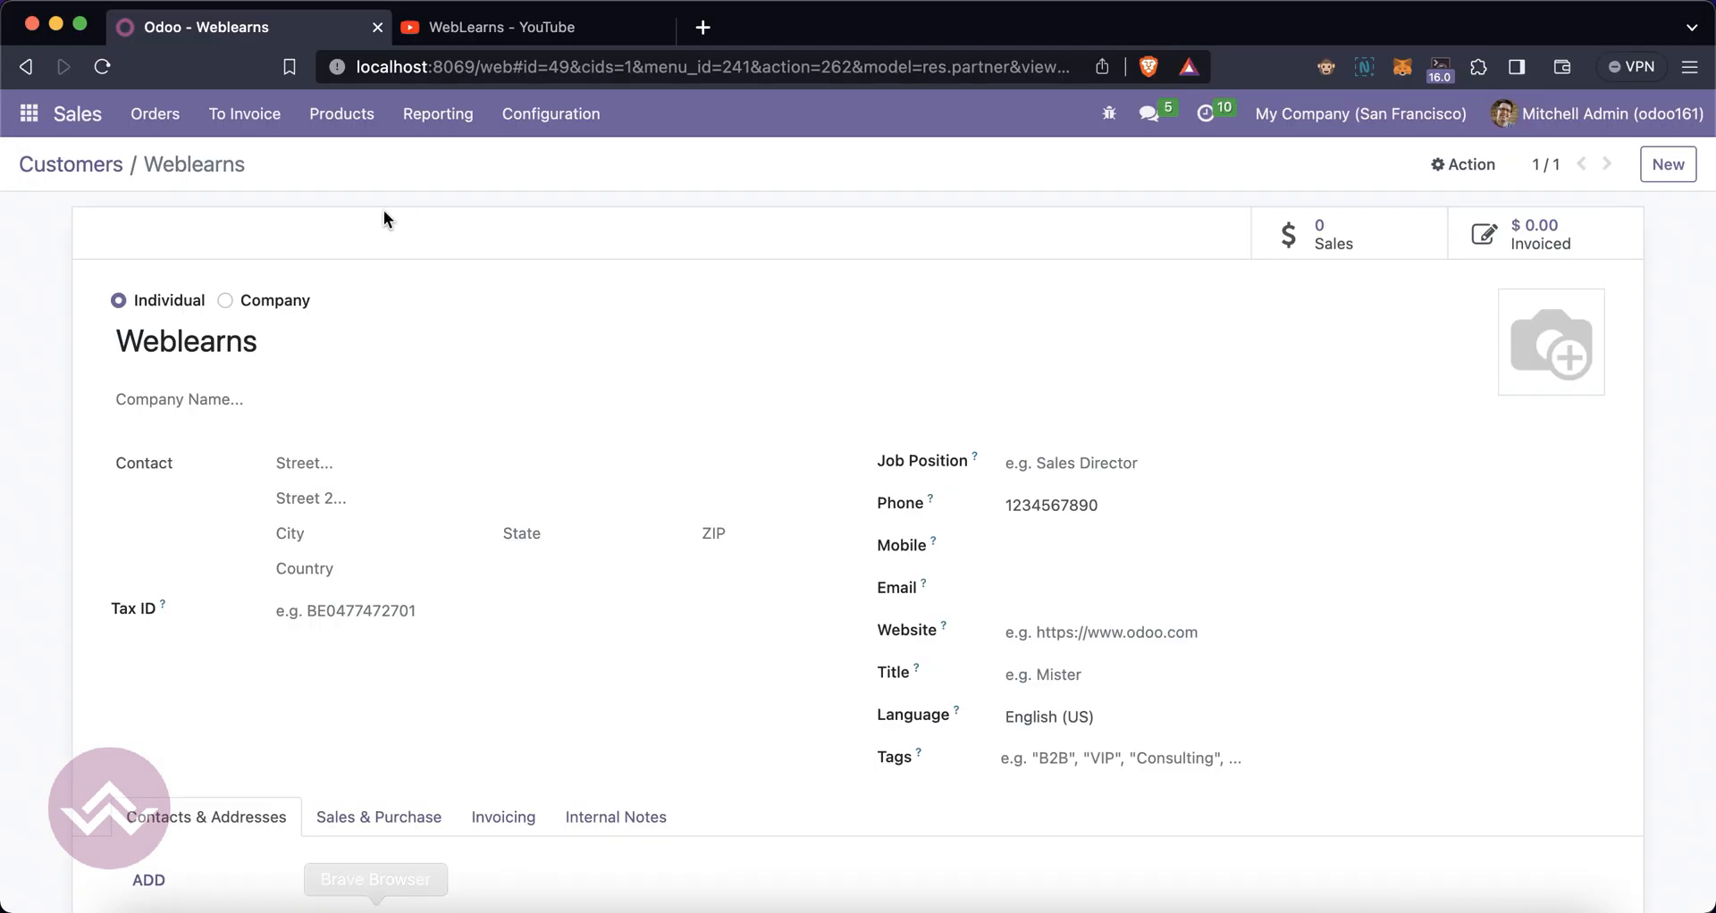
pyautogui.click(154, 112)
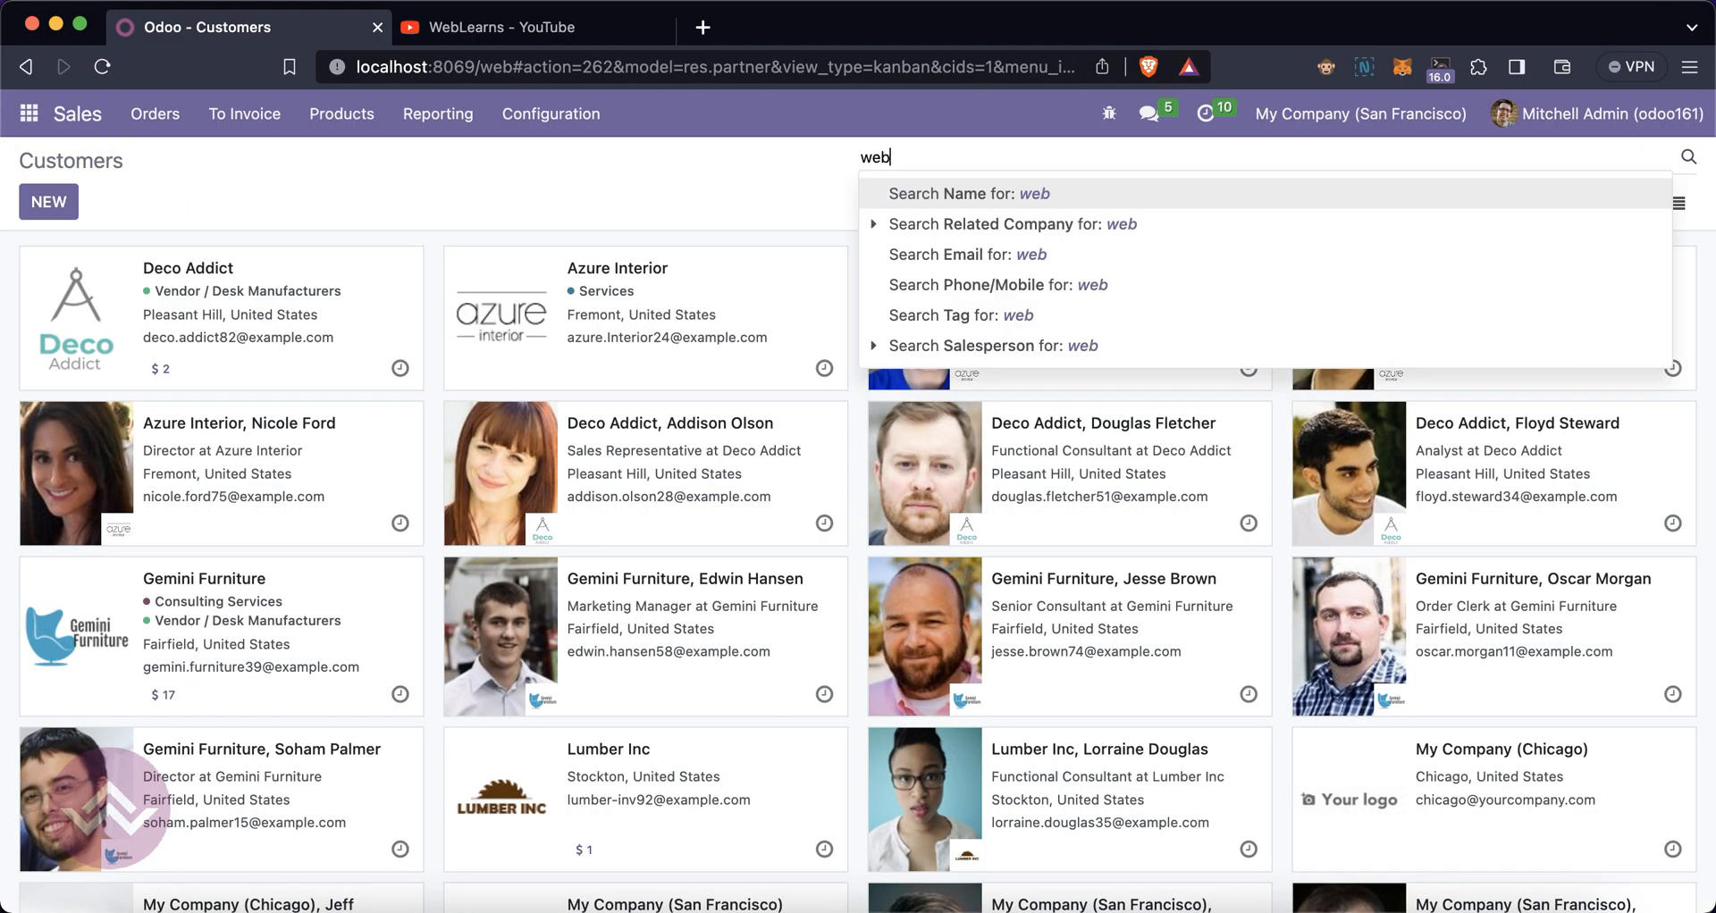
pyautogui.click(967, 193)
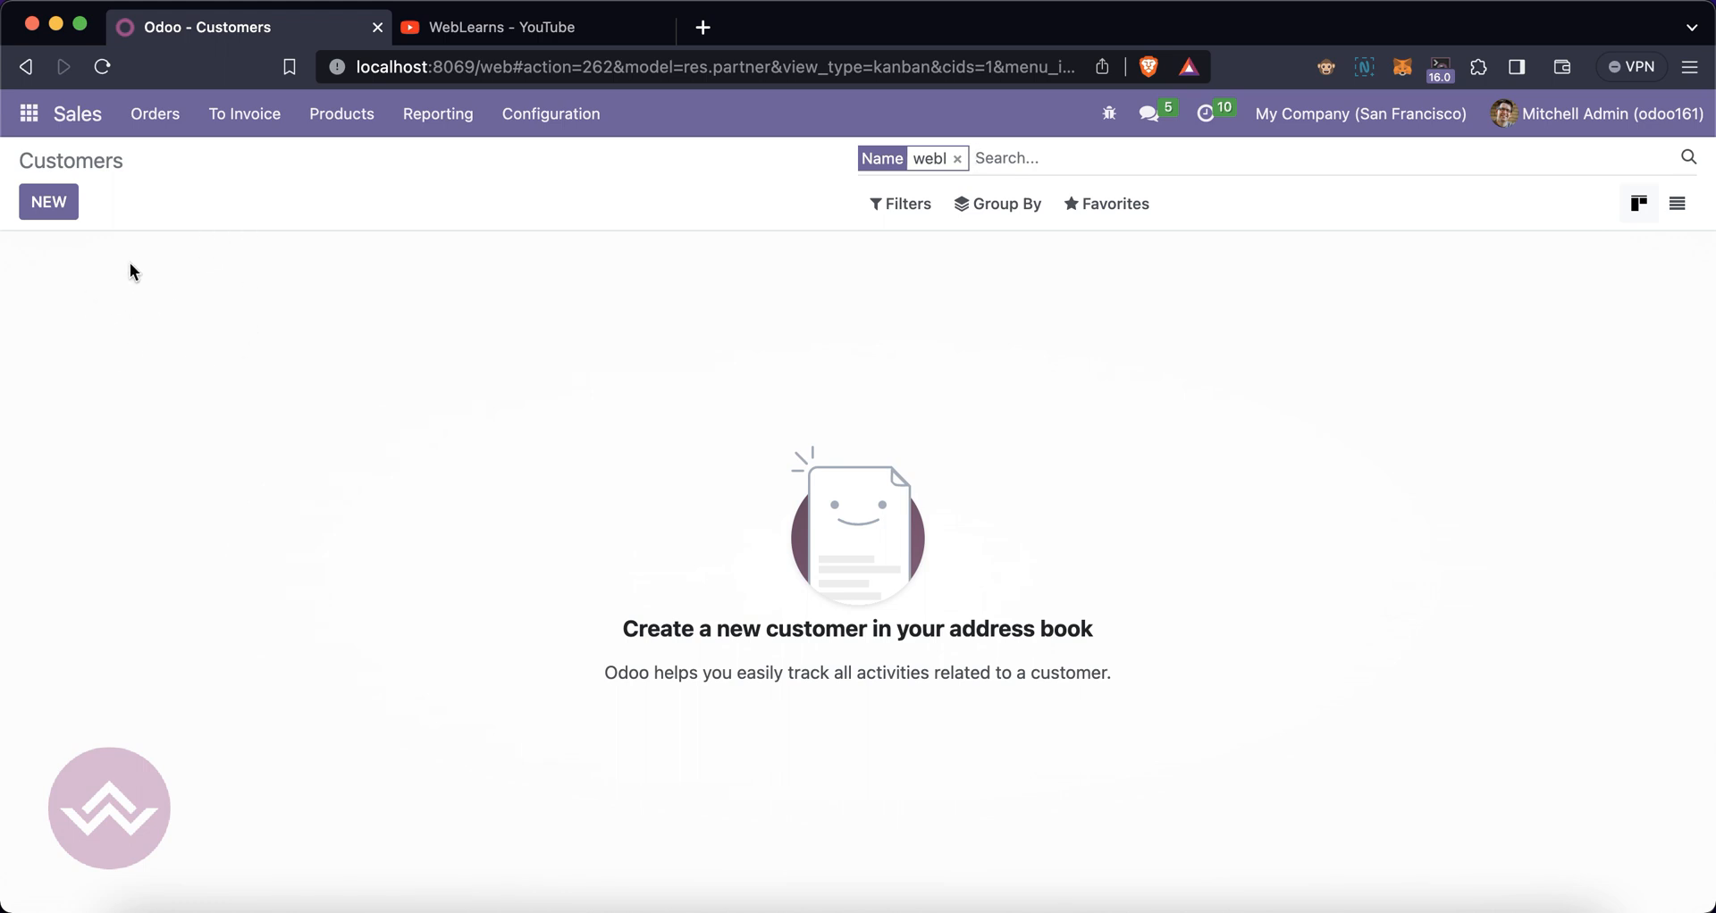
pyautogui.moveTo(151, 354)
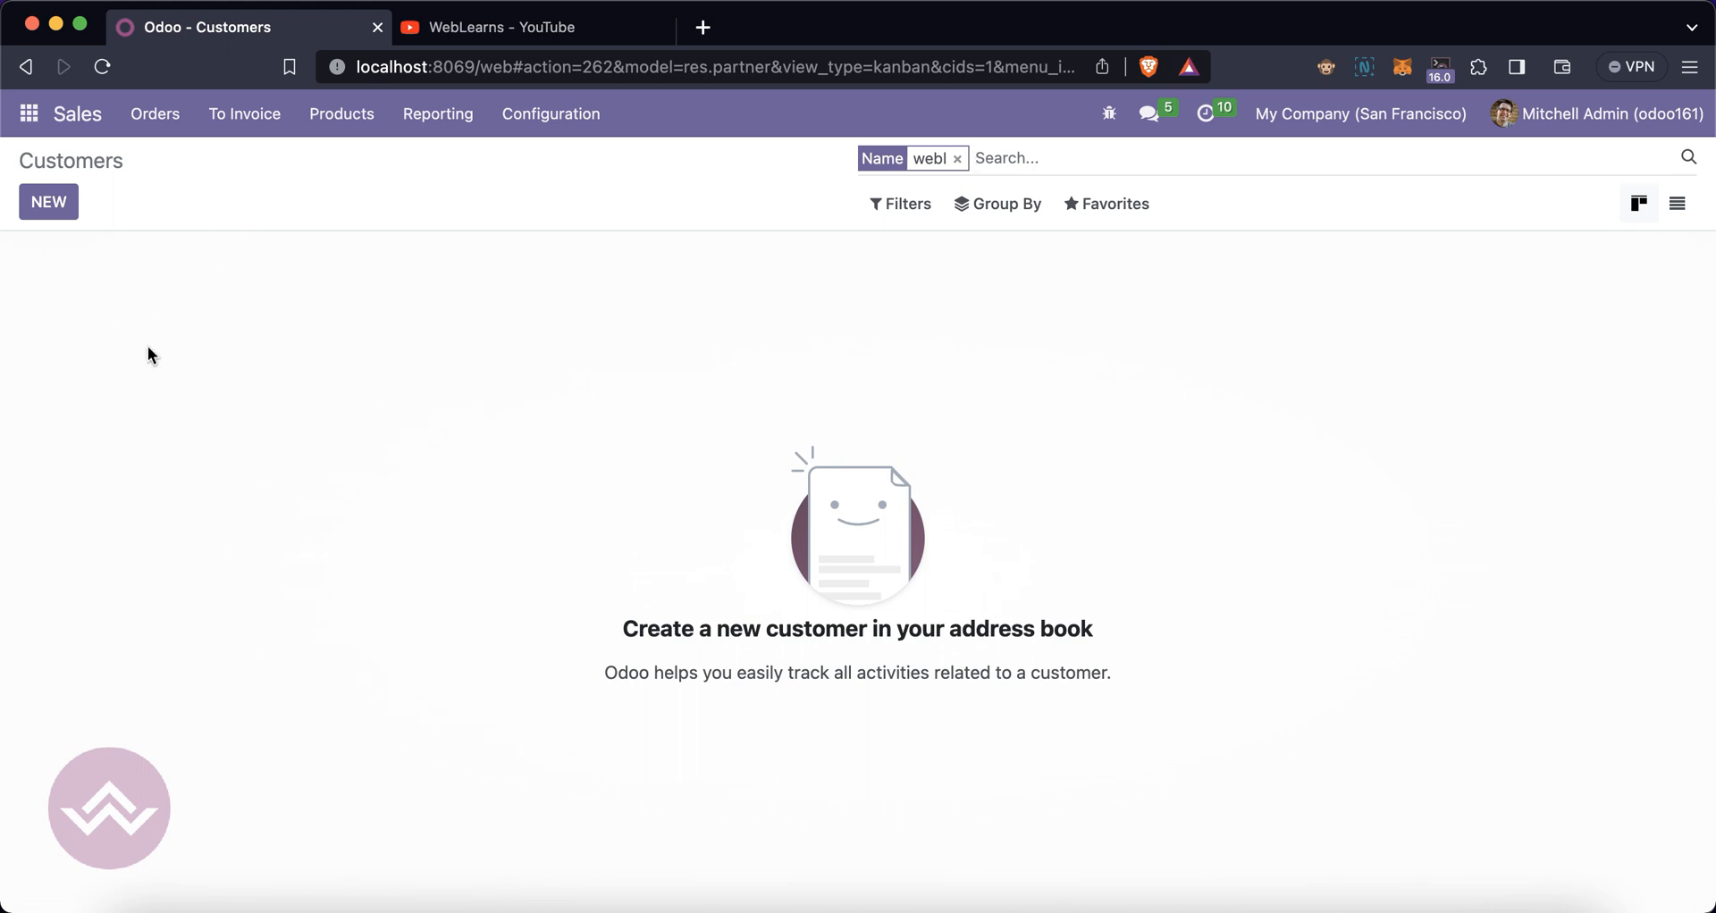
pyautogui.moveTo(463, 460)
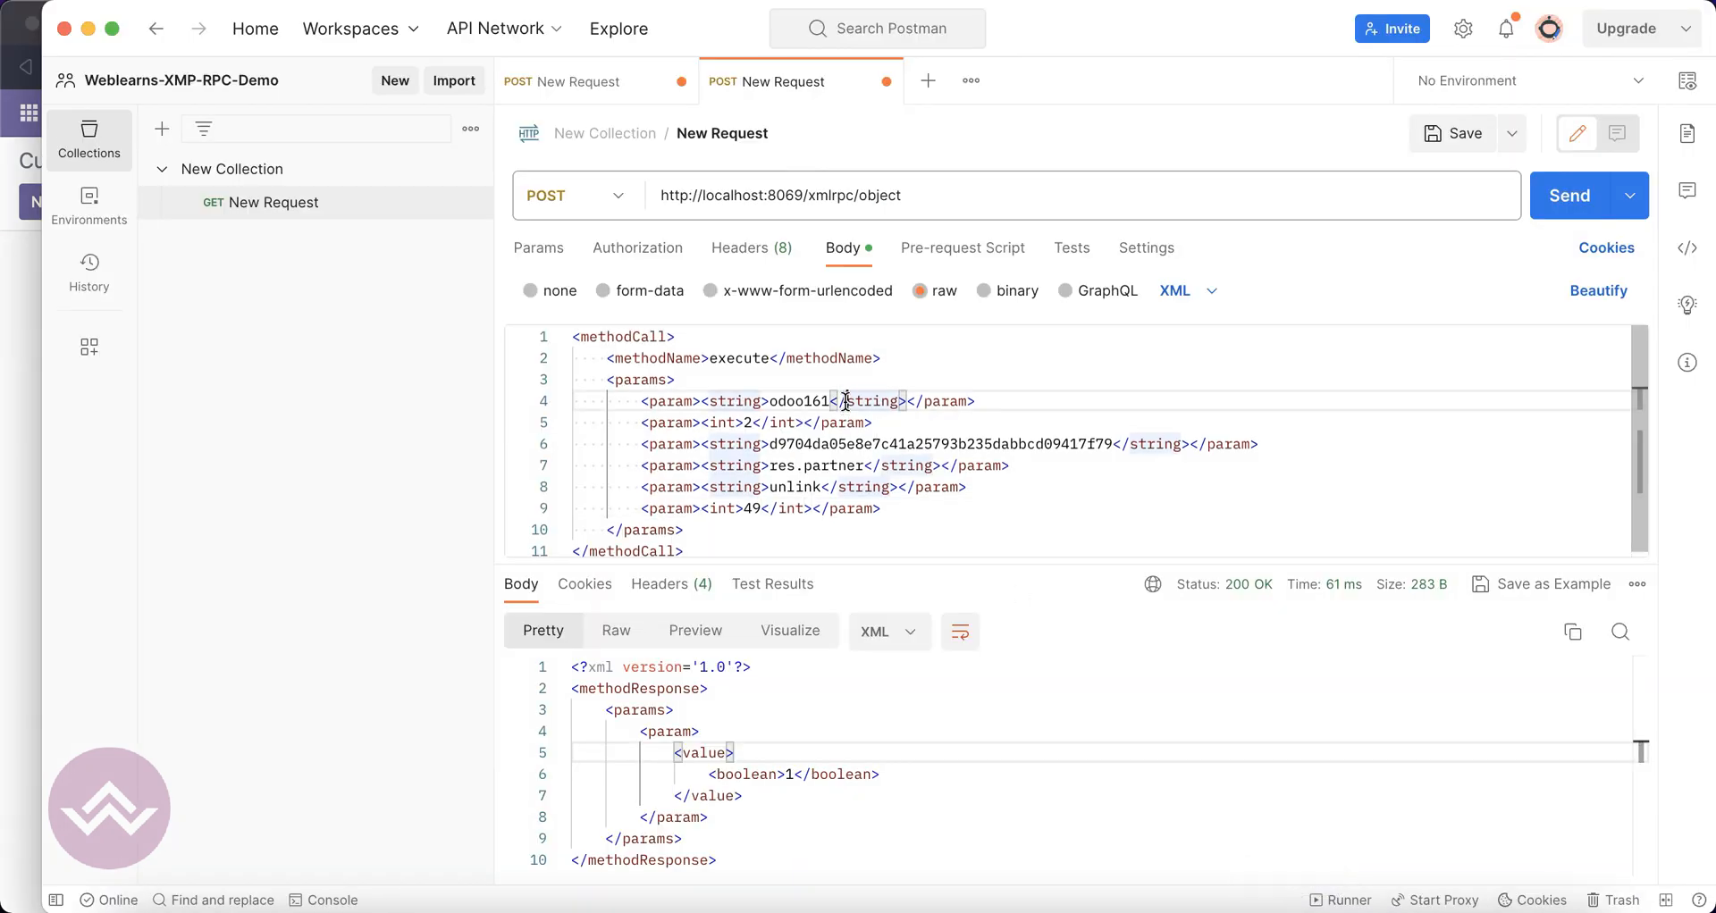
pyautogui.click(561, 80)
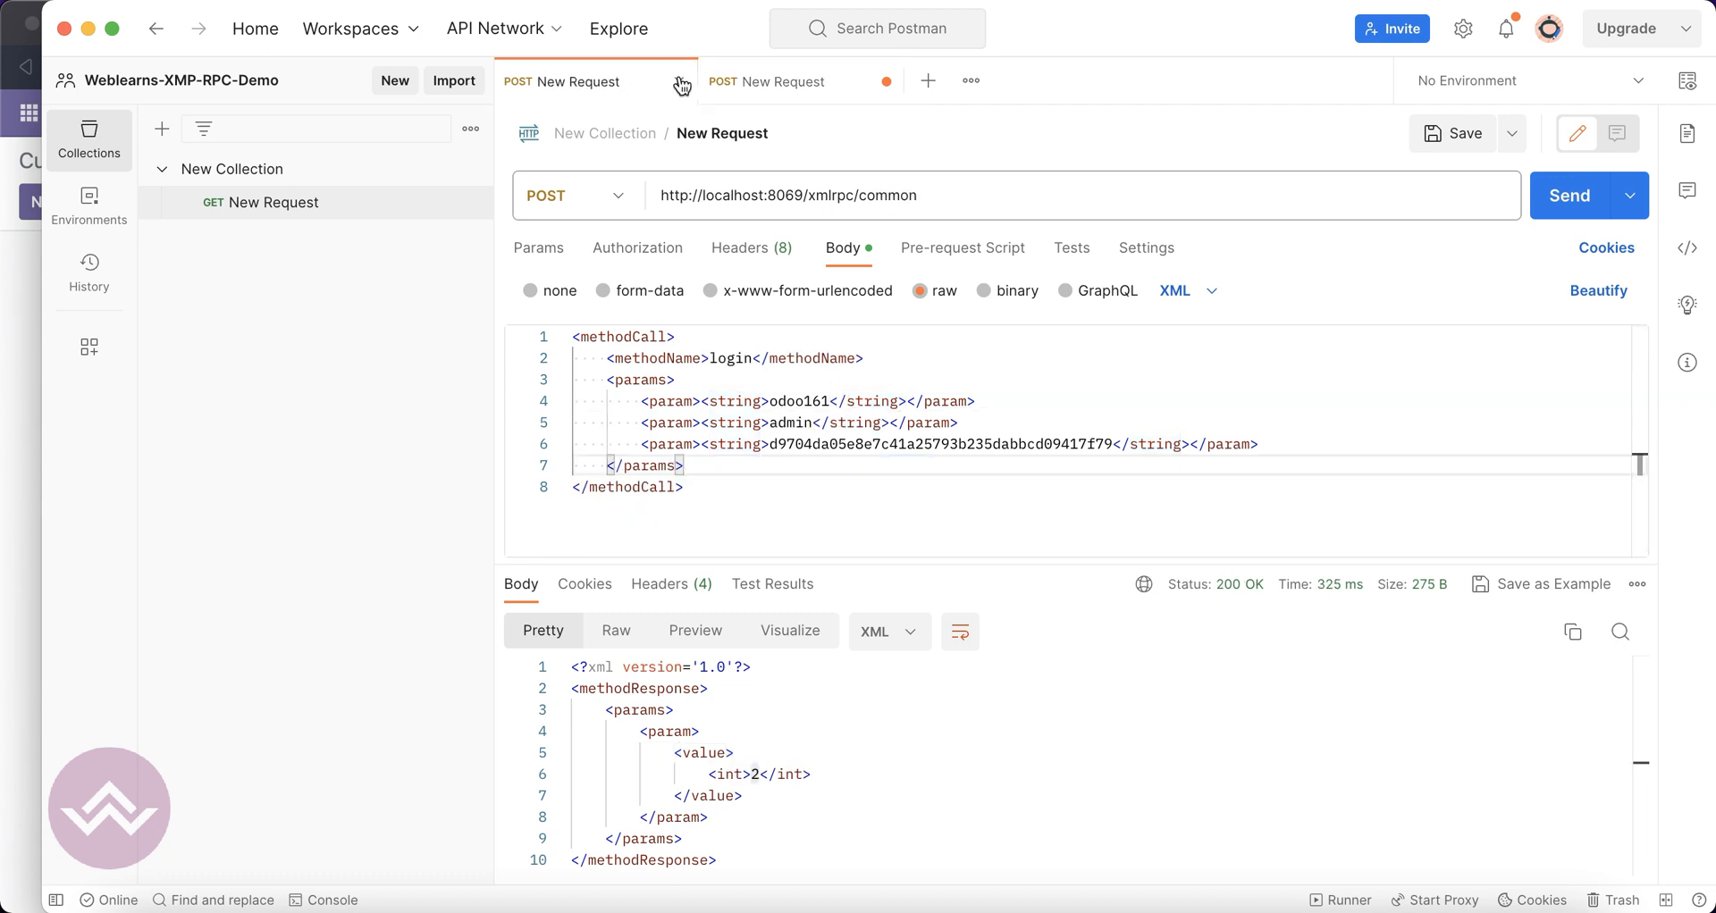
pyautogui.click(783, 80)
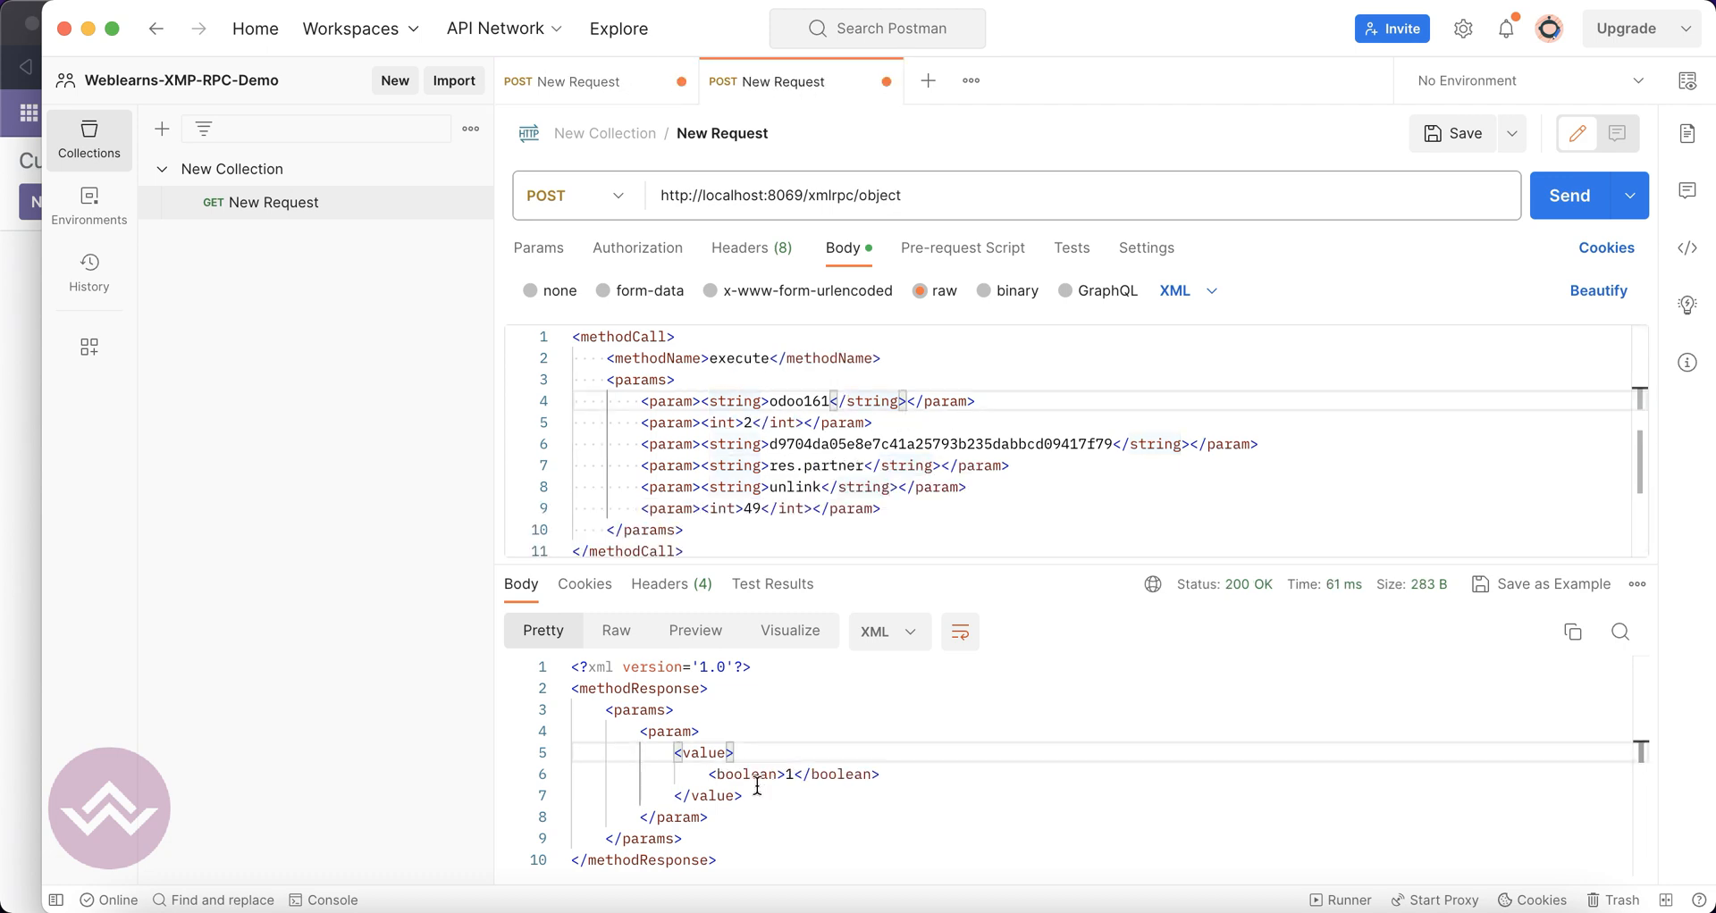